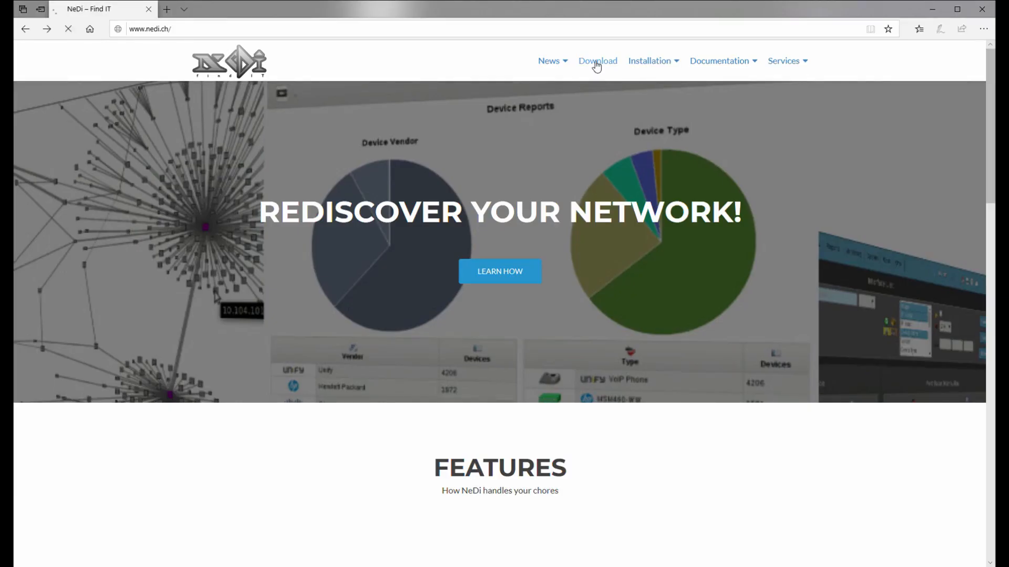
Log in as root on the Nedian20dply appliance console and list its network addresses.
left_click(597, 61)
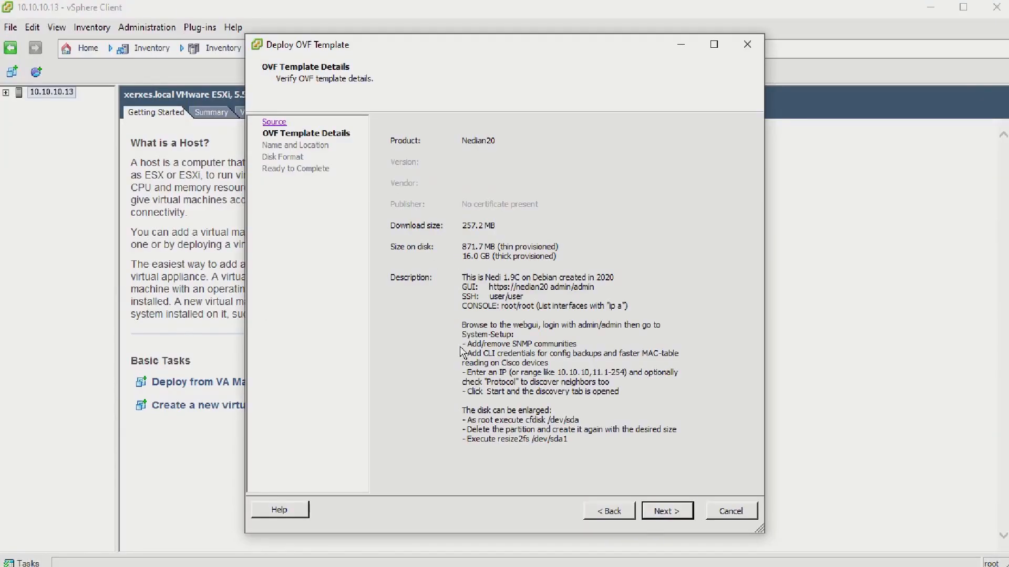
left_click(665, 511)
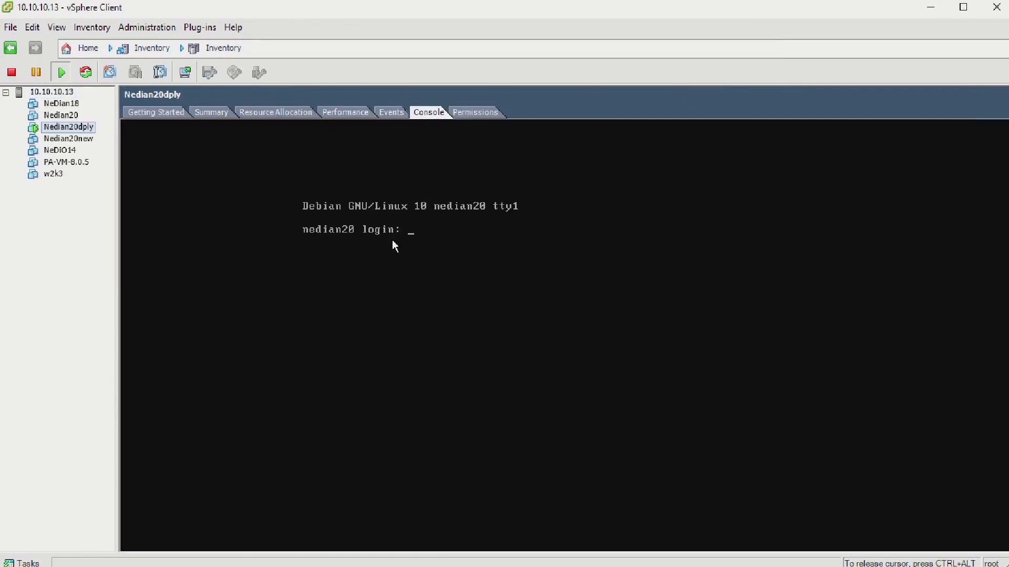
type("root")
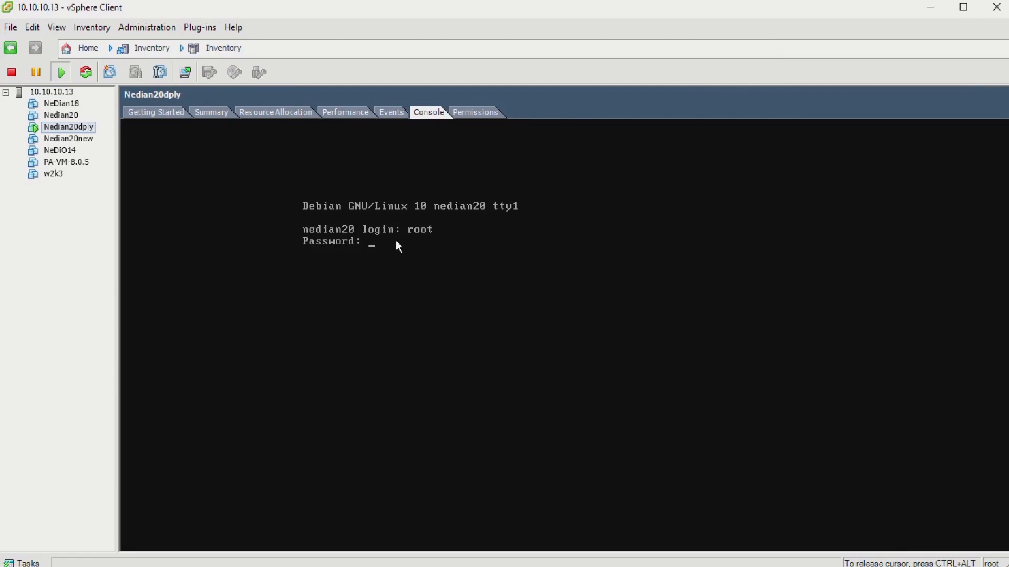
key("Return")
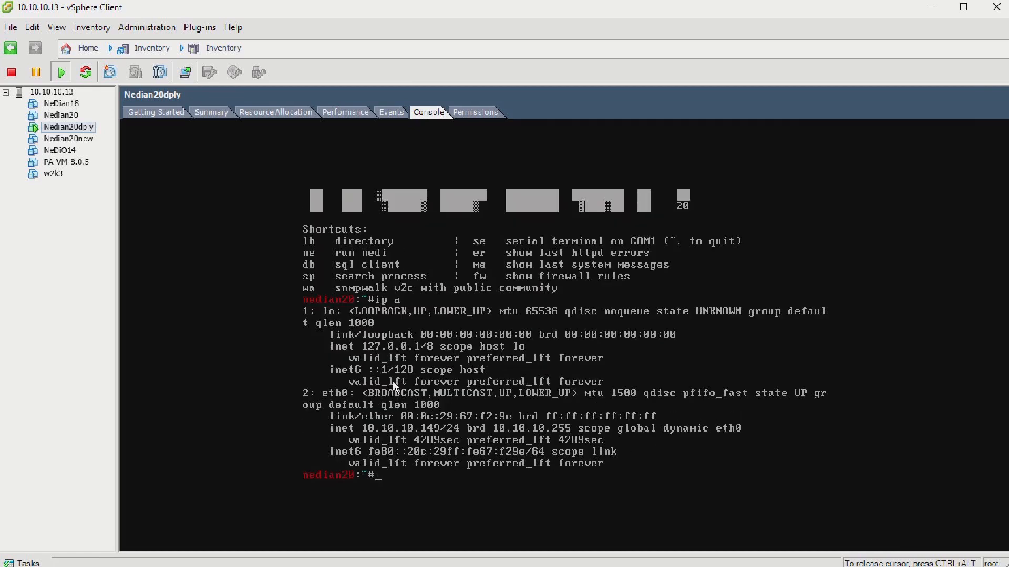
mouse_move(440, 437)
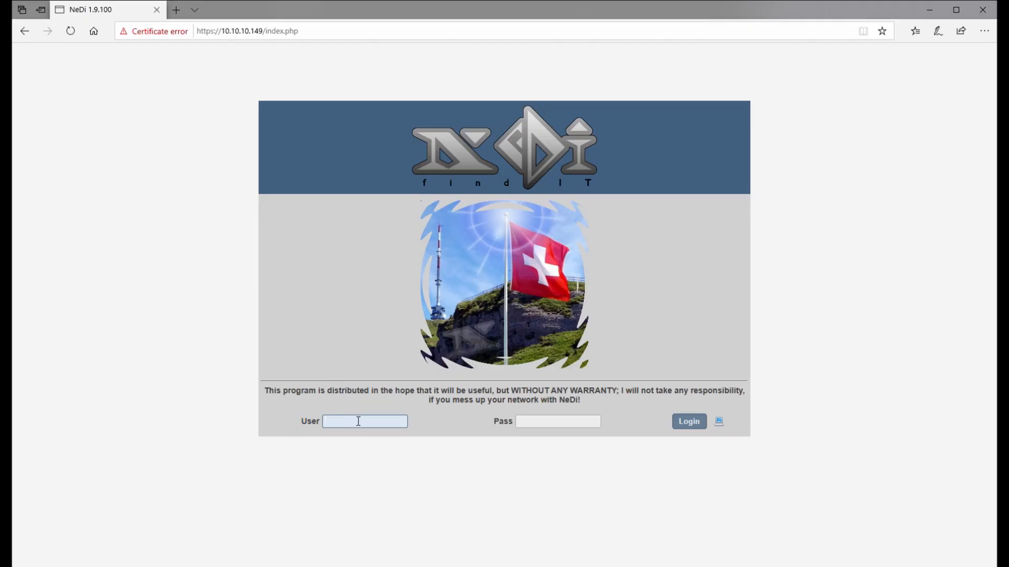
Log in as admin at 10.10.10.149 and review the profile theme choices, keeping the default.
type("admin")
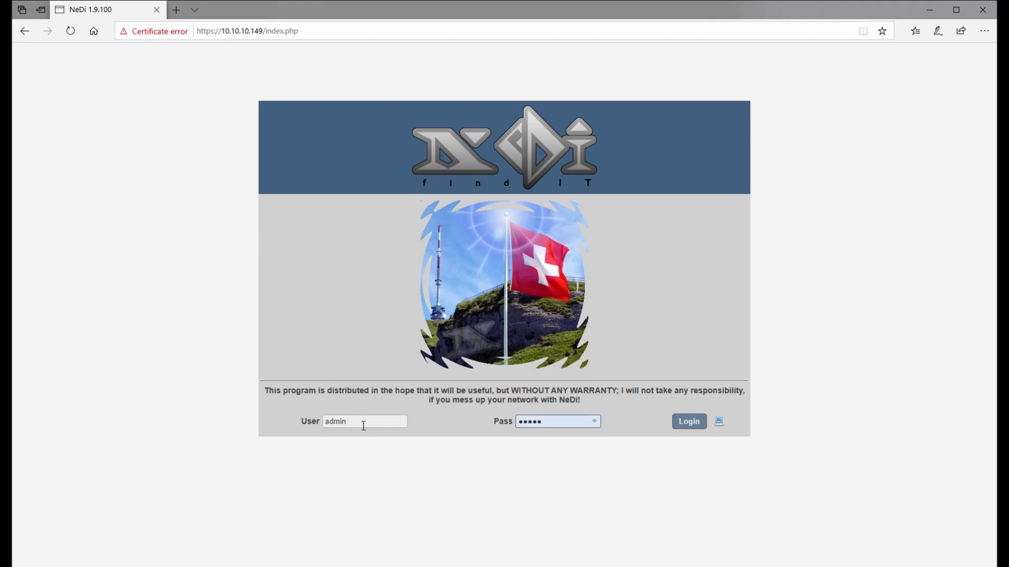
left_click(688, 422)
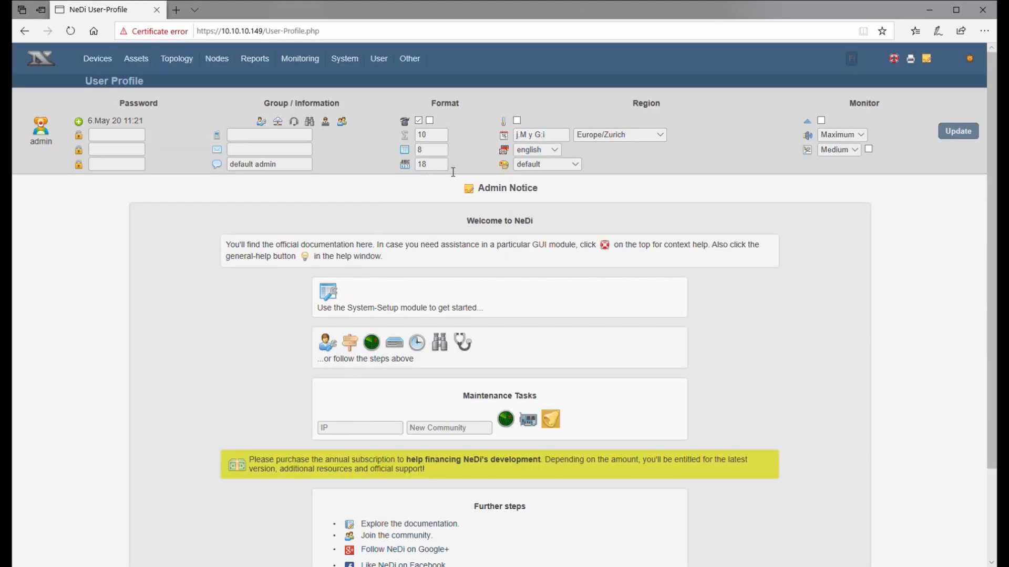
left_click(554, 149)
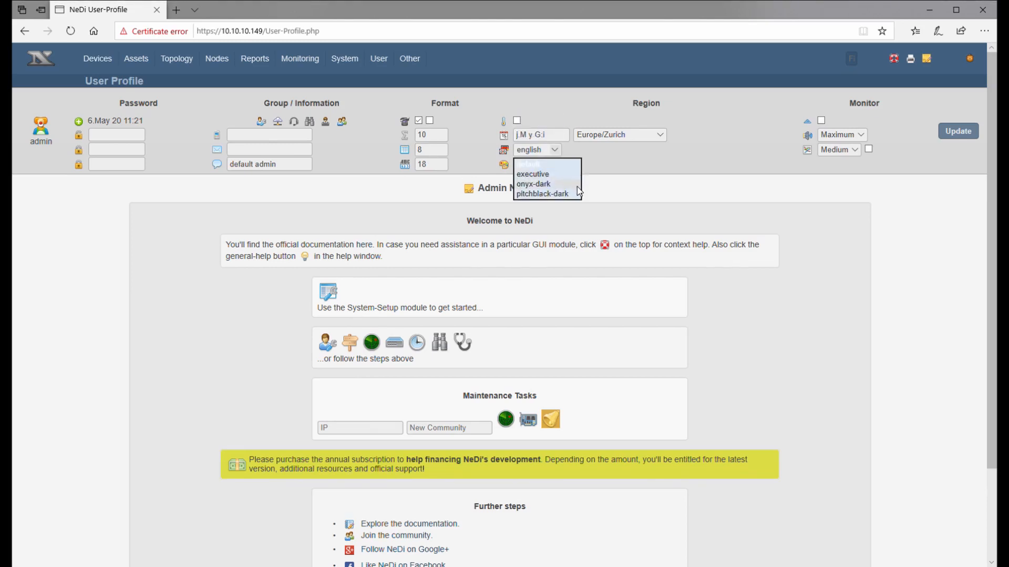
mouse_move(610, 175)
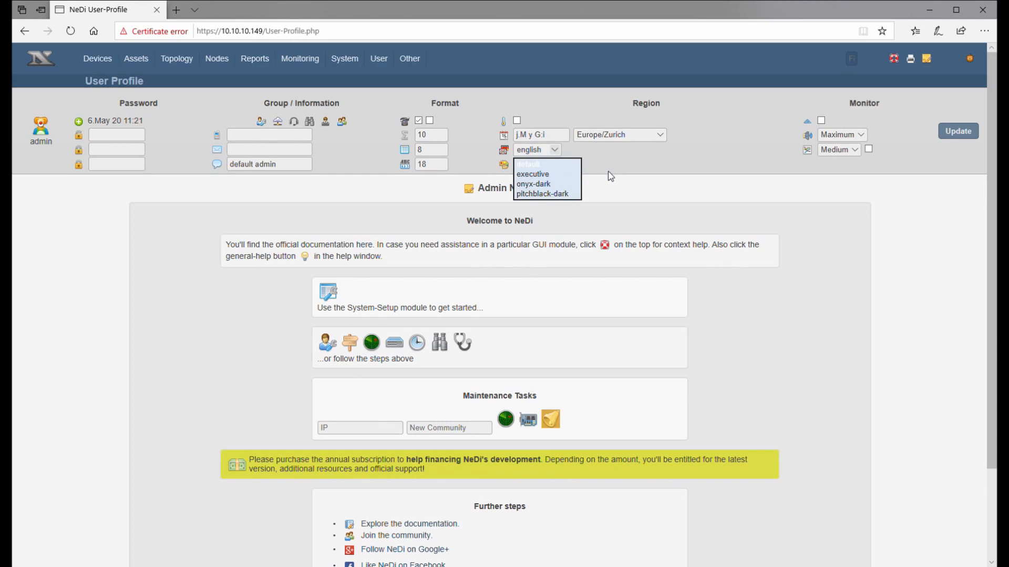
left_click(528, 164)
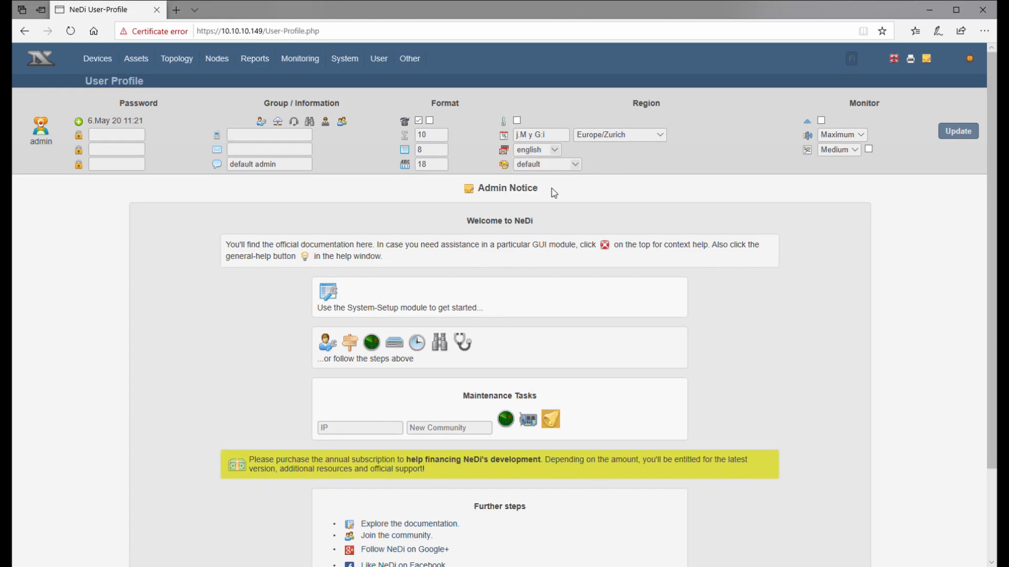
mouse_move(472, 195)
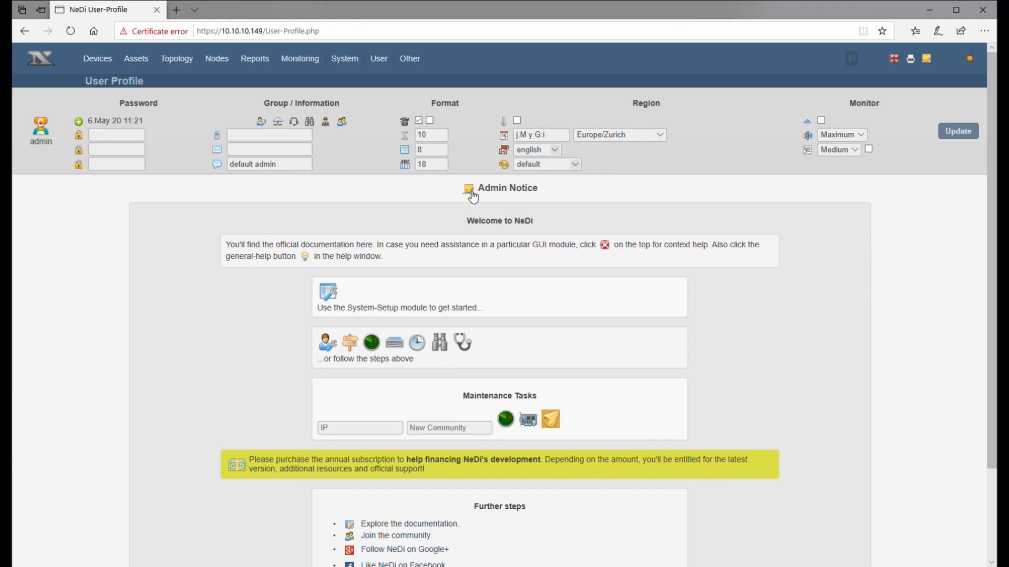
View the admin notice editor, then go to System Setup showing SNMP communities and no devices.
left_click(469, 188)
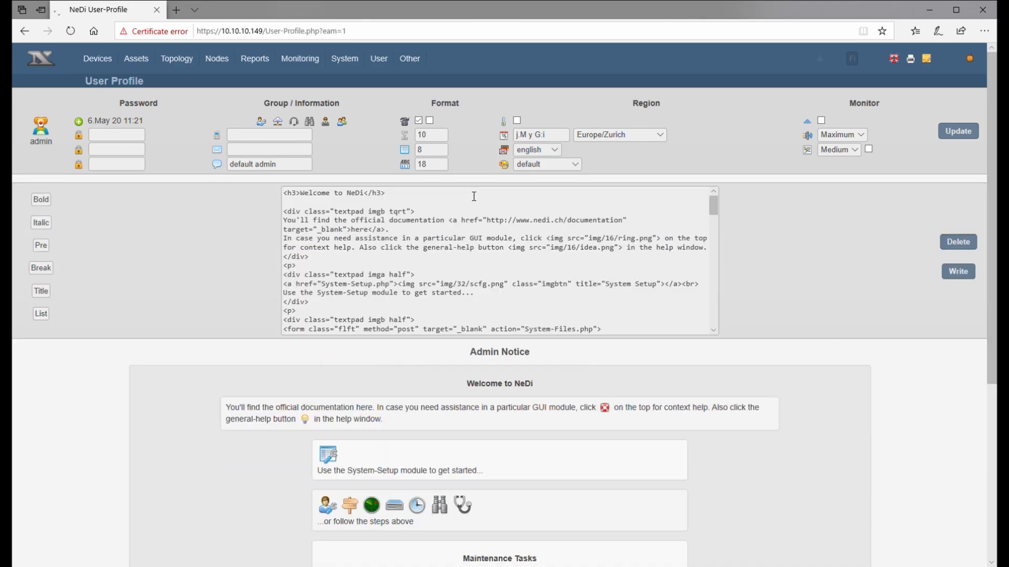
scroll("down", 3)
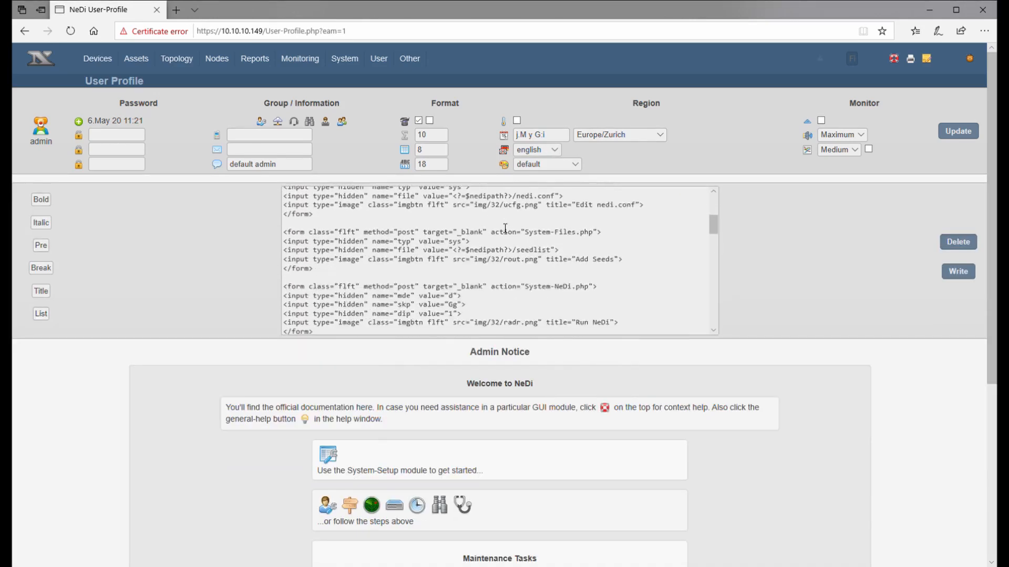
scroll("down", 3)
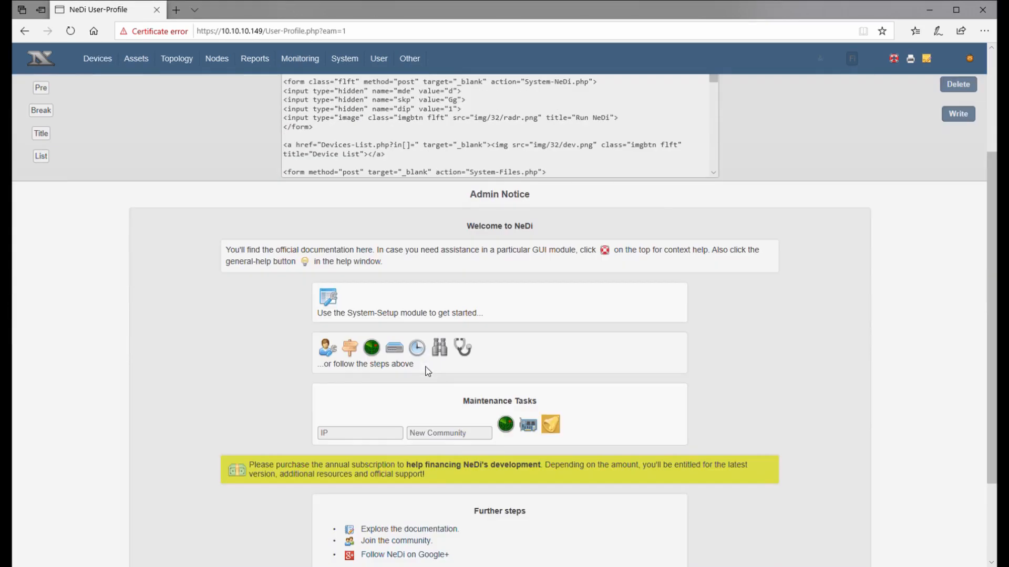
mouse_move(328, 298)
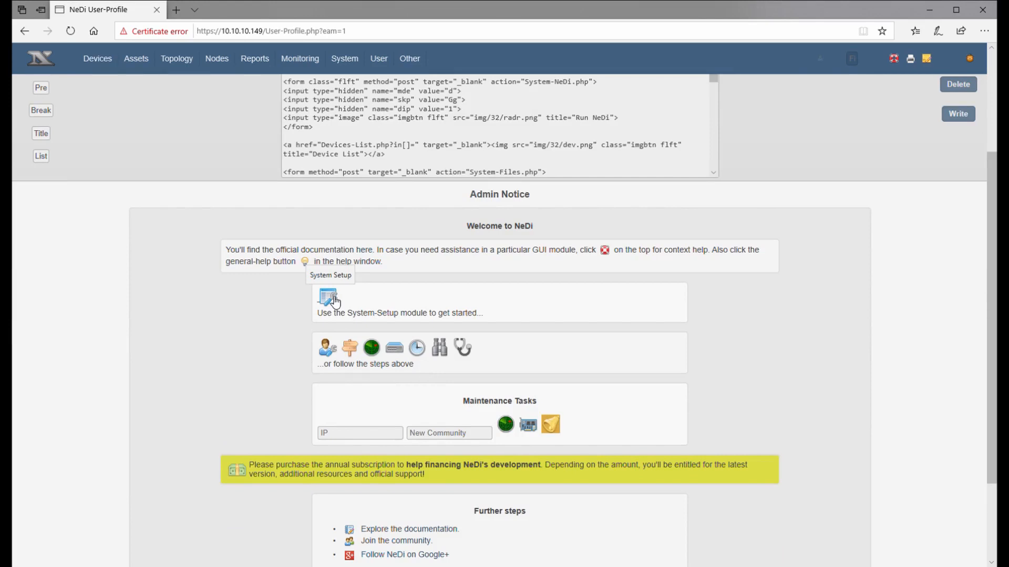
left_click(344, 59)
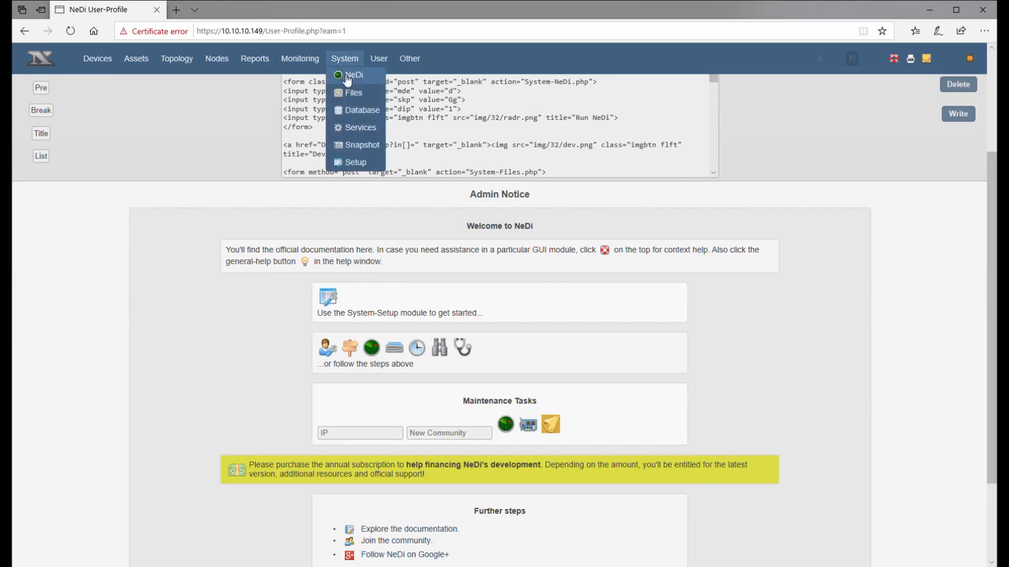
left_click(361, 162)
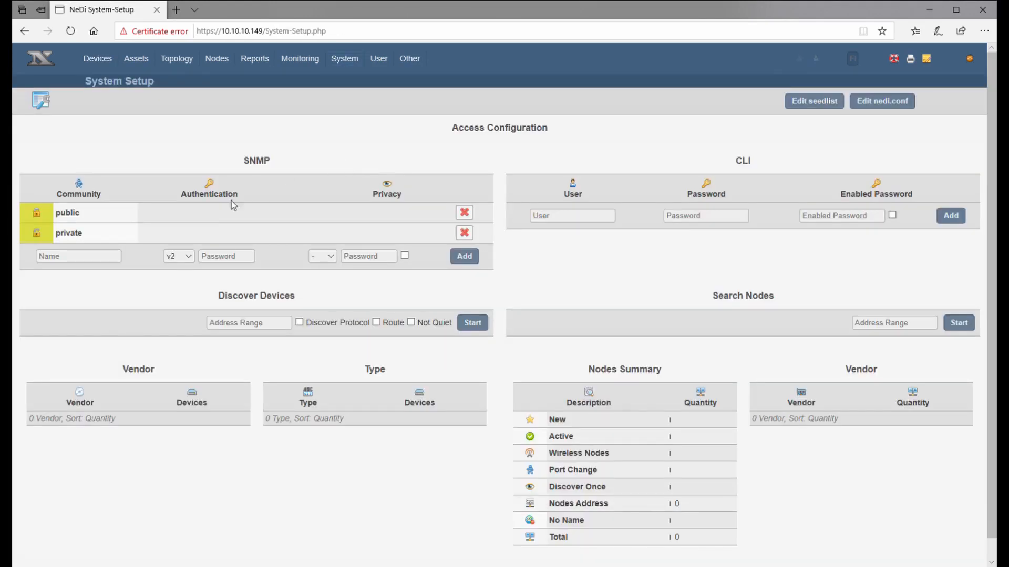
left_click(464, 233)
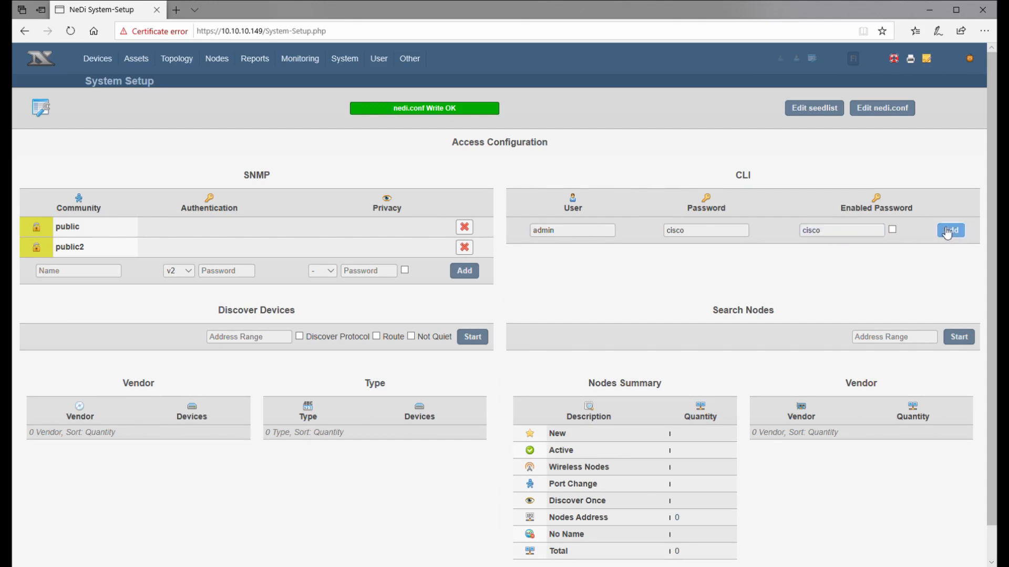
left_click(951, 230)
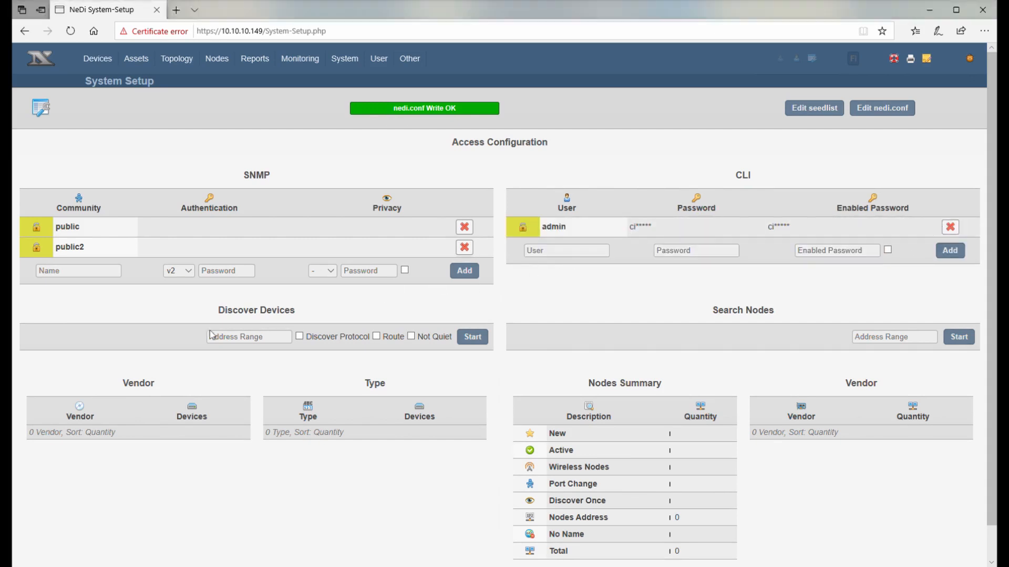
Start discovery of range 10.10.10.1-6,7 with neighbour protocol discovery enabled.
type("10.10")
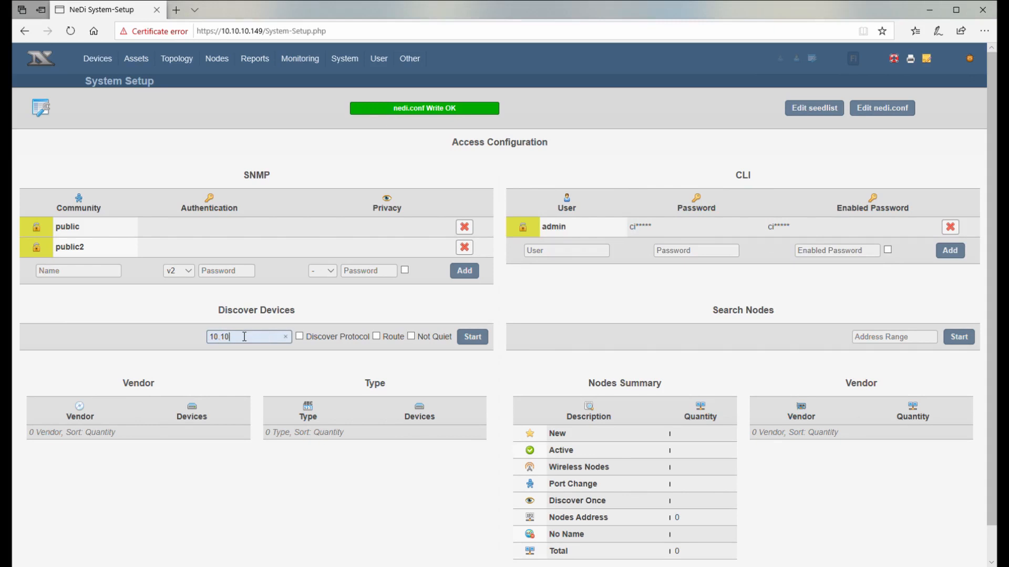
type(".10.1")
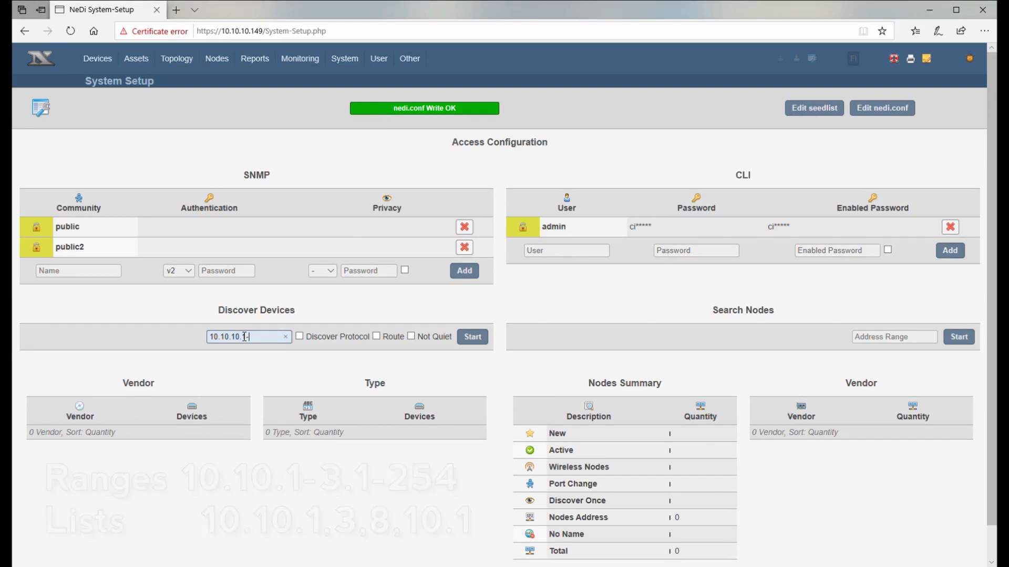
type("-6")
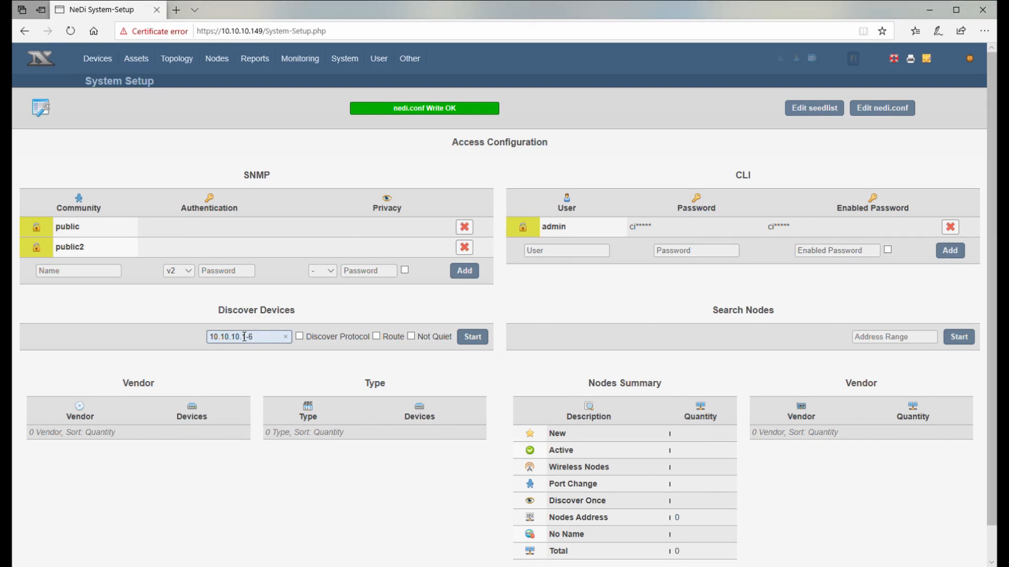
type(",7")
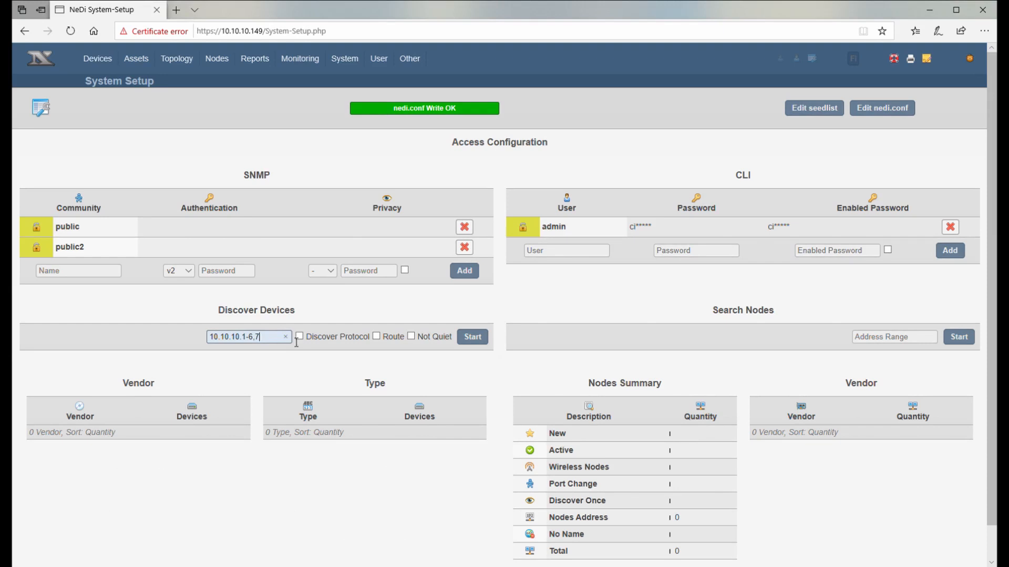
left_click(299, 337)
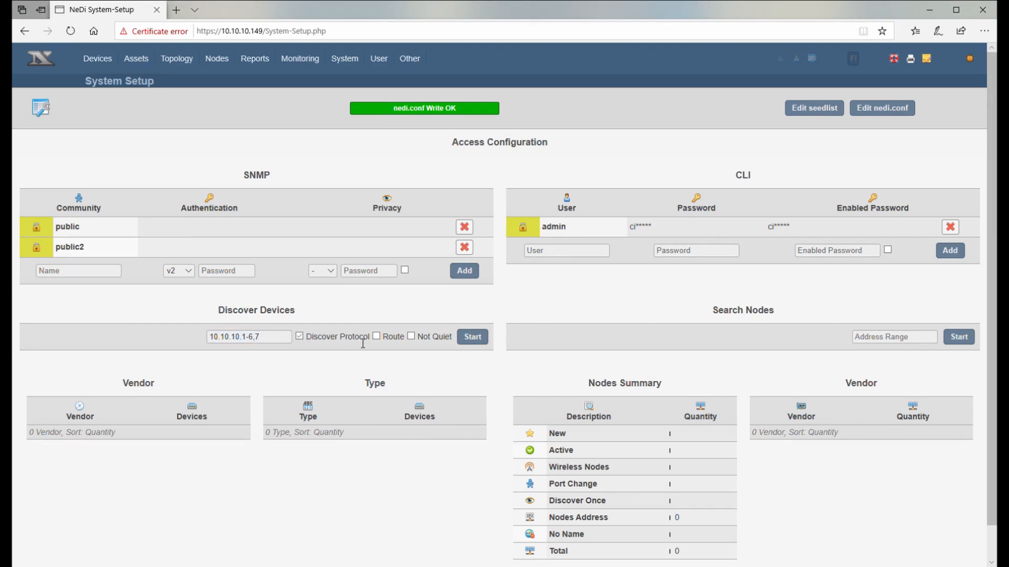
mouse_move(378, 343)
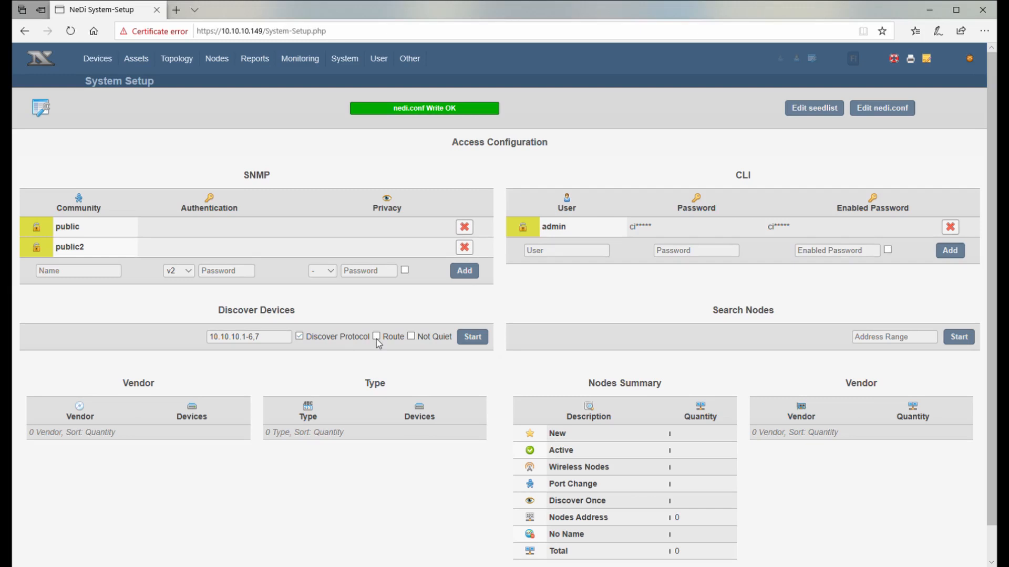
left_click(471, 337)
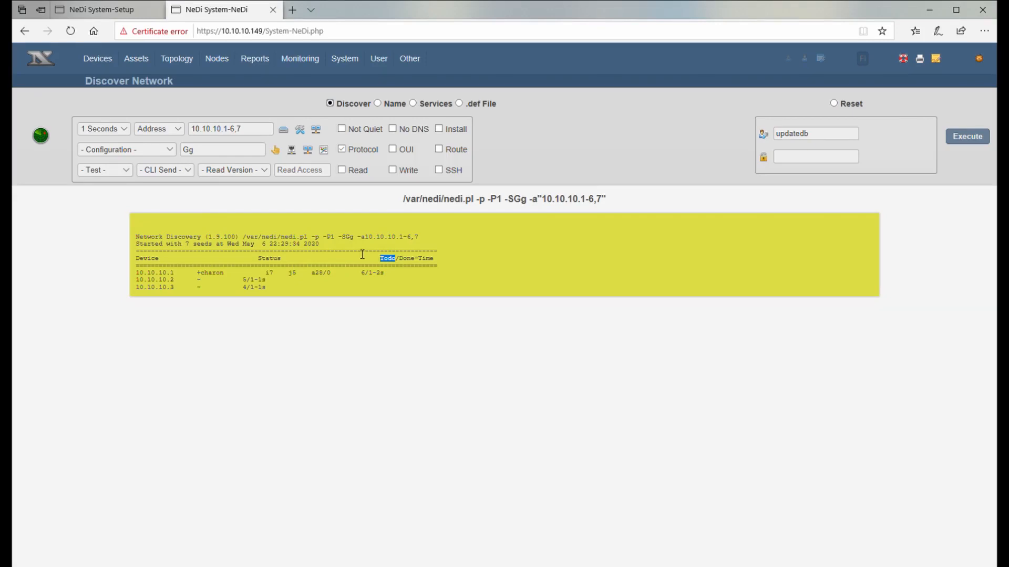
Refresh the setup overview to show 5 vendors and 25 nodes, then reach System File Edit.
left_click(106, 9)
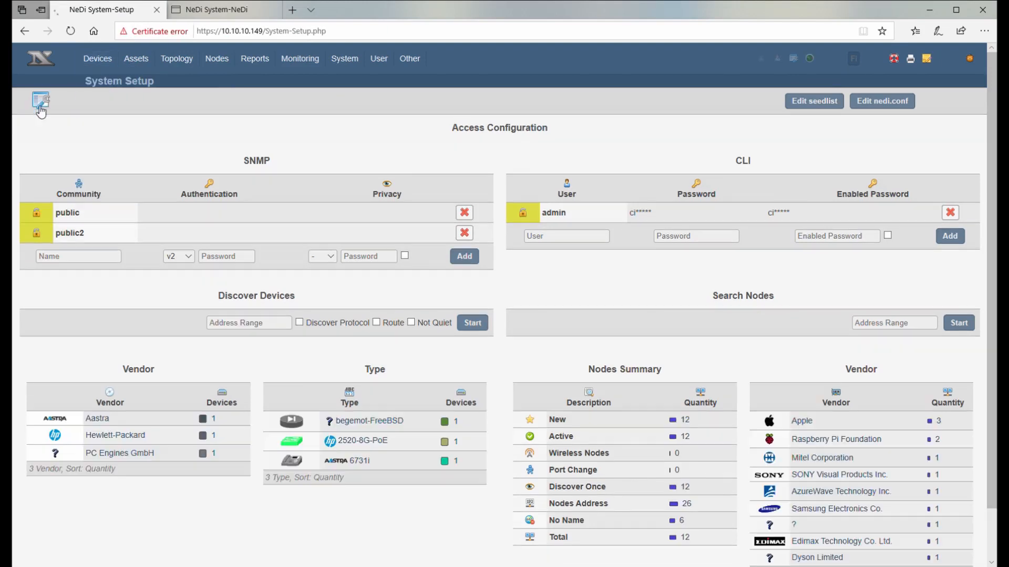
mouse_move(183, 344)
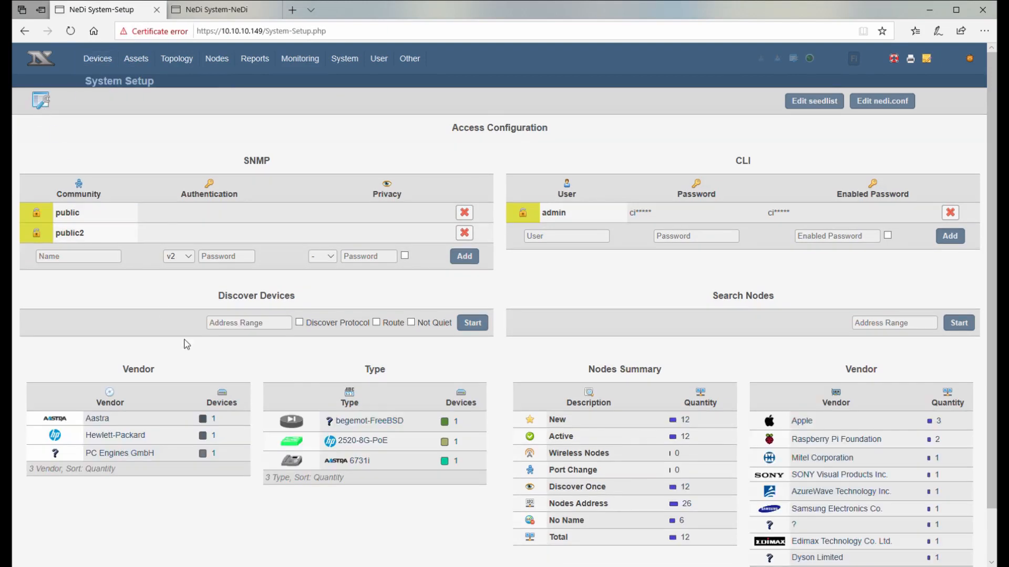
mouse_move(60, 151)
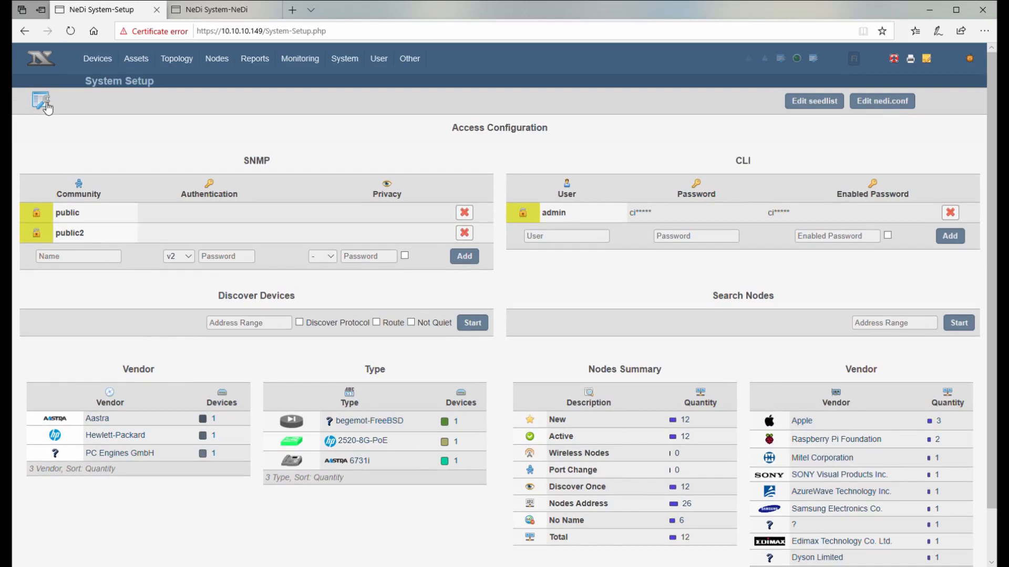
left_click(41, 101)
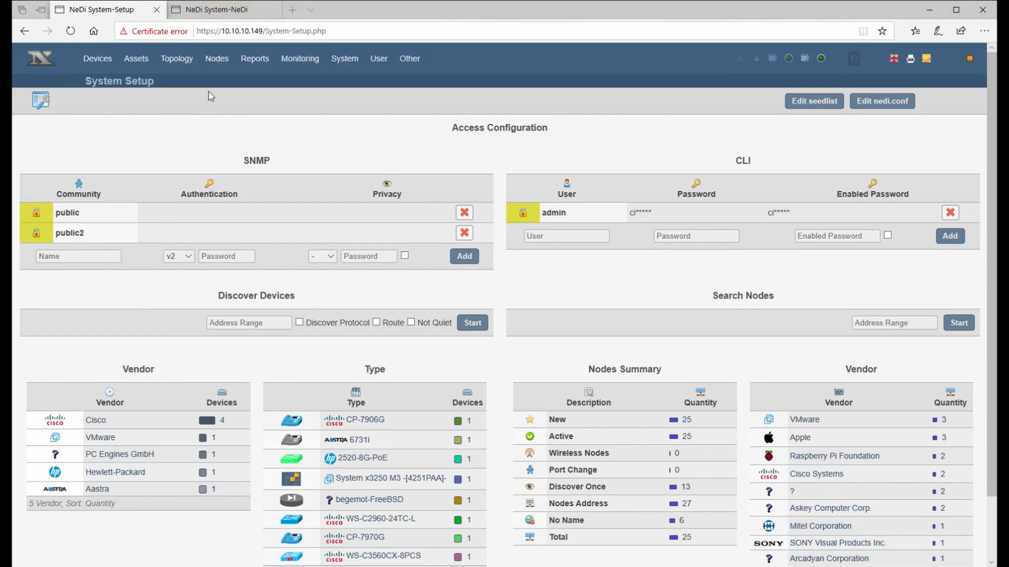
left_click(41, 100)
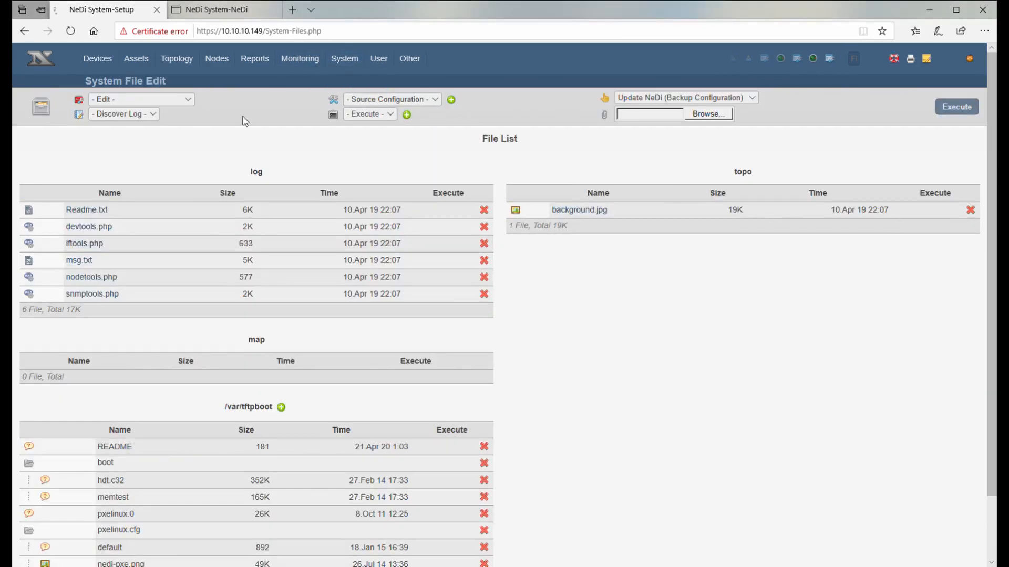
Write the crontab file, then show the Devices List summary with 5 vendors and 8 types.
left_click(139, 99)
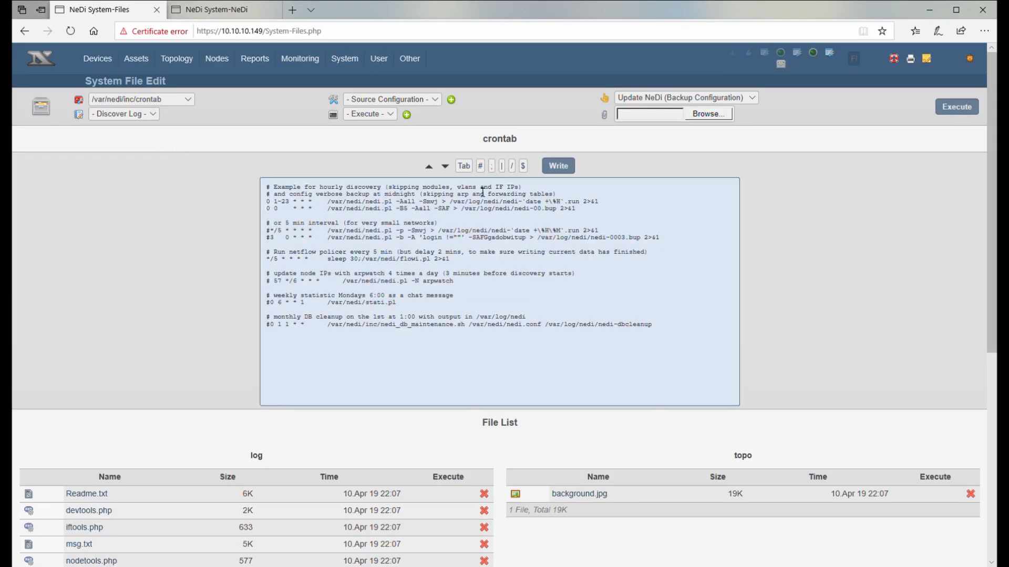
left_click(557, 166)
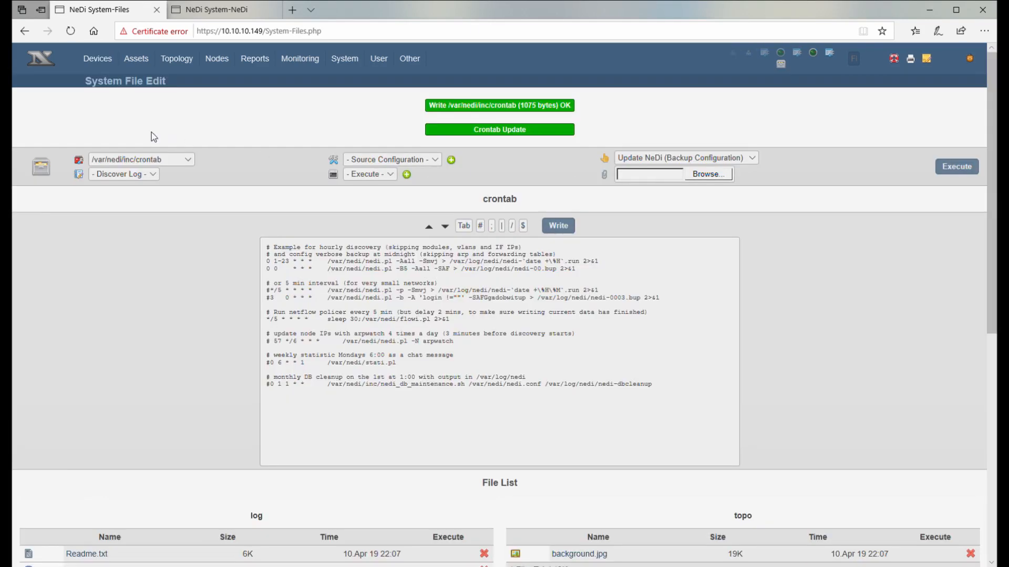
left_click(97, 59)
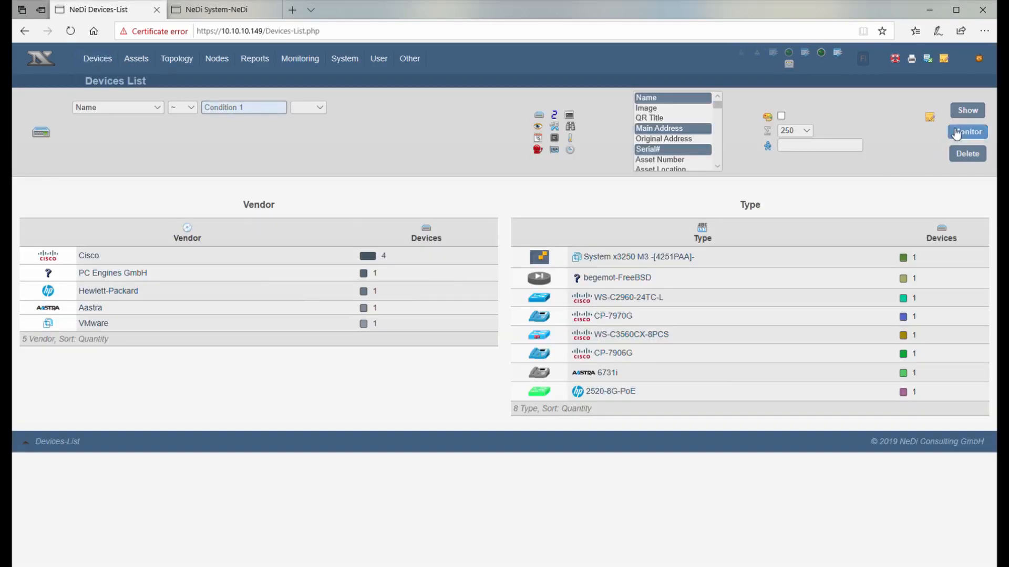
List all devices and nodes, then view the loungepi node status at 10.10.10.145 on switch 2520G8-P.
left_click(967, 110)
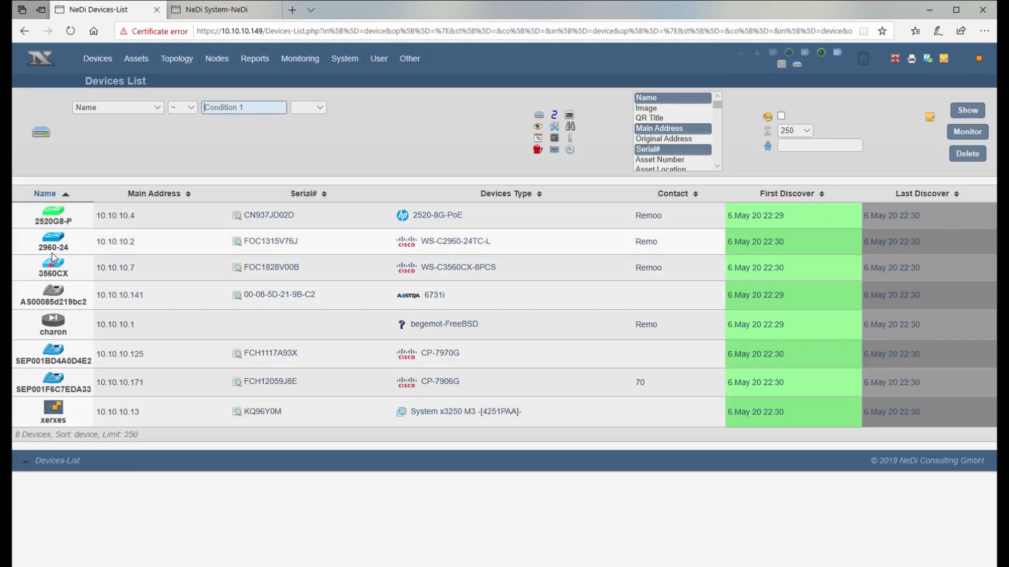
left_click(216, 59)
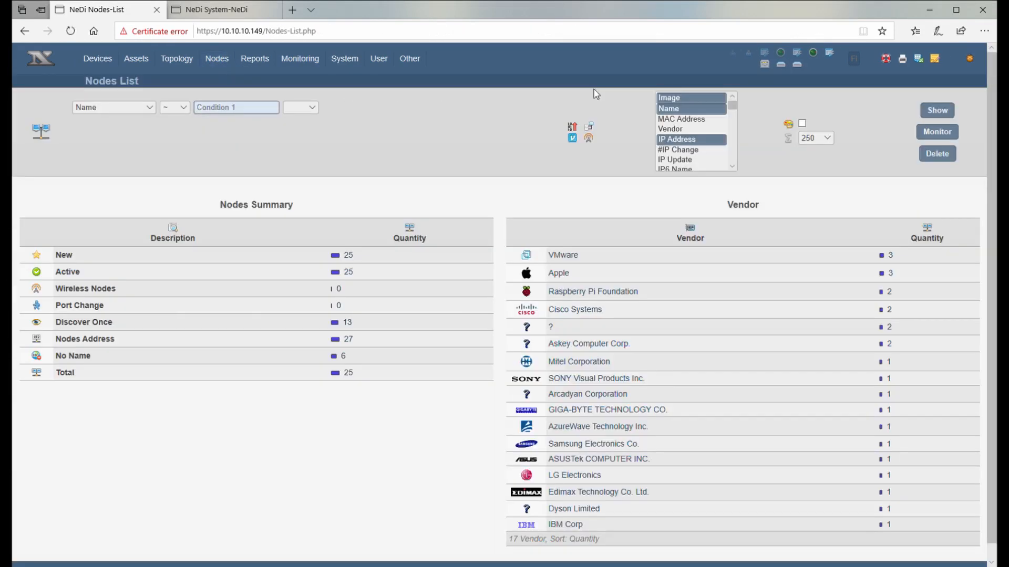
left_click(936, 110)
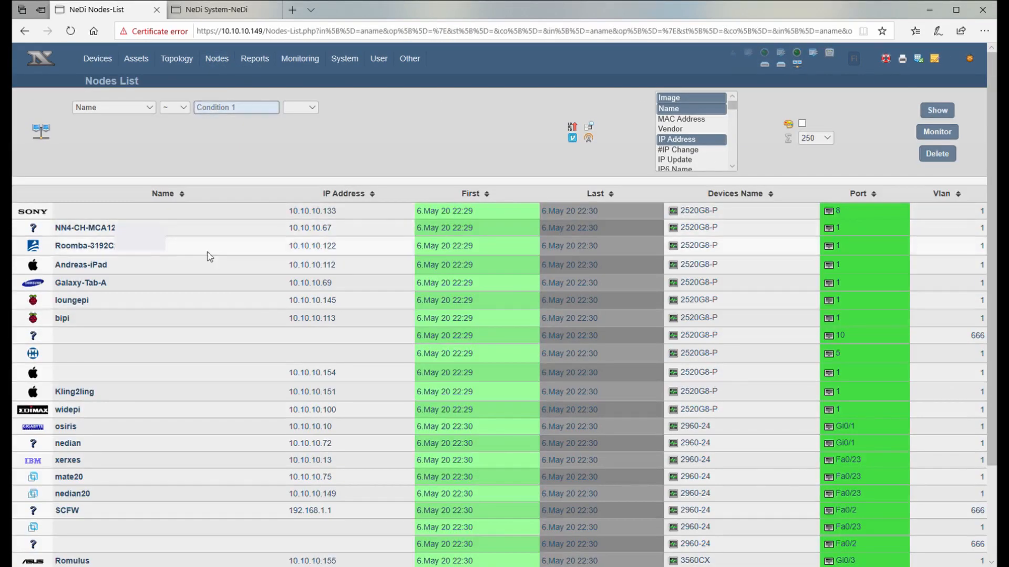
left_click(71, 299)
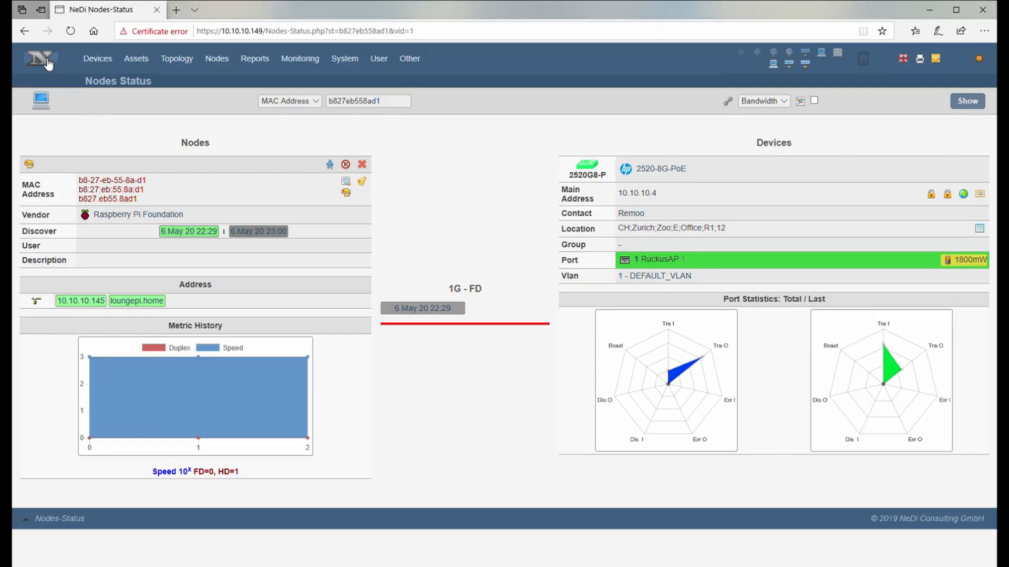
Visit nedi.ch briefly, then create a NeDi configuration backup package from System Files.
left_click(41, 59)
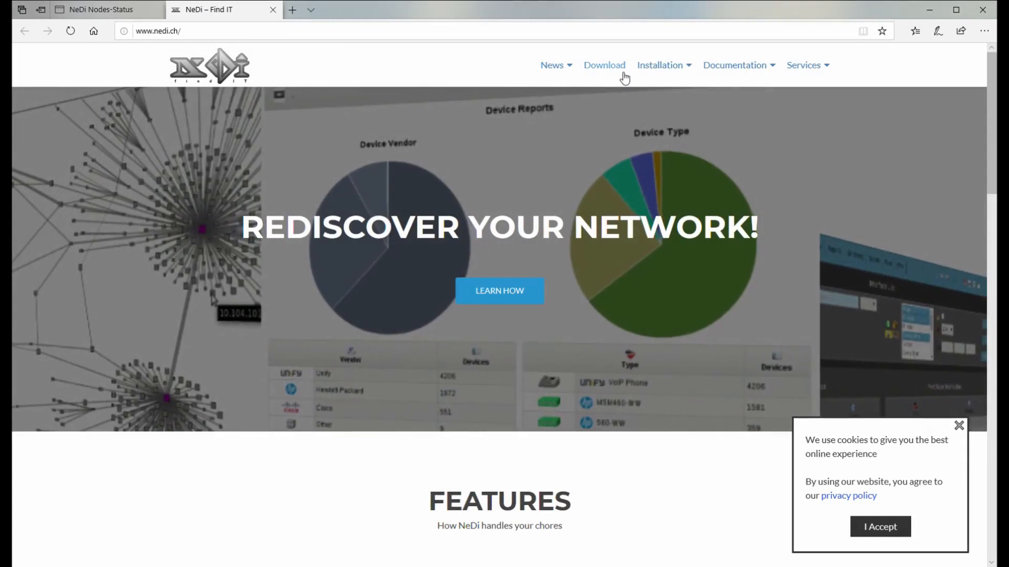
left_click(604, 65)
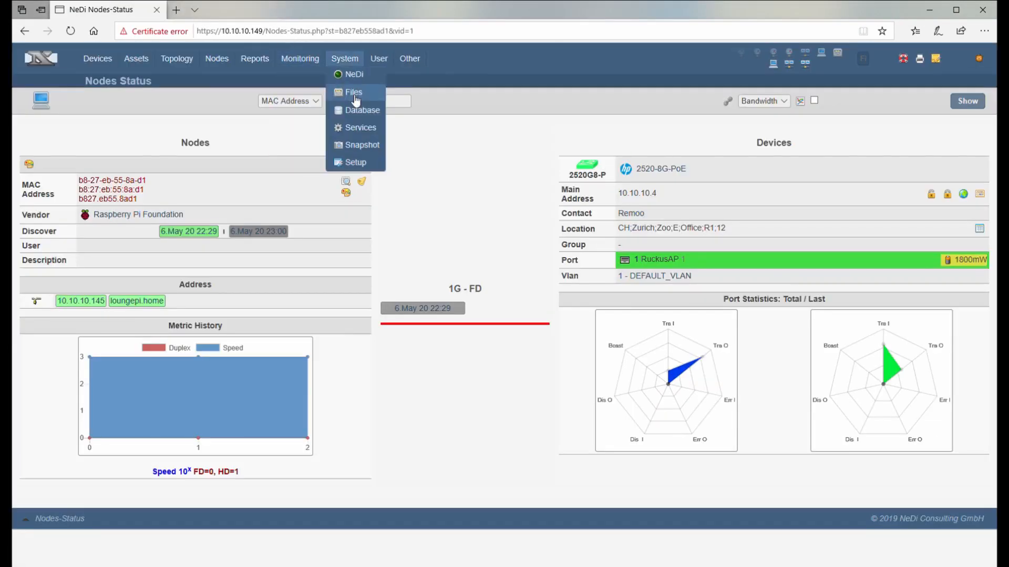
left_click(359, 127)
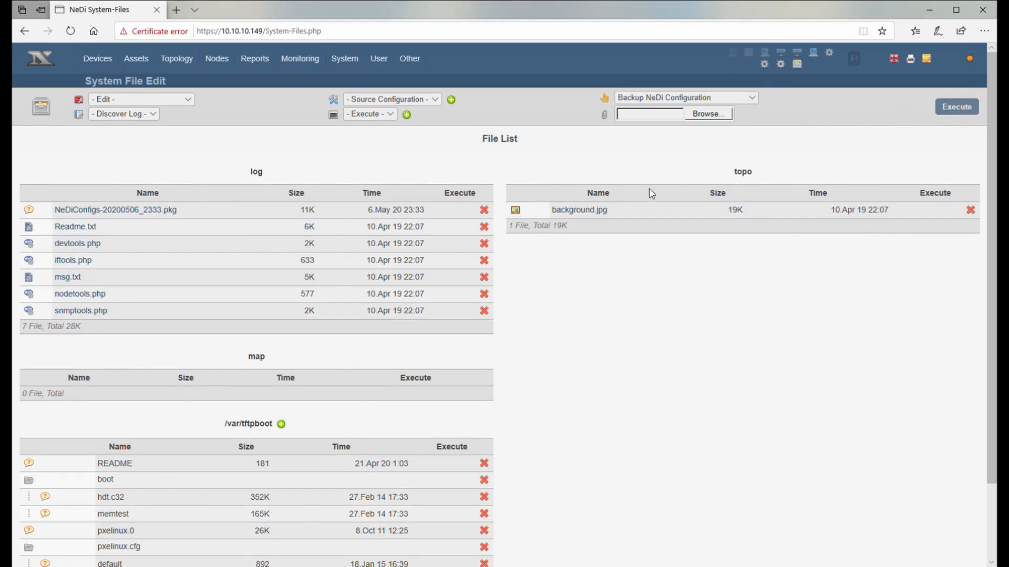
Download NeDiConfigs-20200506_2333.pkg and delete it from the server, confirming removal.
left_click(114, 211)
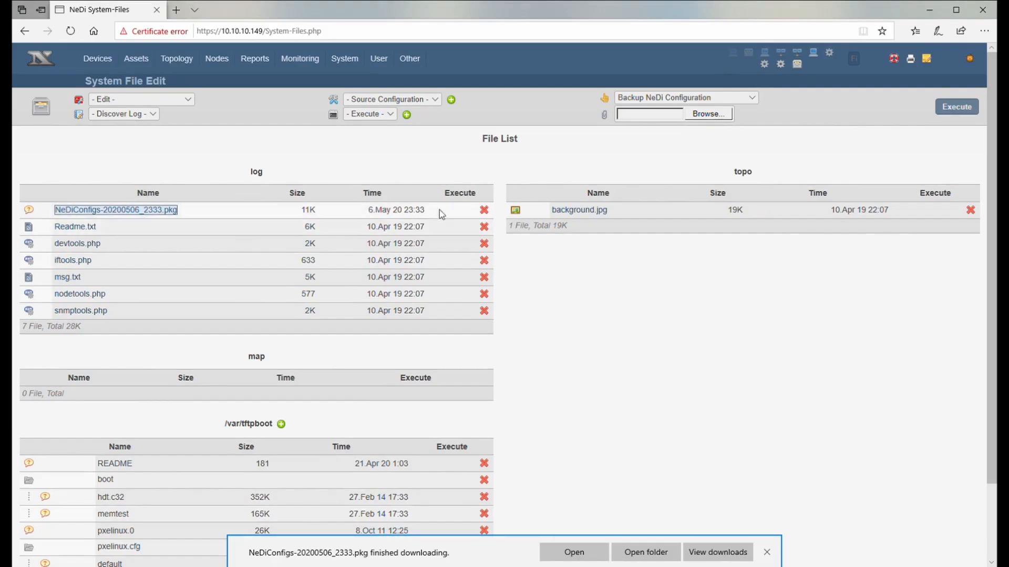
left_click(483, 210)
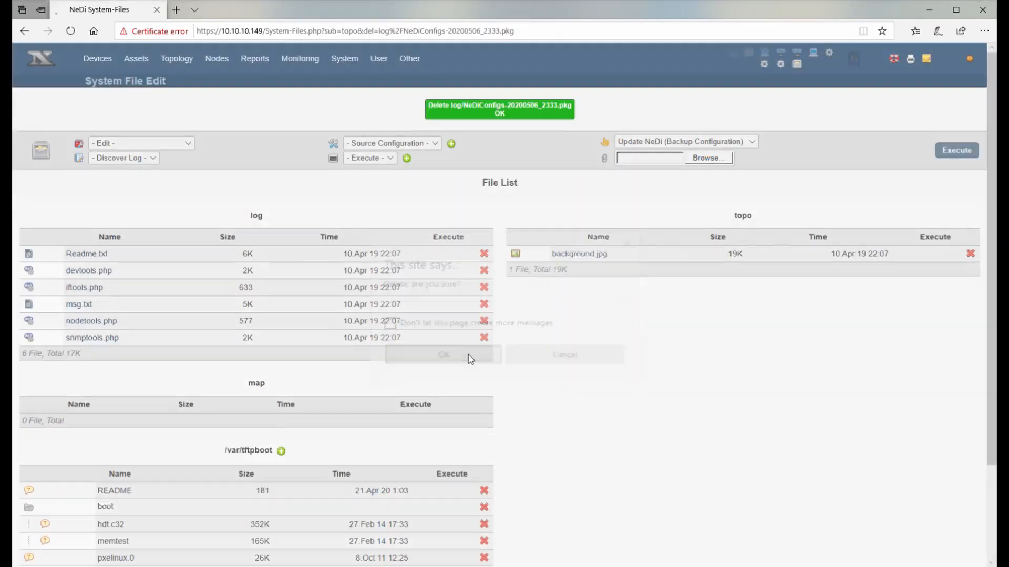
left_click(444, 354)
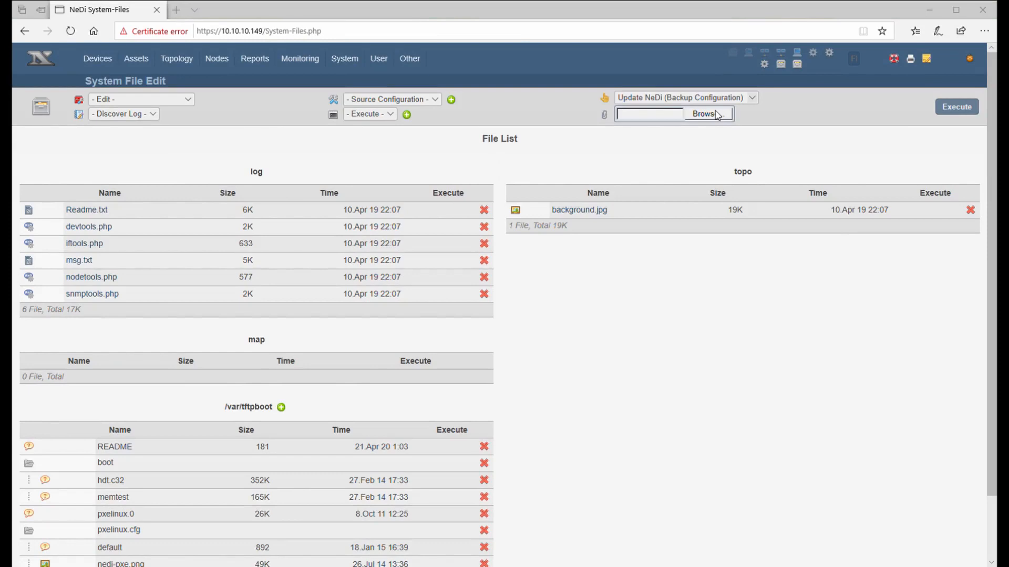
Upload and install the nedi-2.0.120 update package, then go to System Services.
left_click(956, 107)
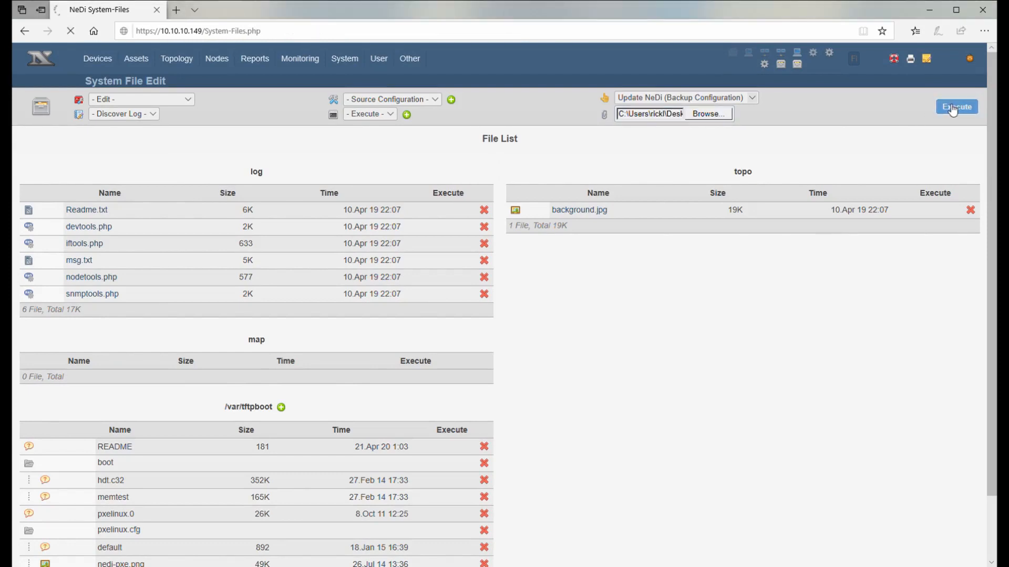
left_click(955, 108)
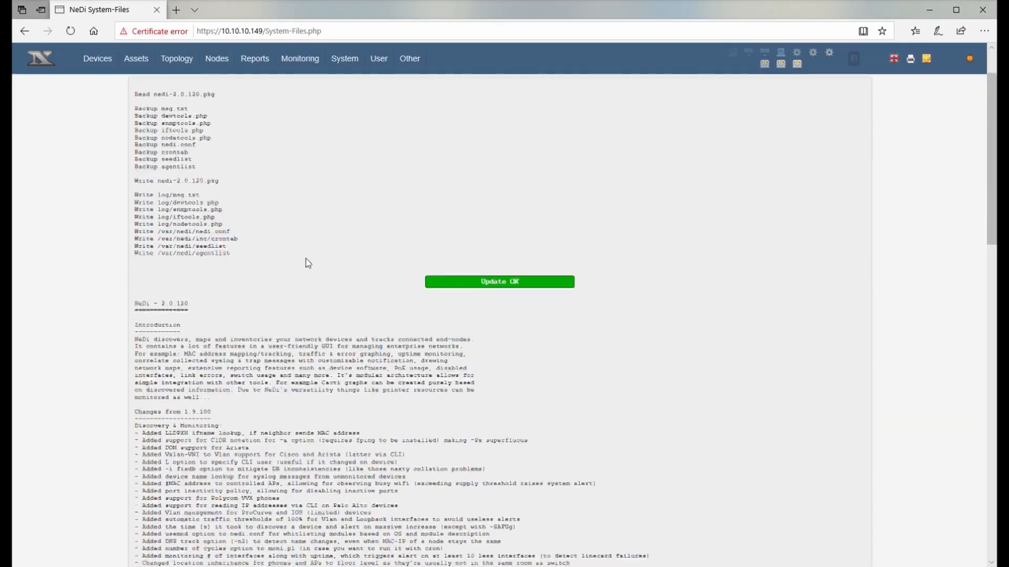
scroll("down", 3)
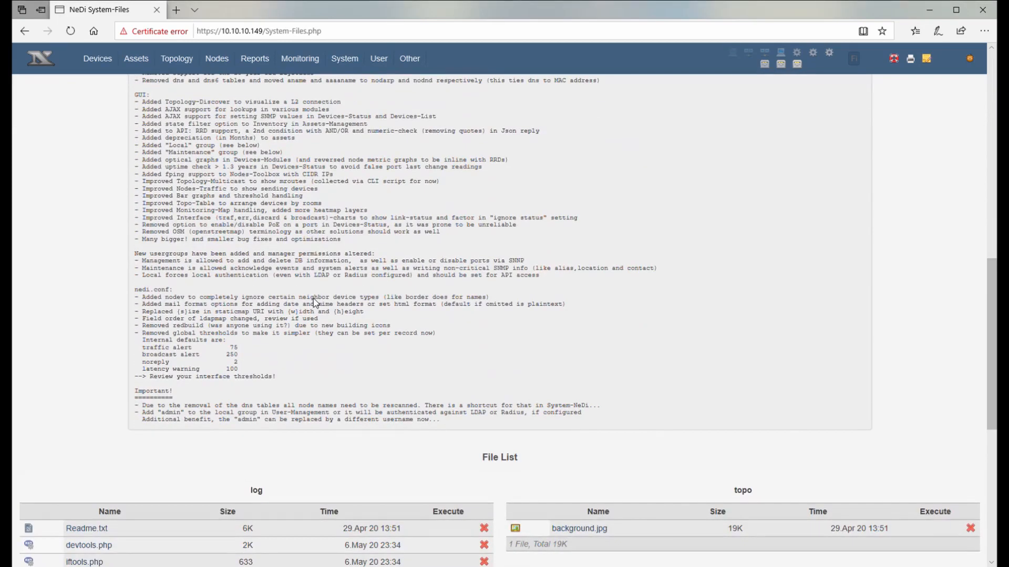
left_click(346, 59)
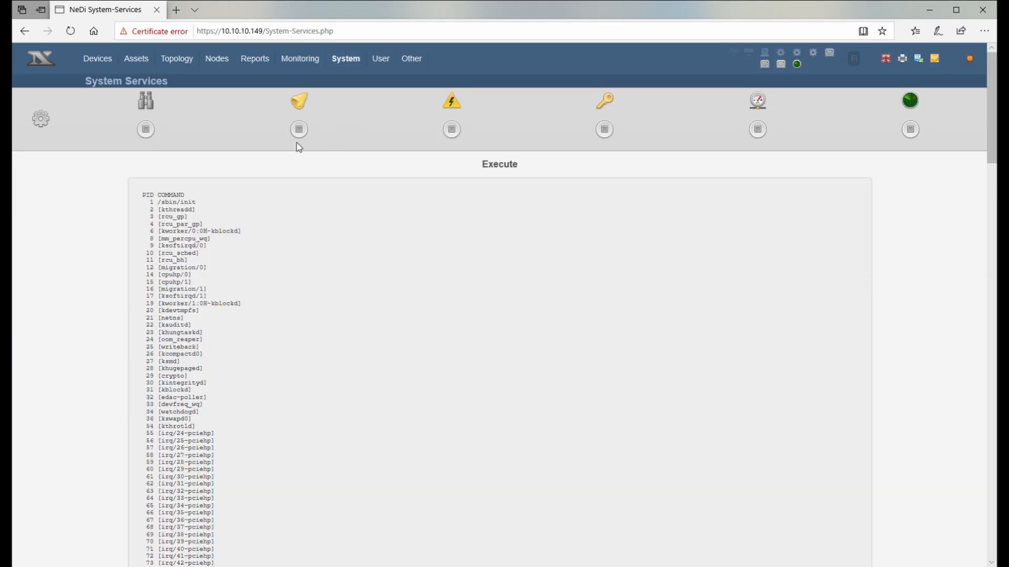
Start the Syslog service, then return to the System Setup page.
left_click(298, 129)
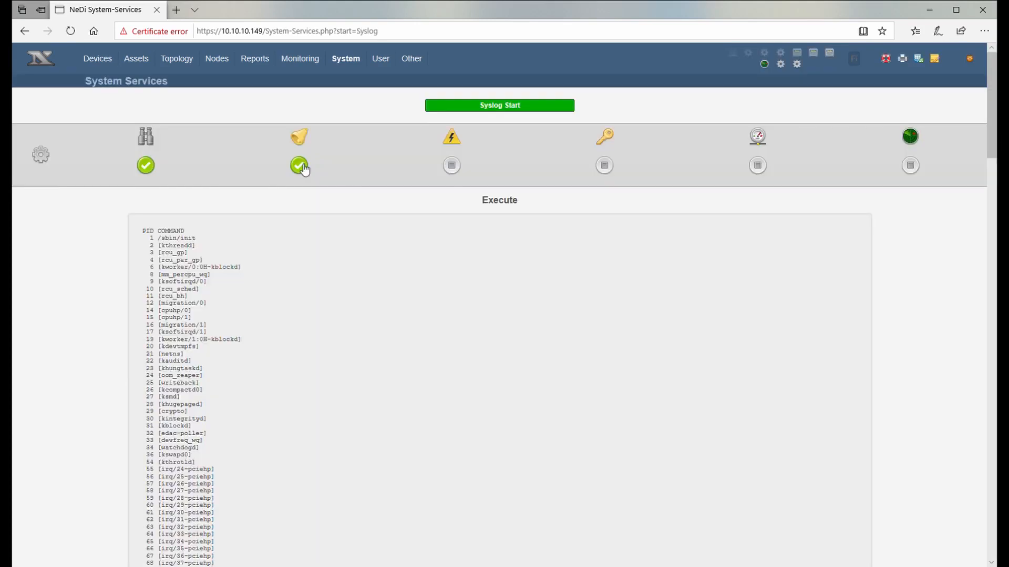
left_click(346, 59)
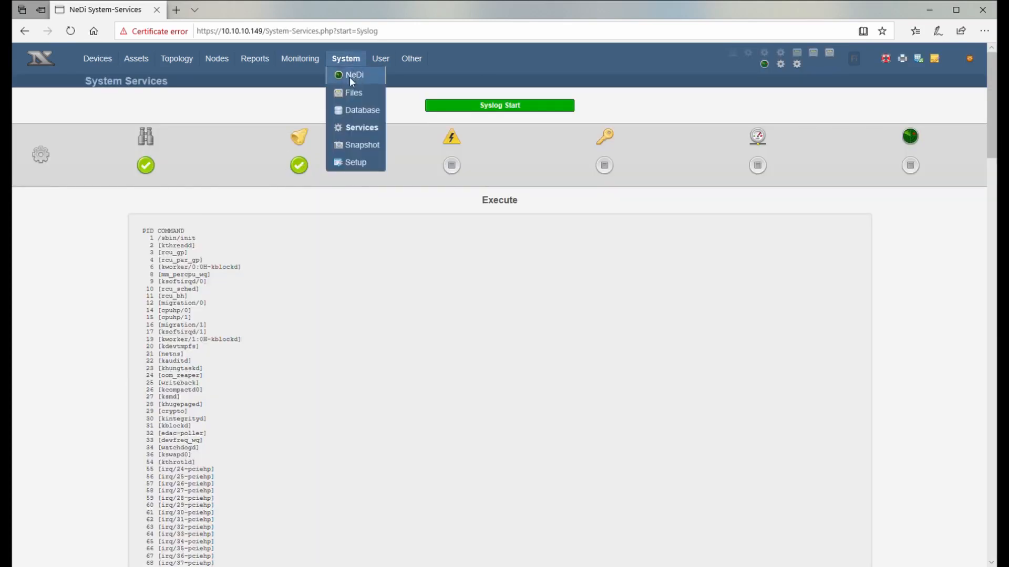
left_click(354, 75)
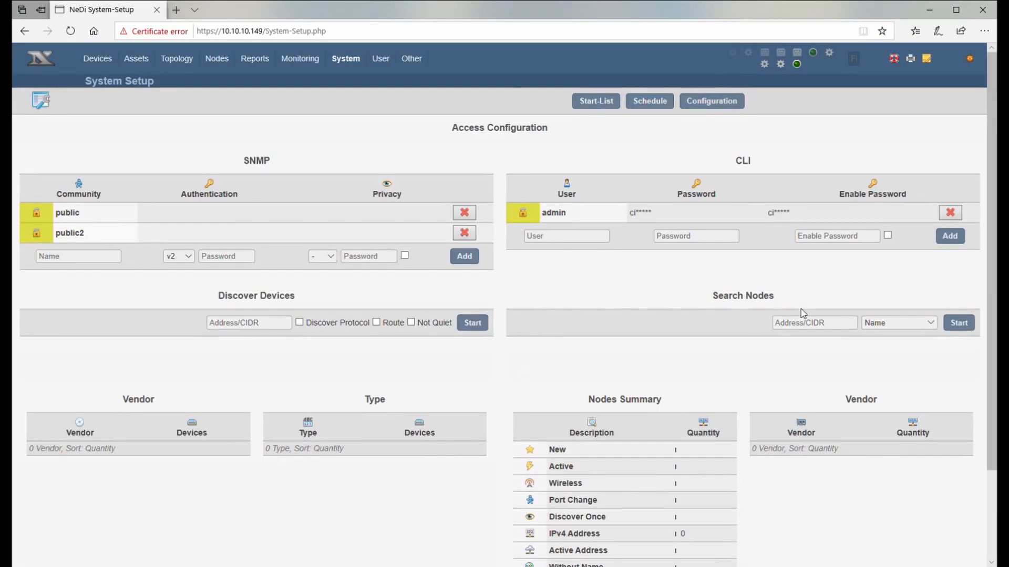
Run a node search of 10.10.10.0/26 with Name & Services lookups.
type("10.10.10.0/")
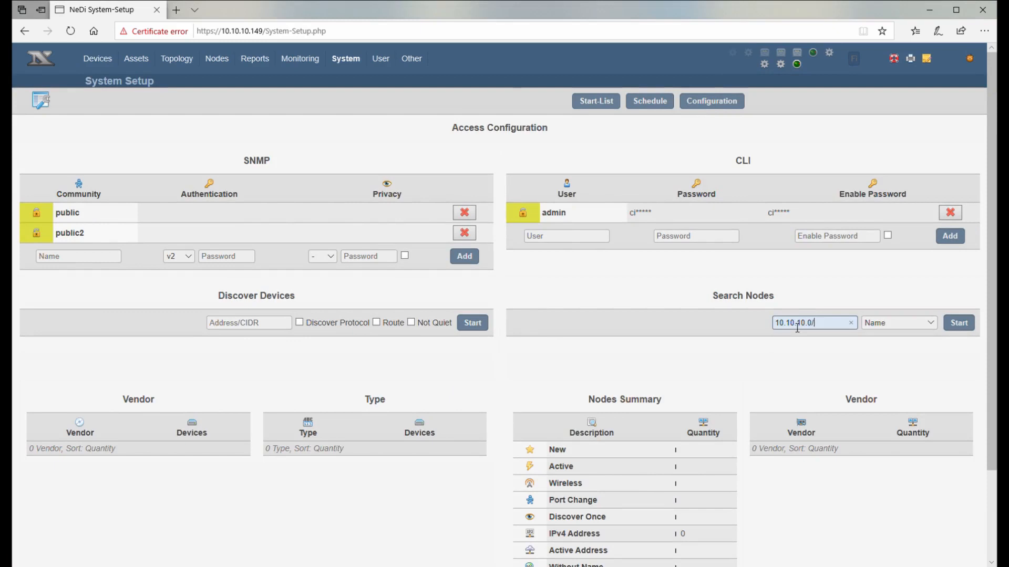
left_click(897, 322)
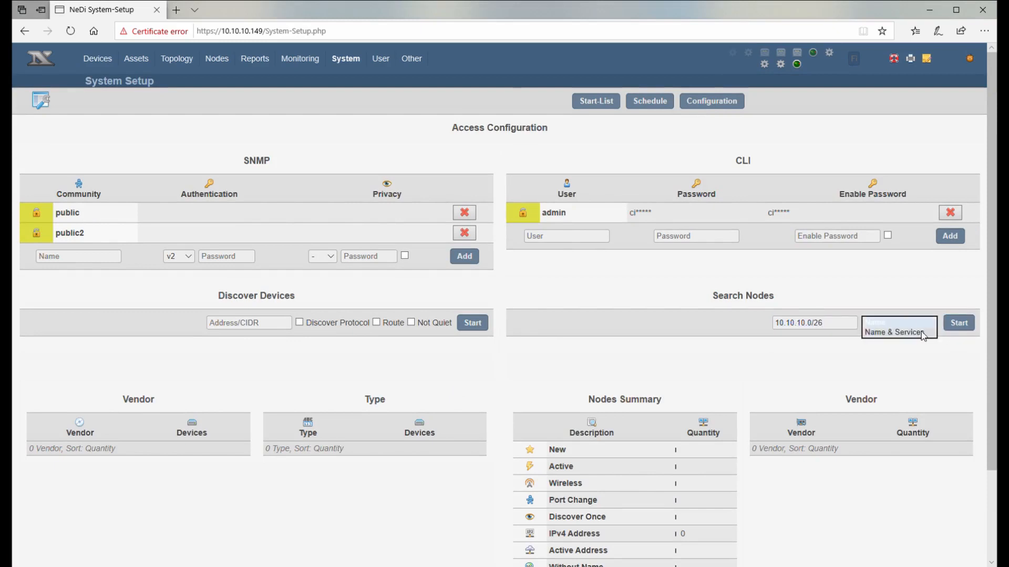
left_click(958, 323)
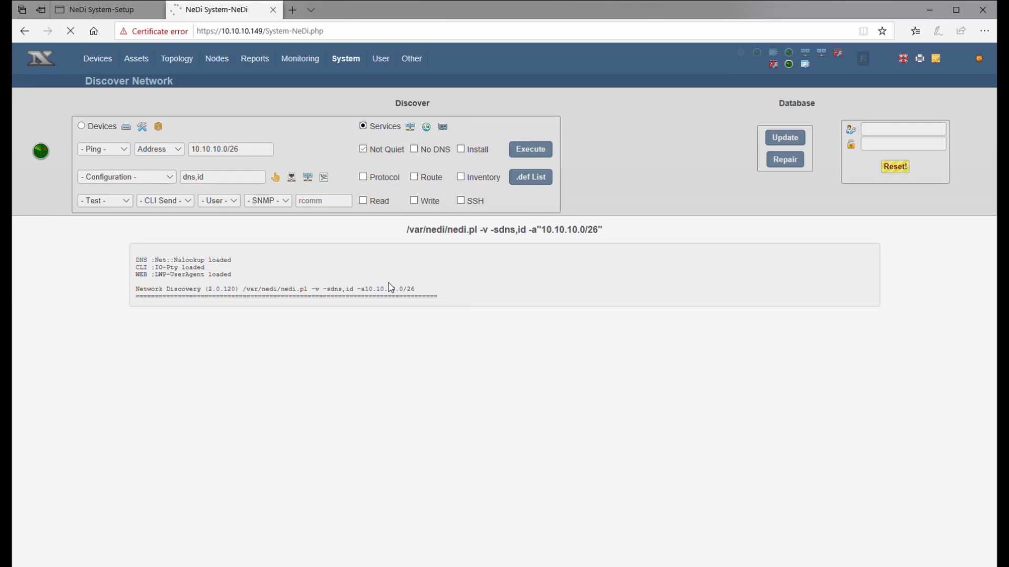
left_click(530, 149)
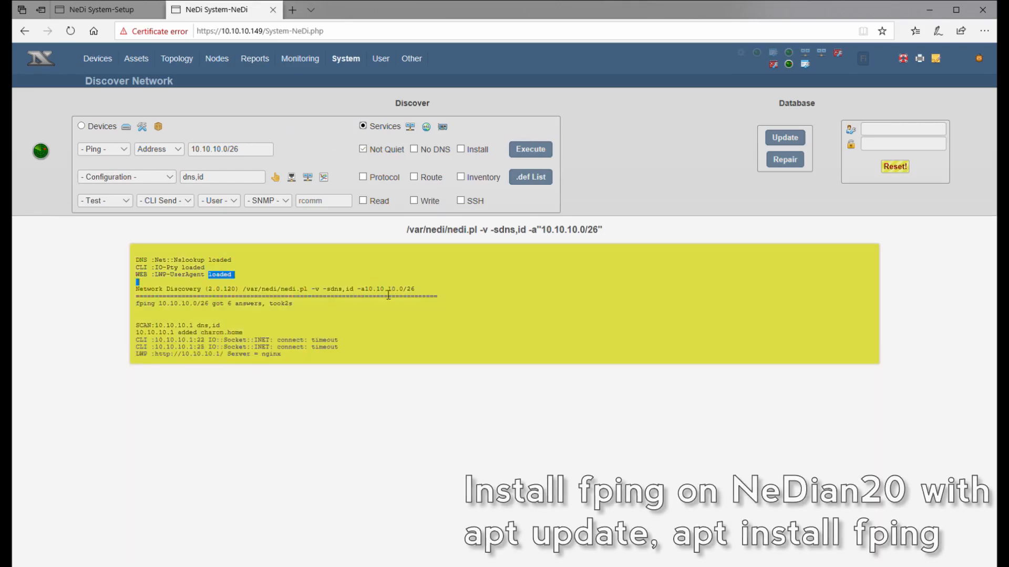
scroll("down", 3)
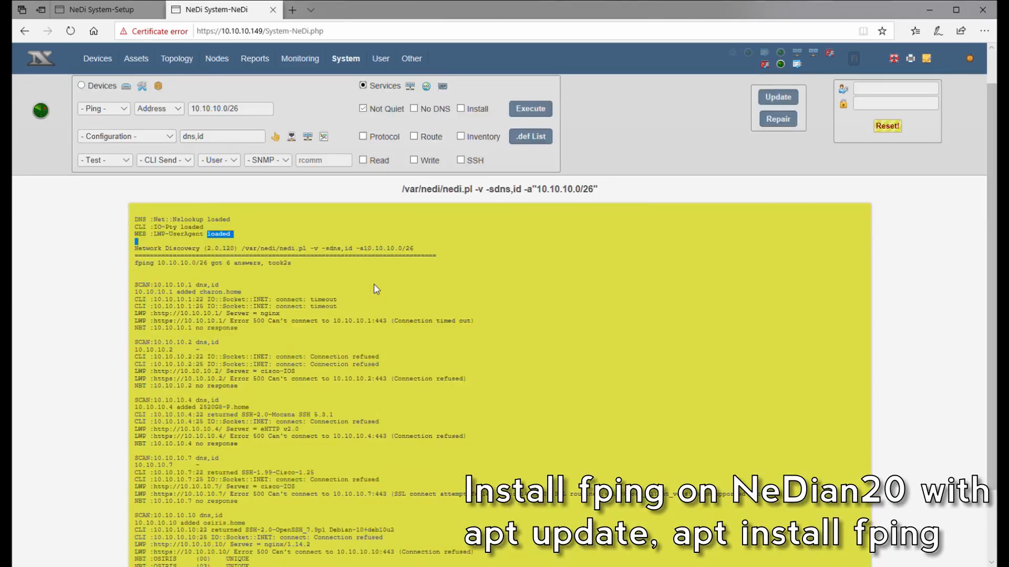
Return to System Setup and view the six discovered hosts in the Nodes Toolbox.
left_click(100, 9)
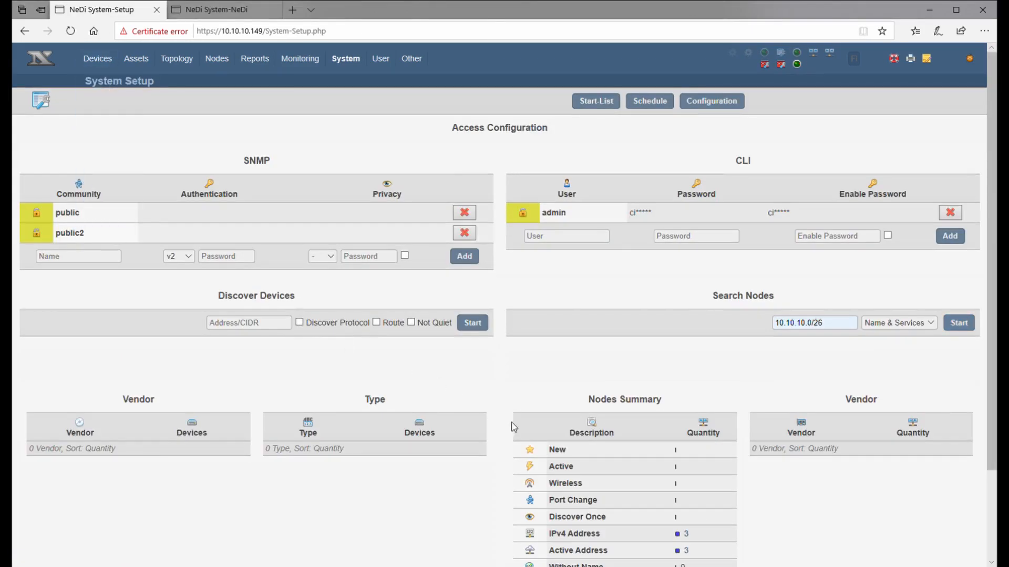
scroll("down", 3)
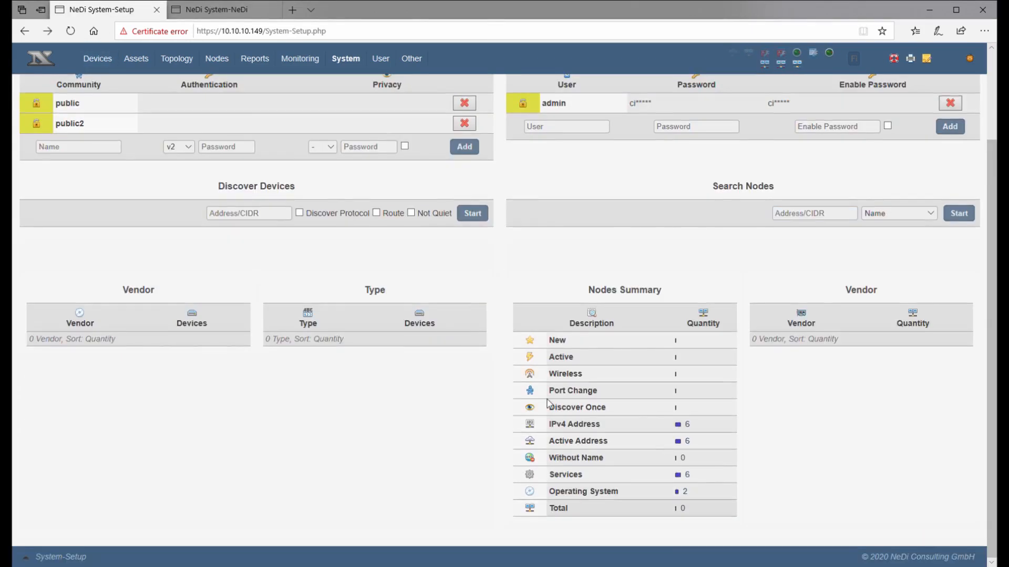
left_click(216, 58)
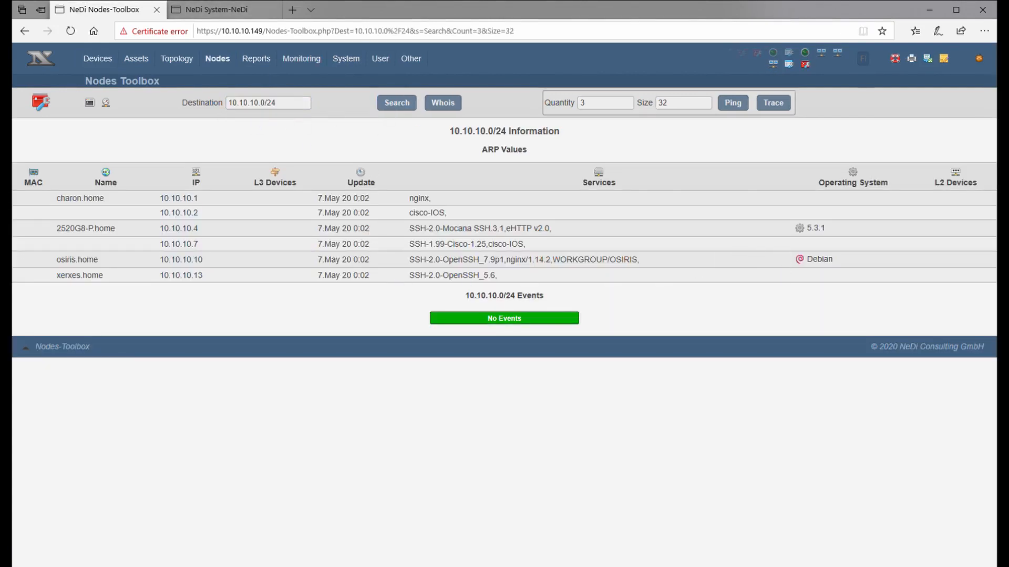
Execute a network discovery of 10.10.10.0/26 and return to the setup overview.
left_click(345, 59)
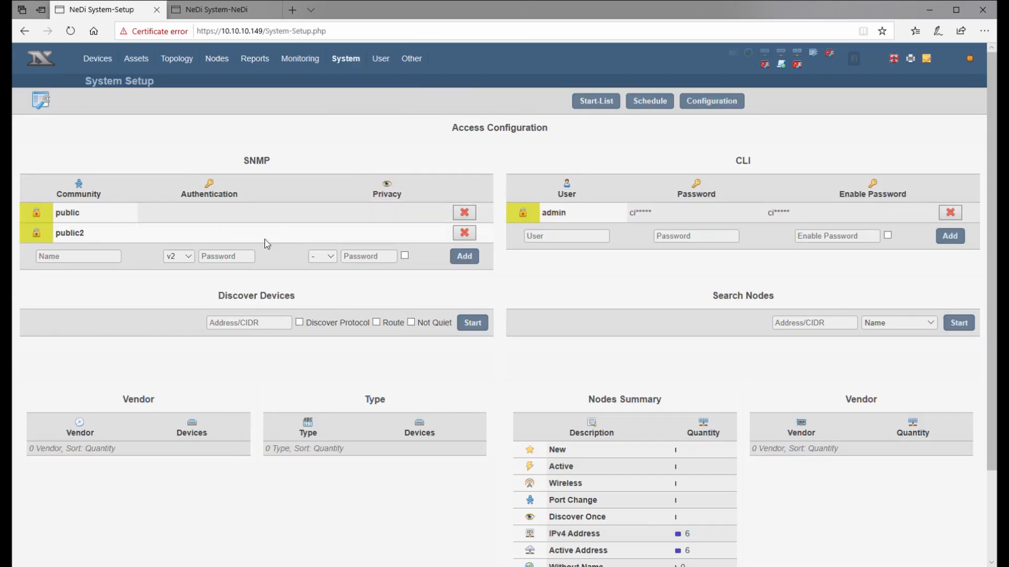
type("10.10.10.0/26")
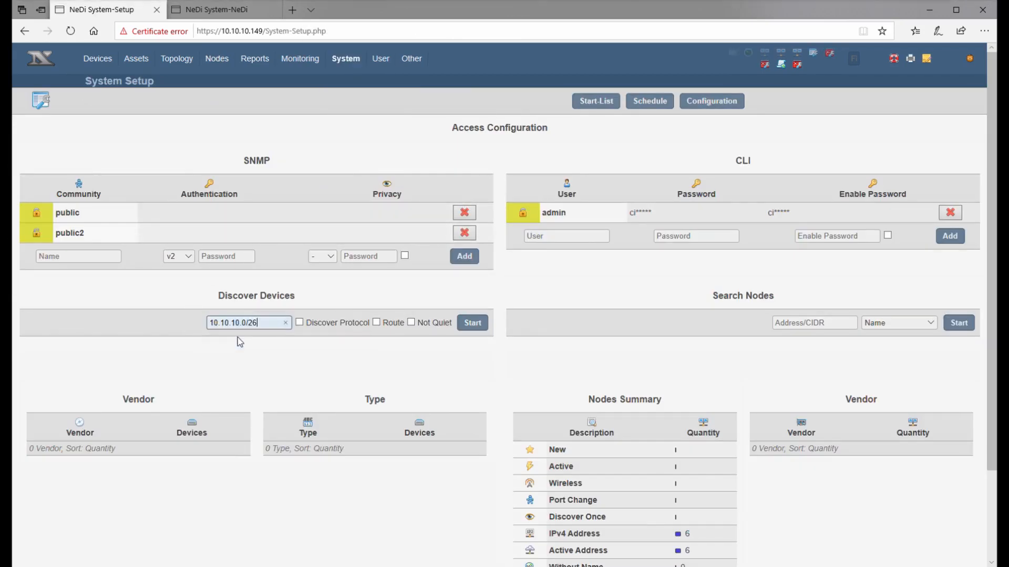
left_click(472, 322)
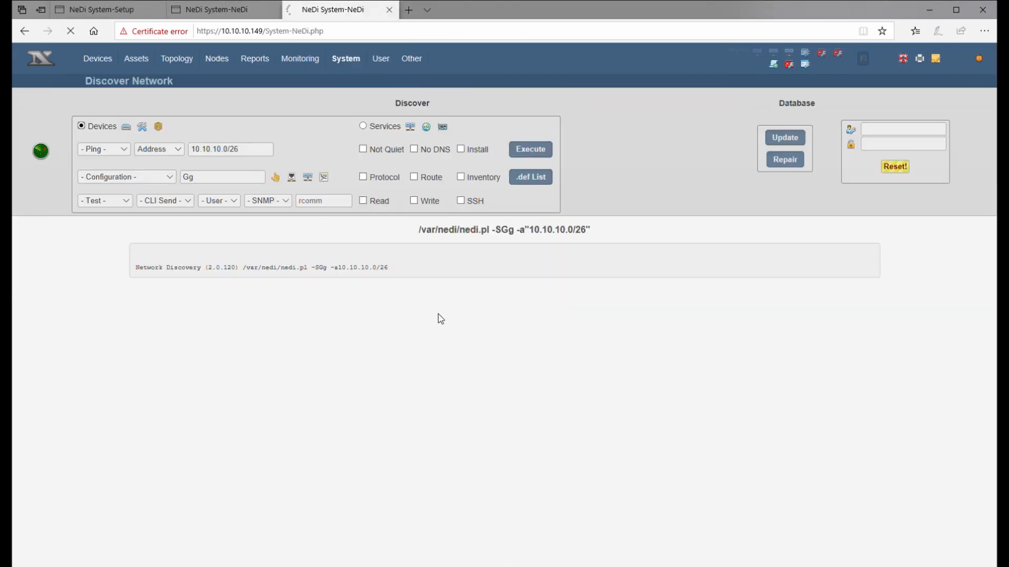
left_click(100, 10)
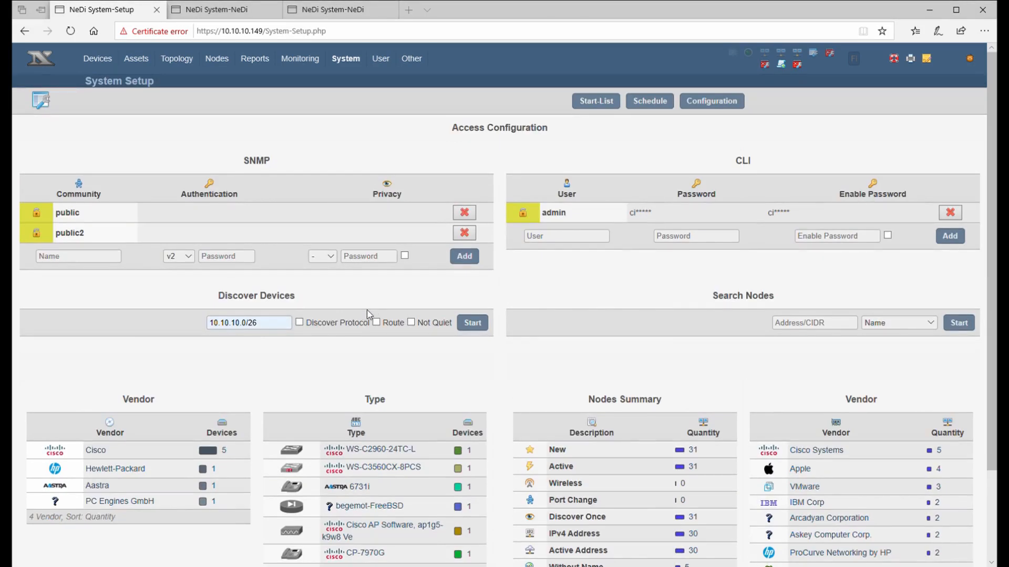
mouse_move(591, 115)
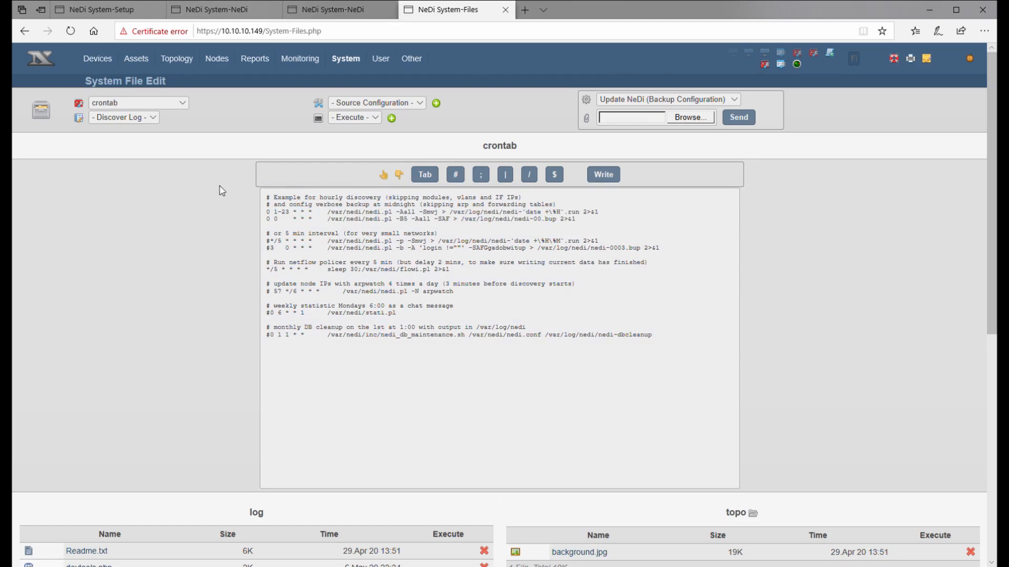
Show the full Devices List, then return to its vendor and type count overview.
left_click(97, 58)
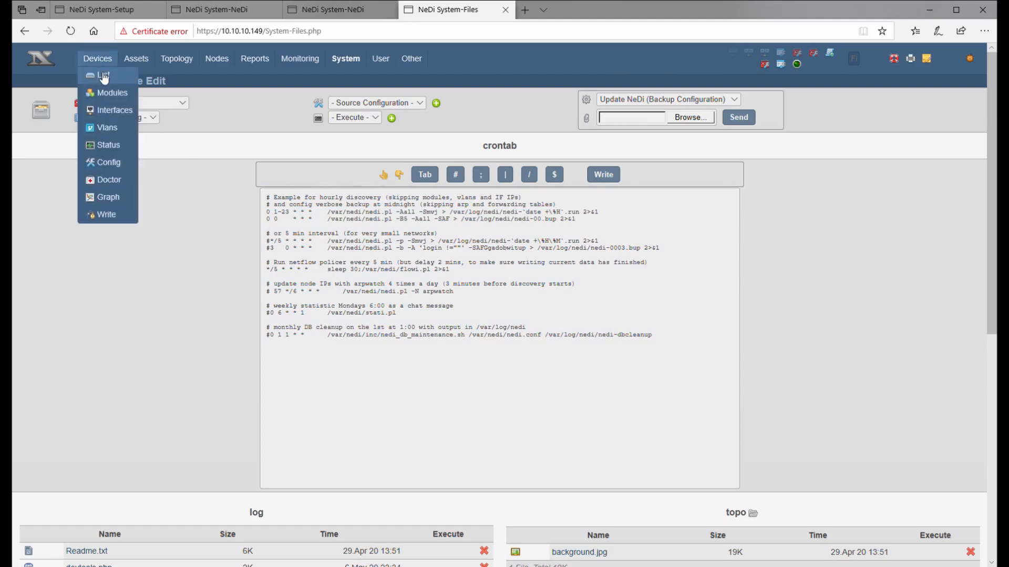
left_click(104, 76)
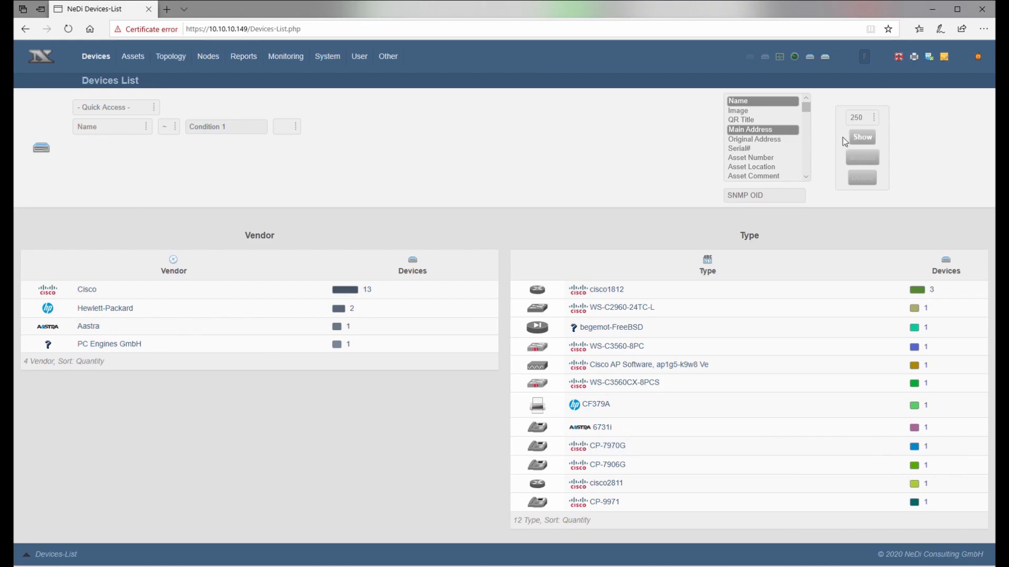
left_click(861, 136)
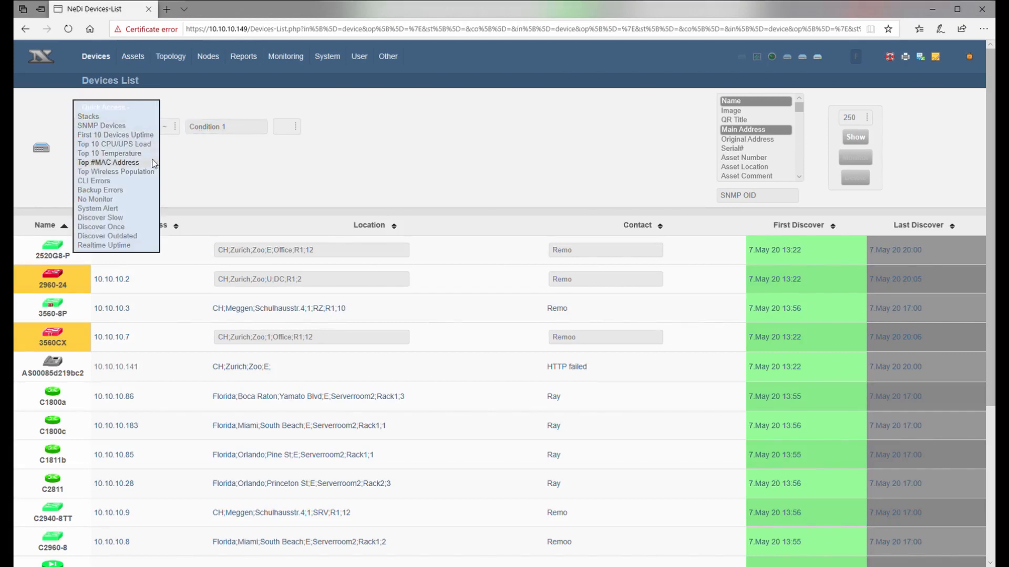
left_click(225, 176)
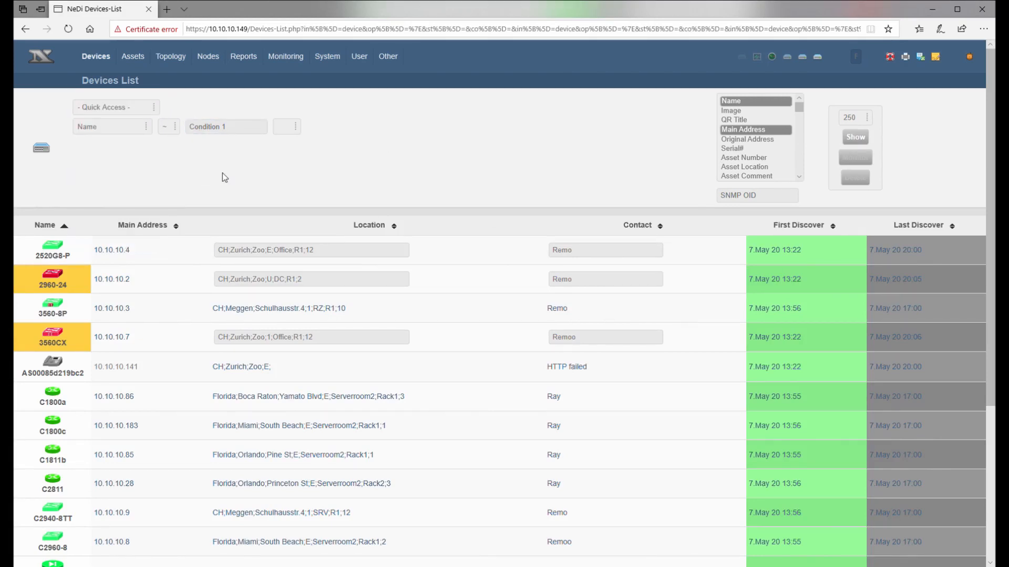
left_click(41, 148)
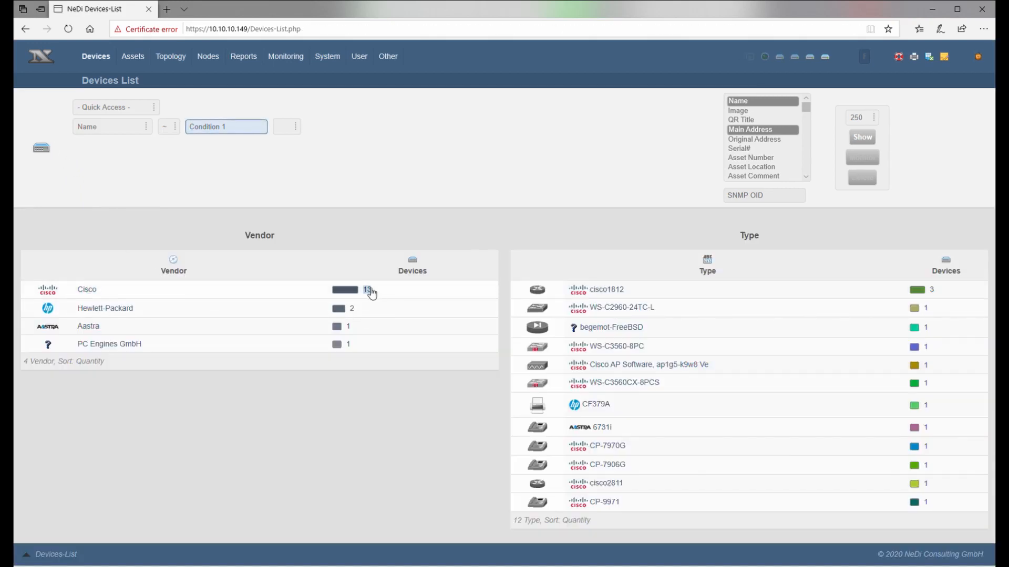
View the Devices Report filtered to Vendor = Cisco and scroll through its charts.
left_click(366, 291)
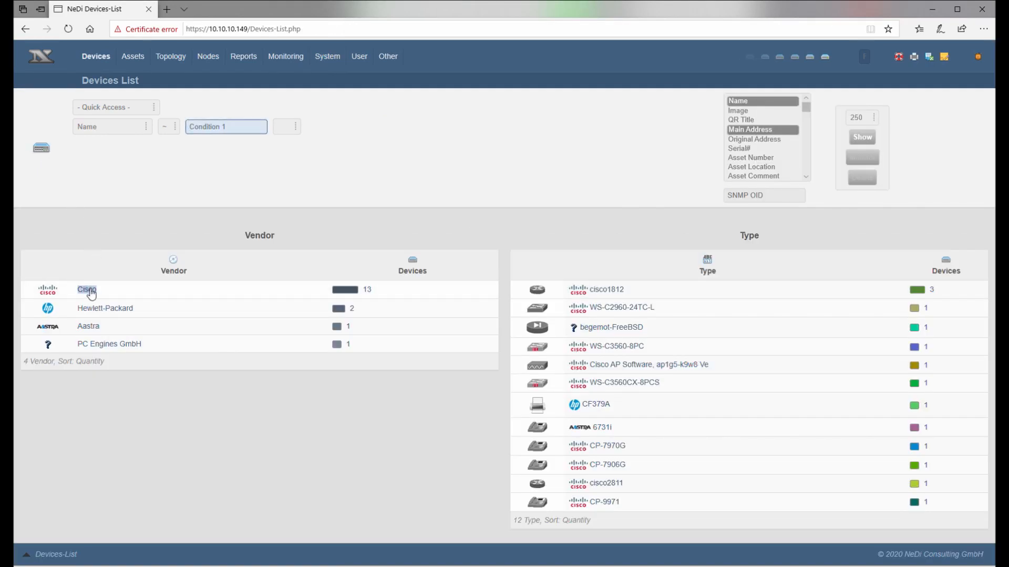
left_click(86, 290)
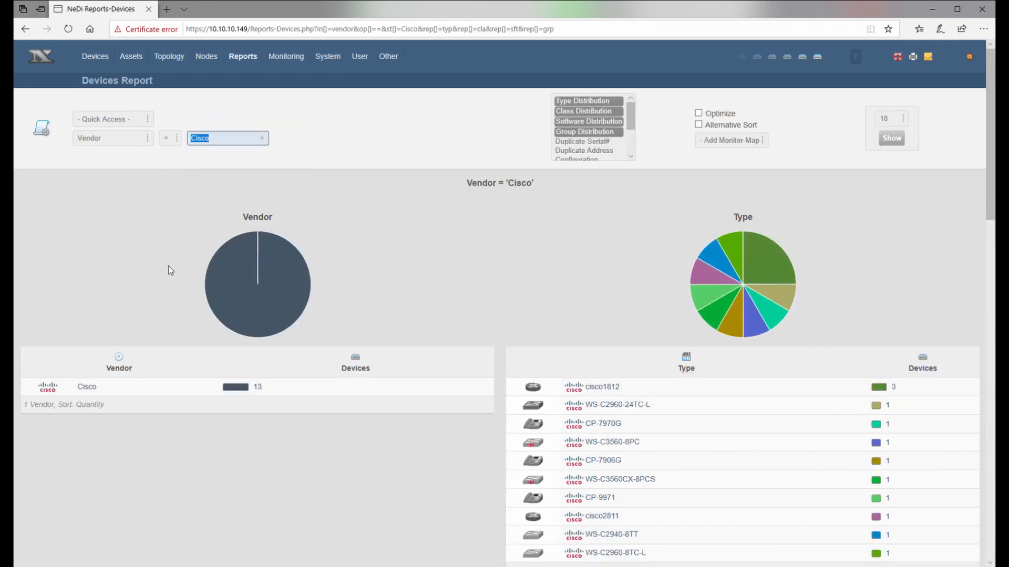
mouse_move(190, 267)
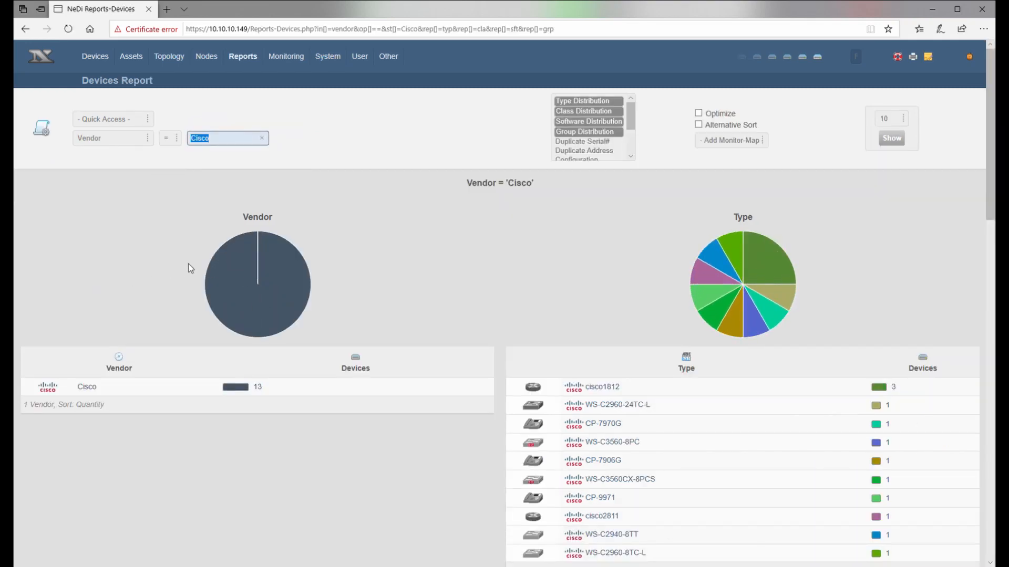
mouse_move(194, 275)
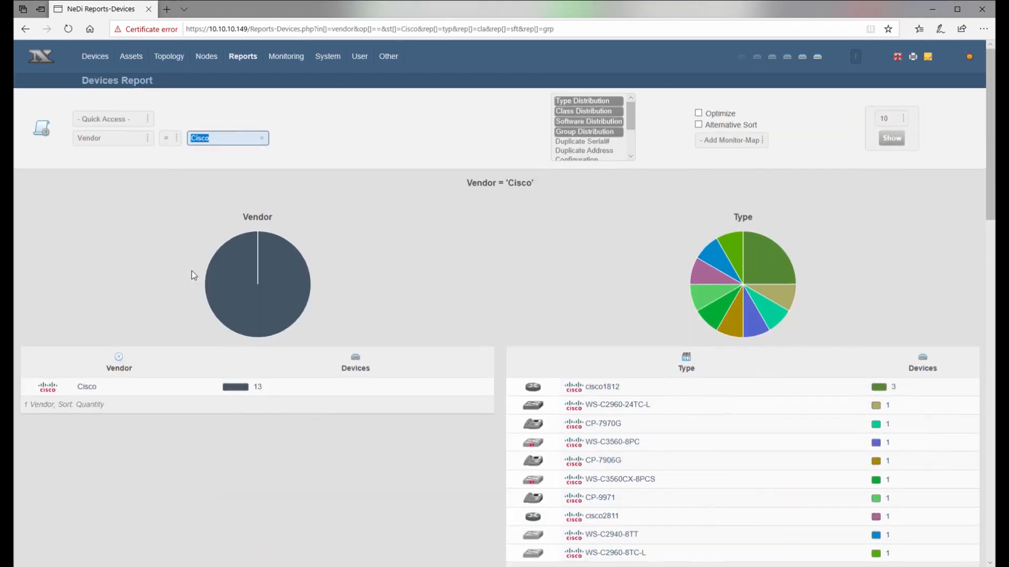
mouse_move(138, 94)
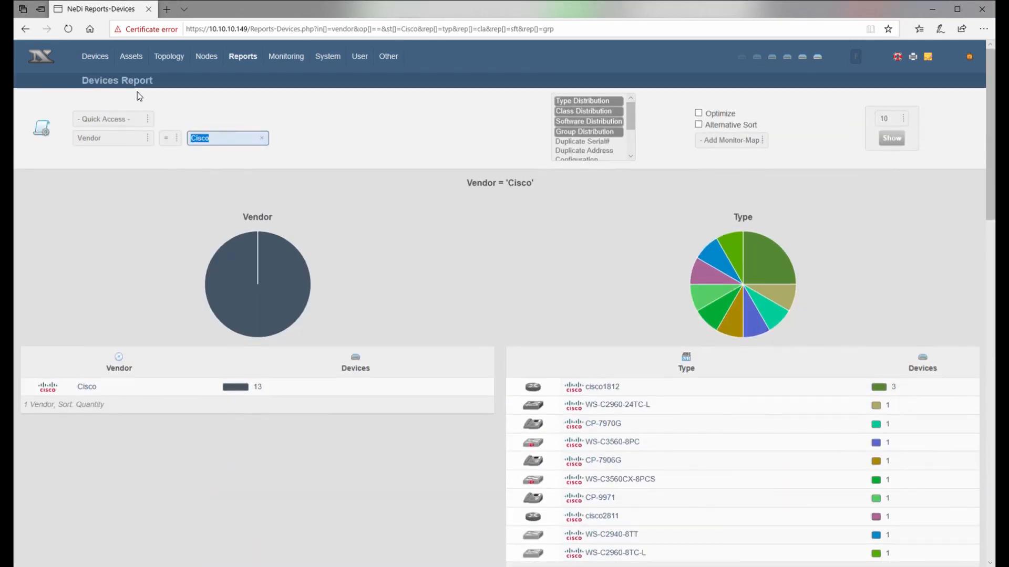
left_click(243, 56)
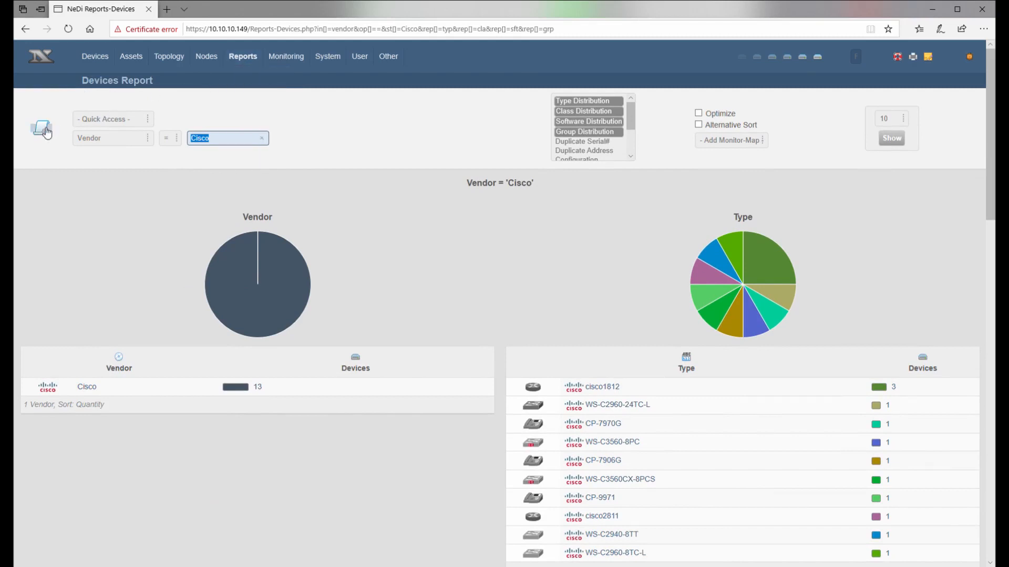
scroll("down", 3)
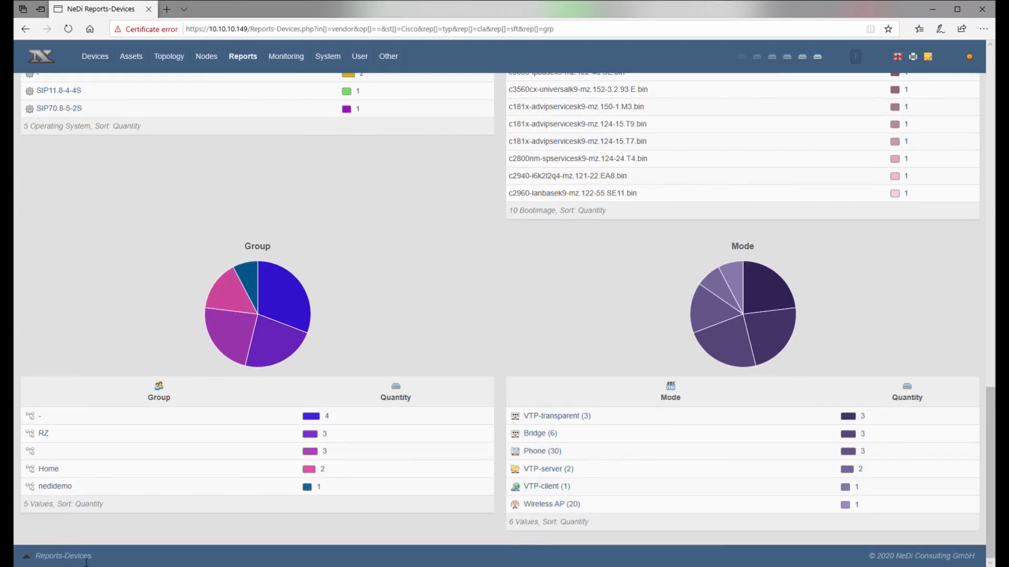
scroll("up", 3)
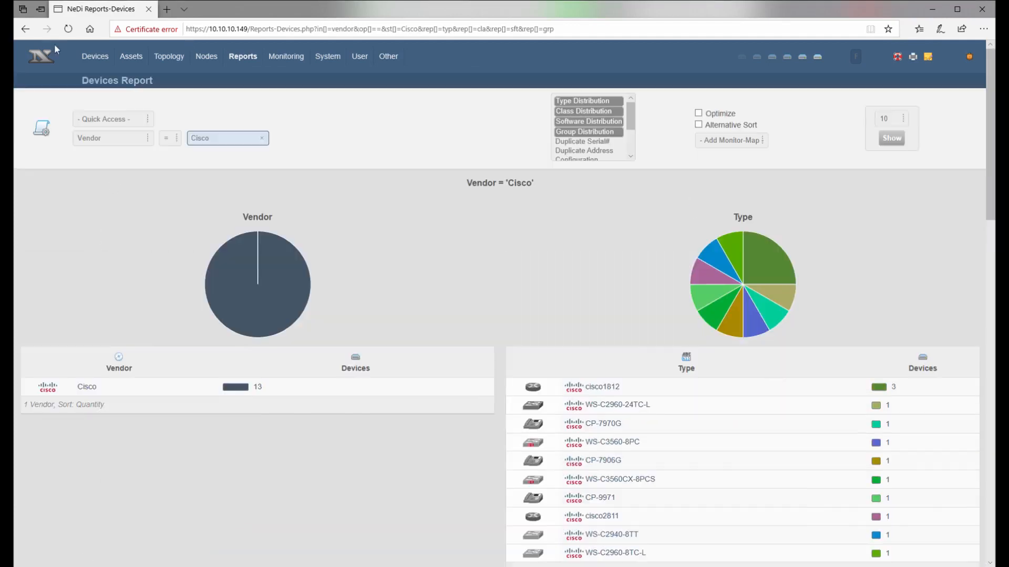
From the 2960-24 status page, list devices with status > 0, sorted by status.
left_click(96, 56)
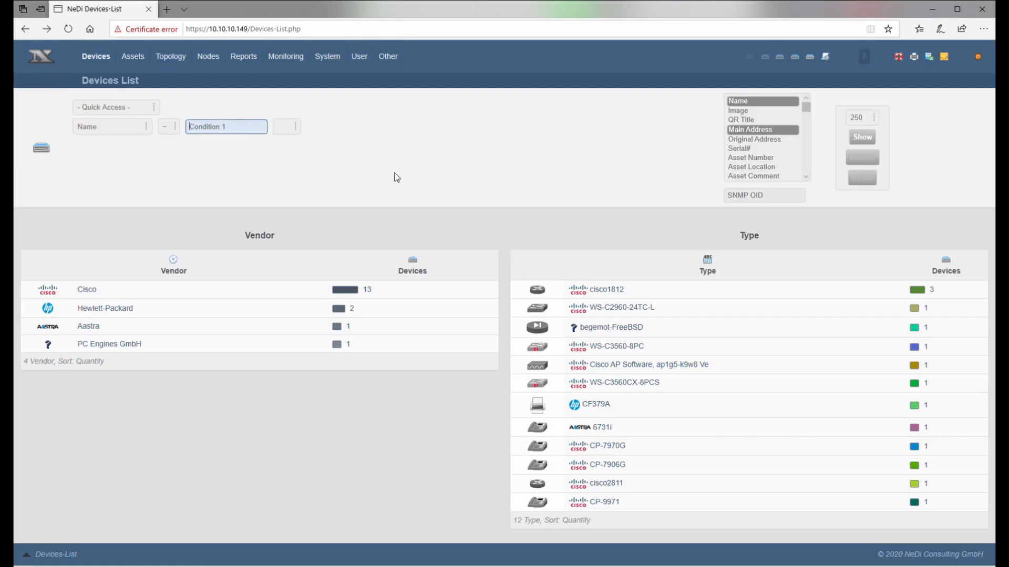
left_click(861, 137)
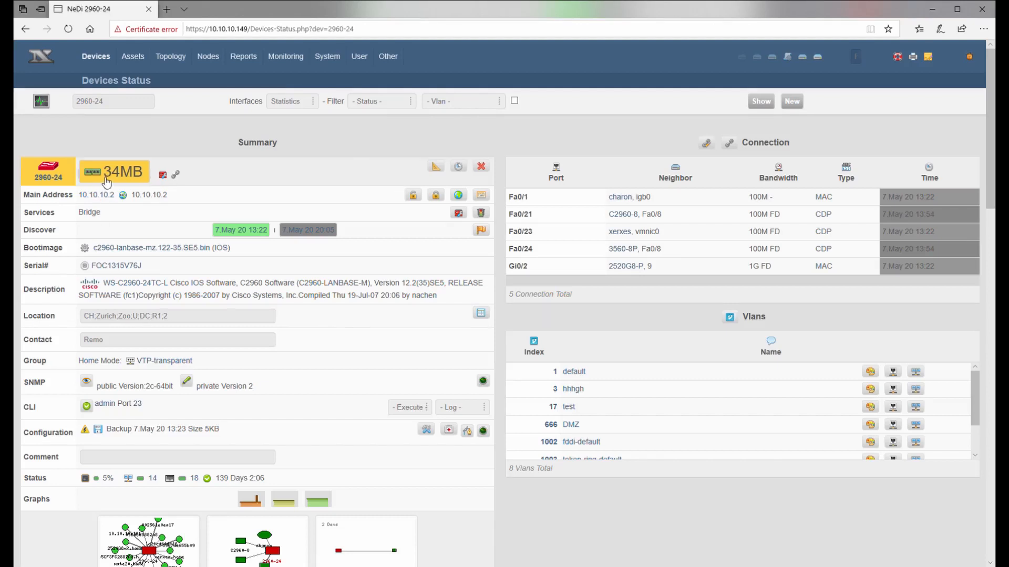
left_click(25, 28)
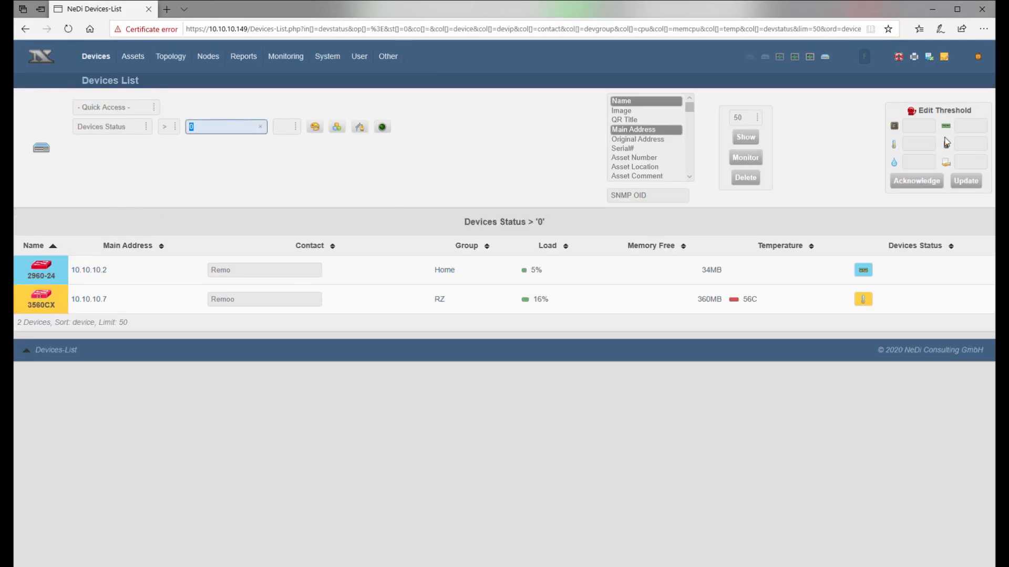
left_click(970, 126)
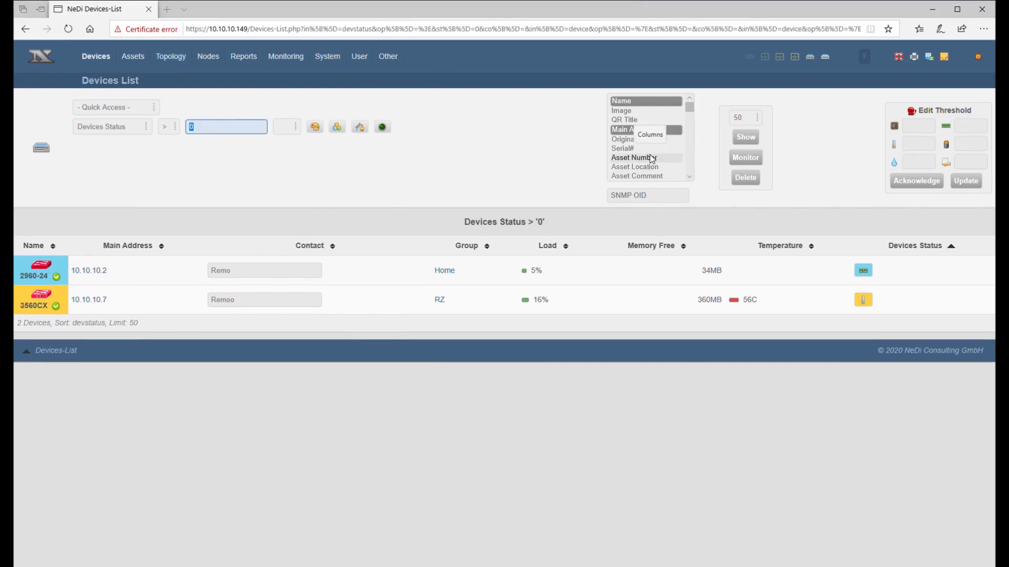
scroll("down", 3)
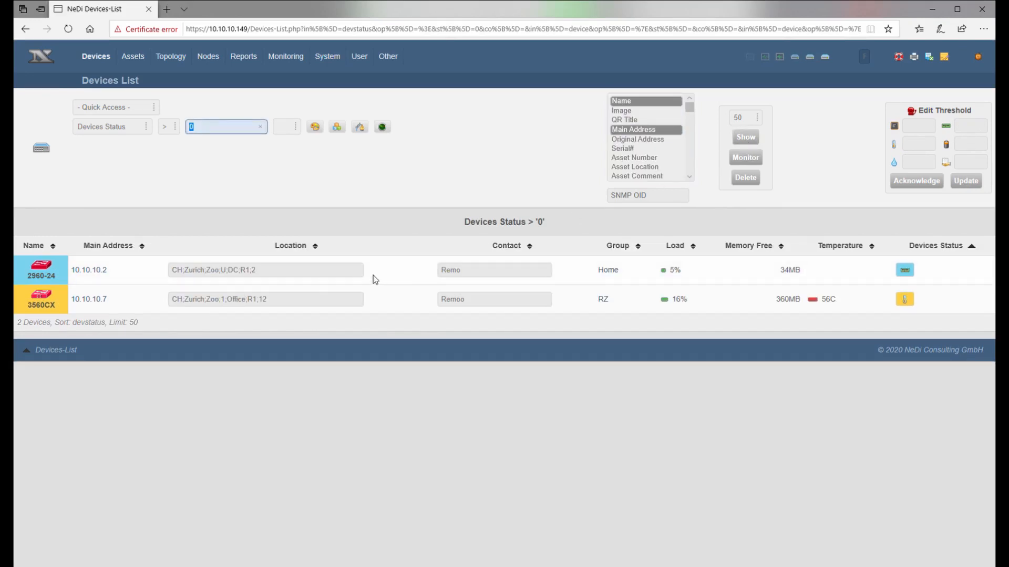
Correct the 3560CX switch's contact name to Remo.
left_click(493, 300)
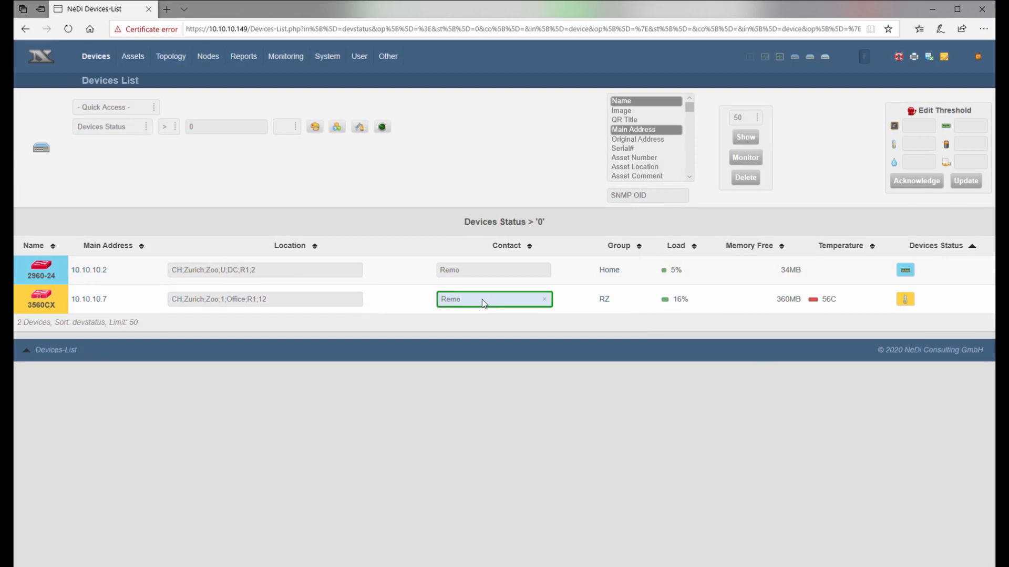
left_click(646, 196)
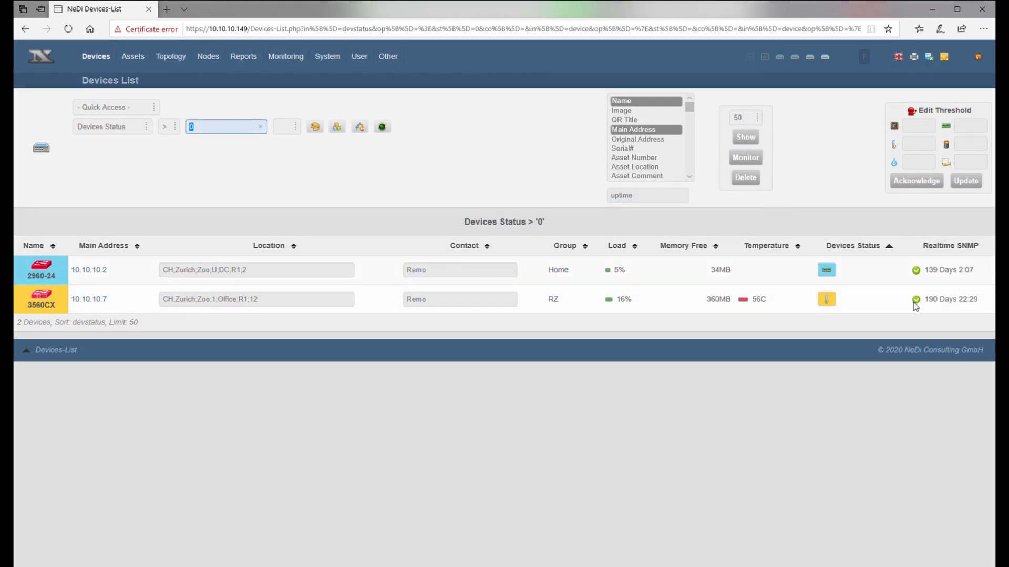
left_click(326, 56)
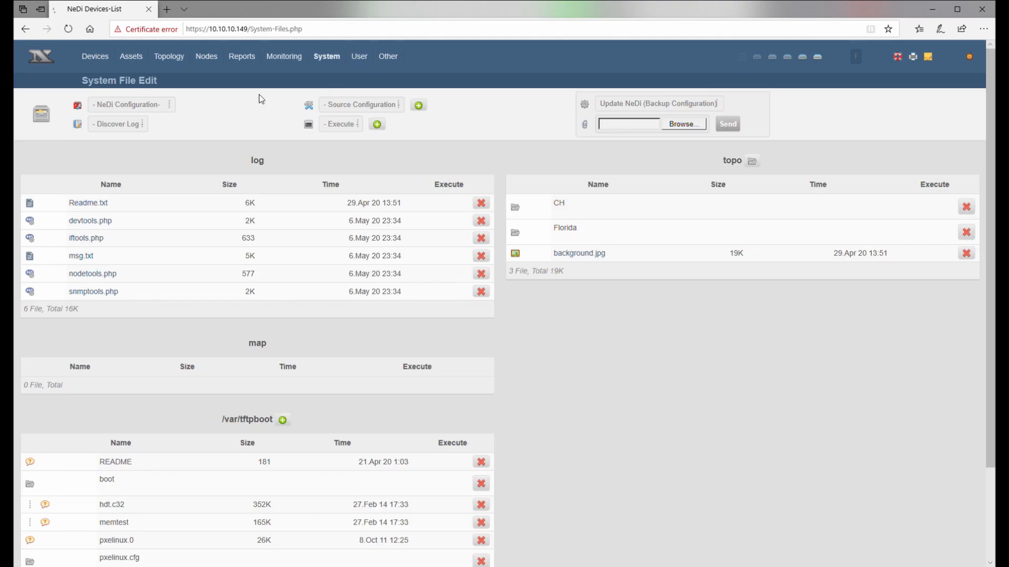
left_click(127, 104)
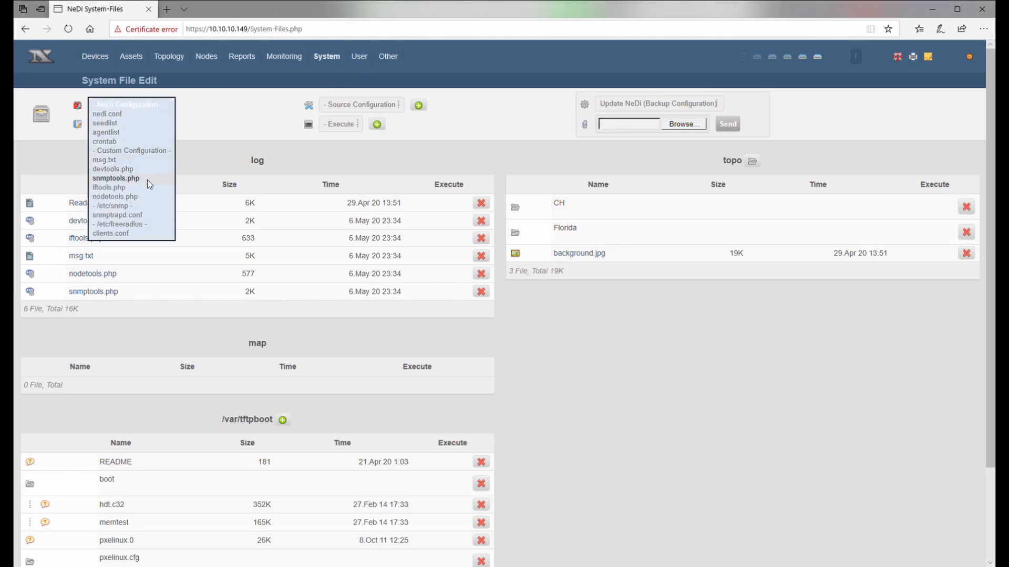
left_click(116, 178)
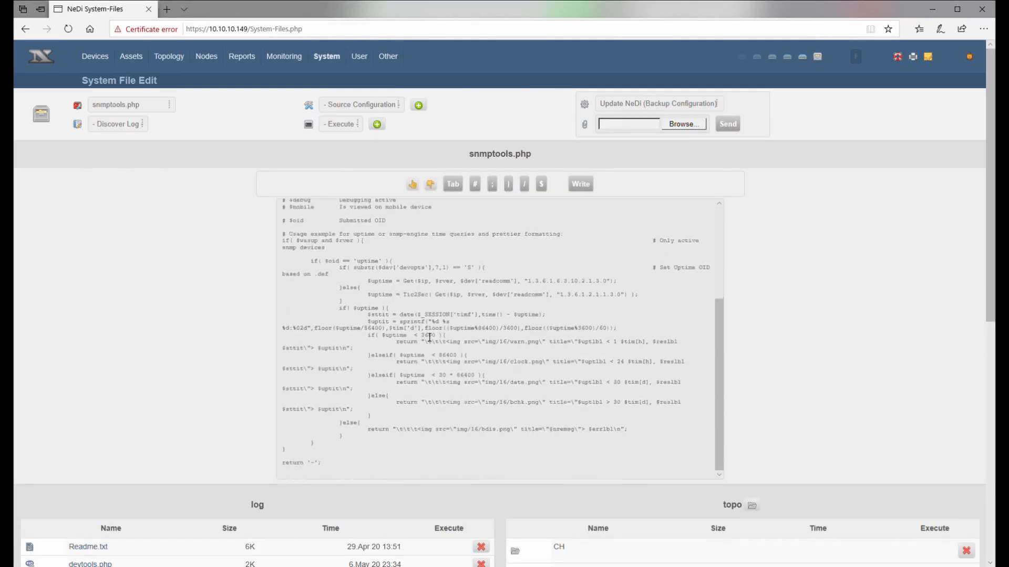
scroll("down", 3)
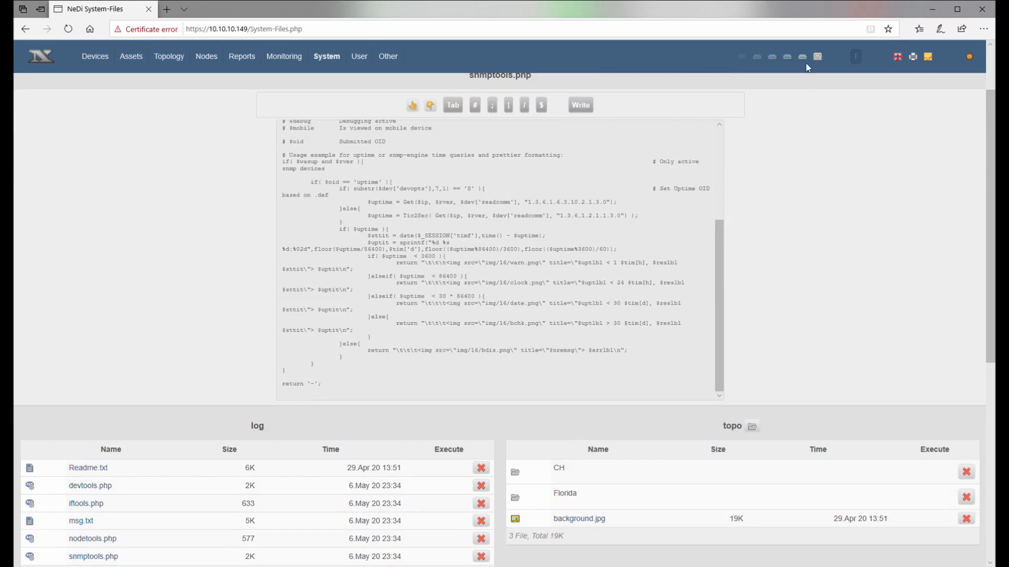
left_click(94, 56)
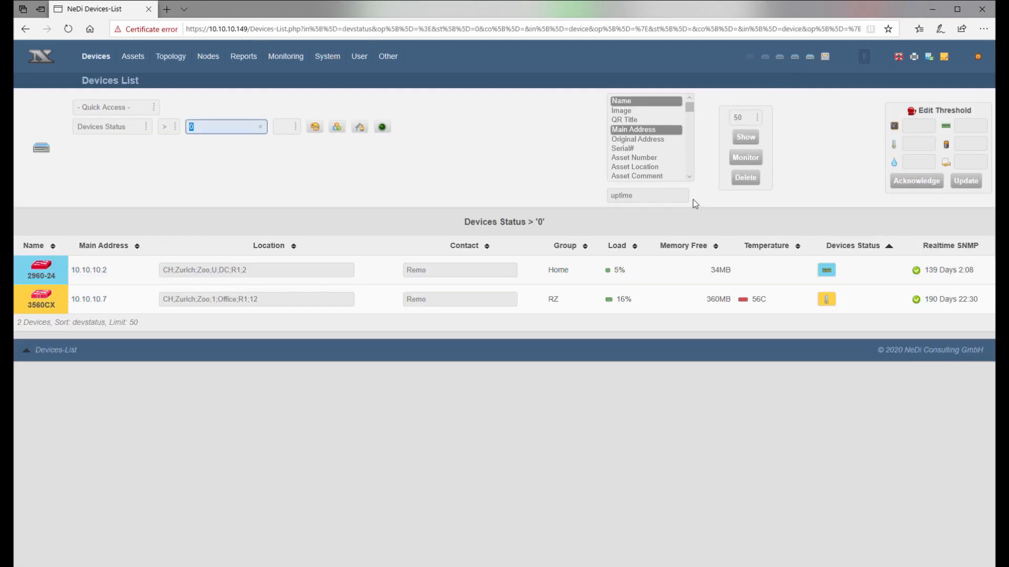
mouse_move(42, 150)
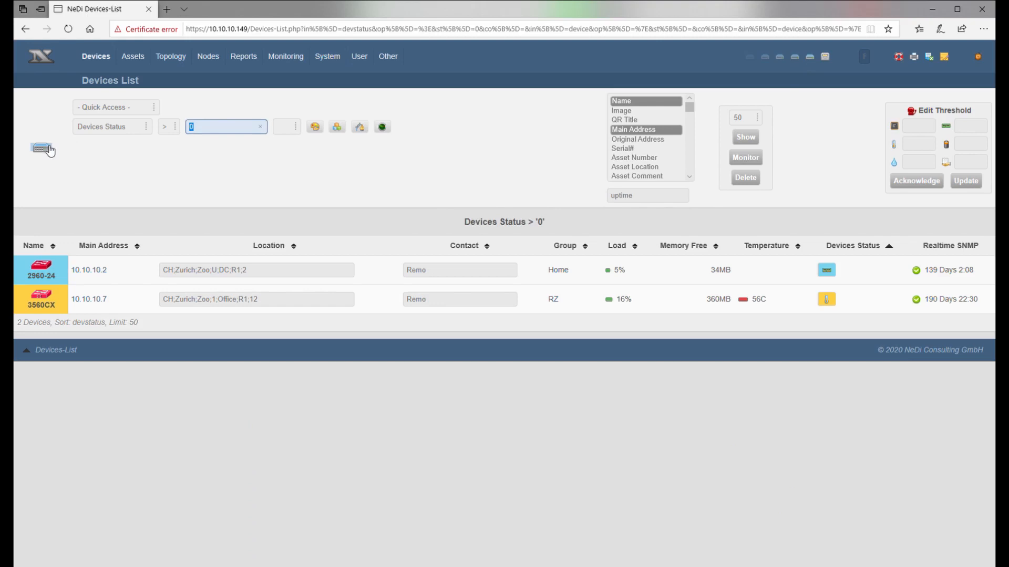
Apply the SNMP preset query and add all twelve listed devices to monitoring.
left_click(41, 148)
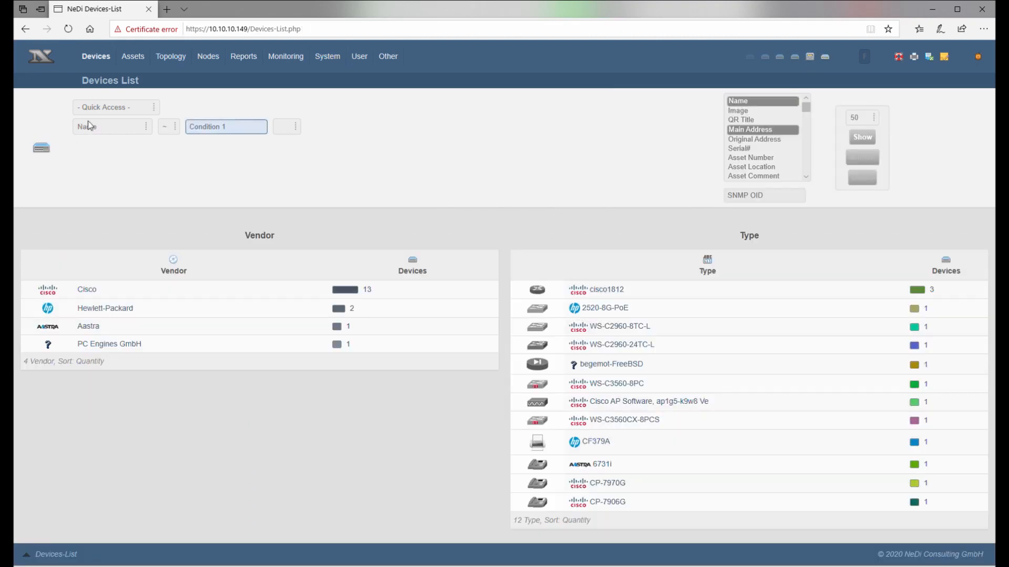
left_click(116, 107)
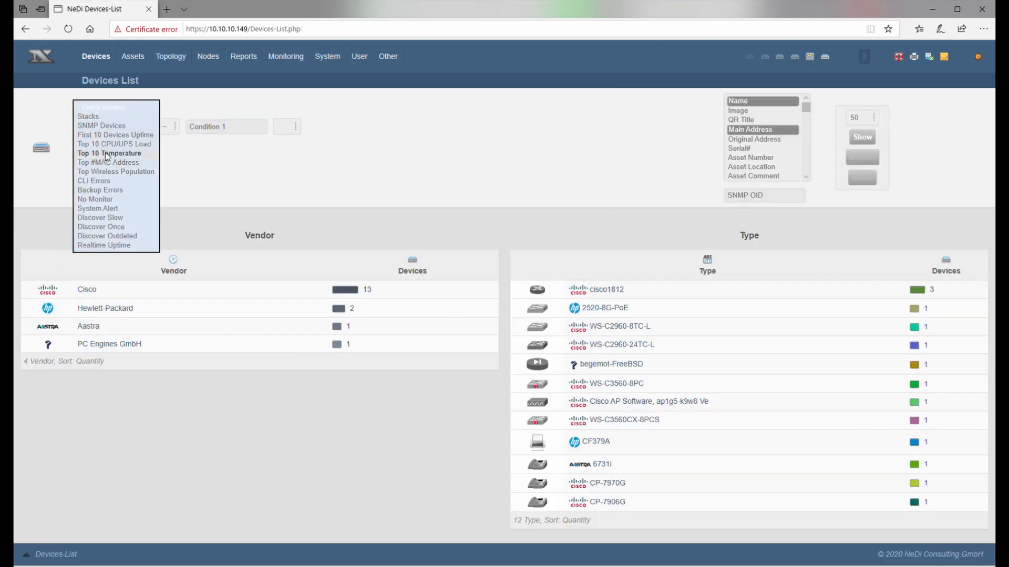
left_click(100, 125)
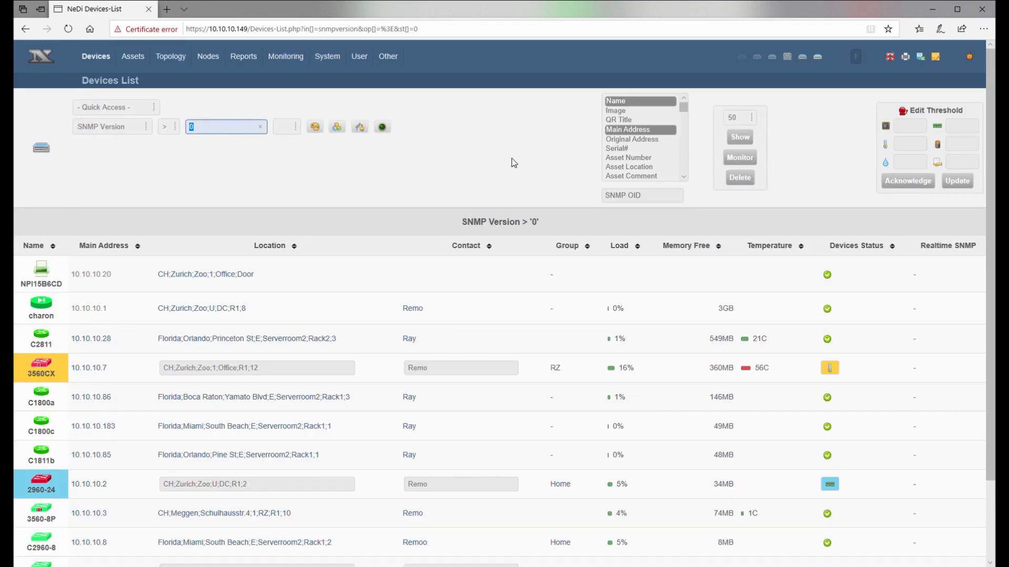
left_click(739, 157)
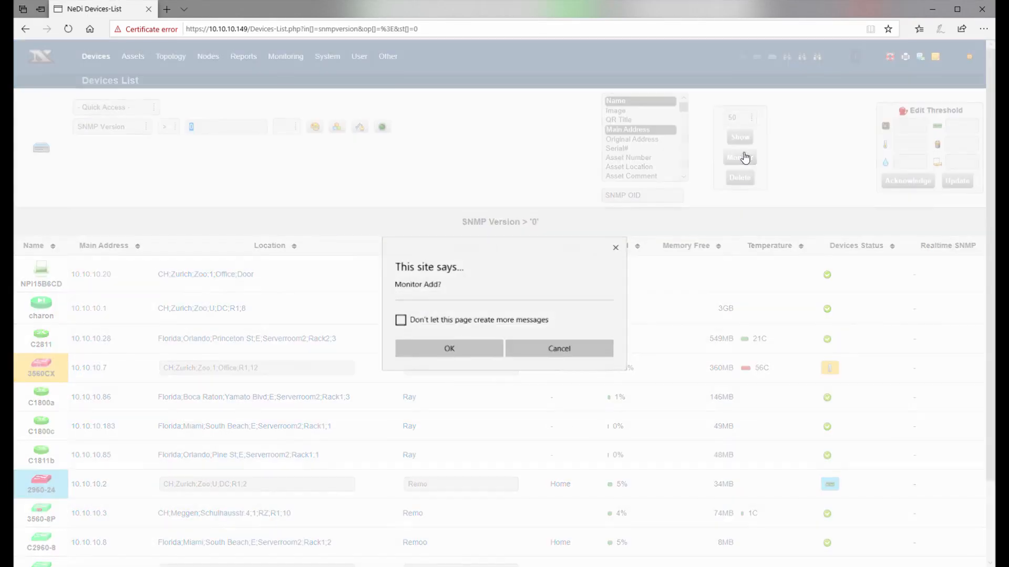
left_click(449, 348)
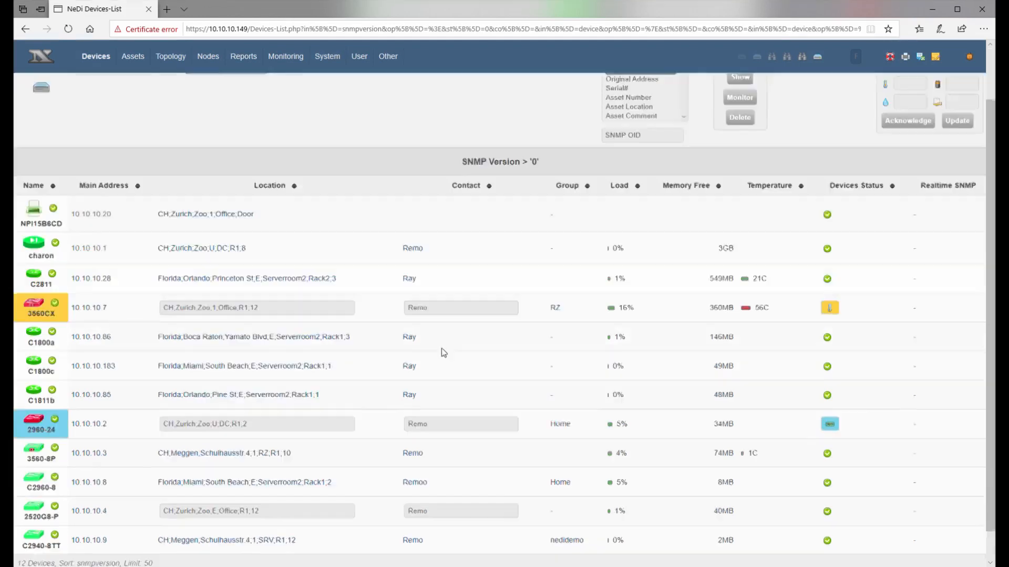
scroll("down", 3)
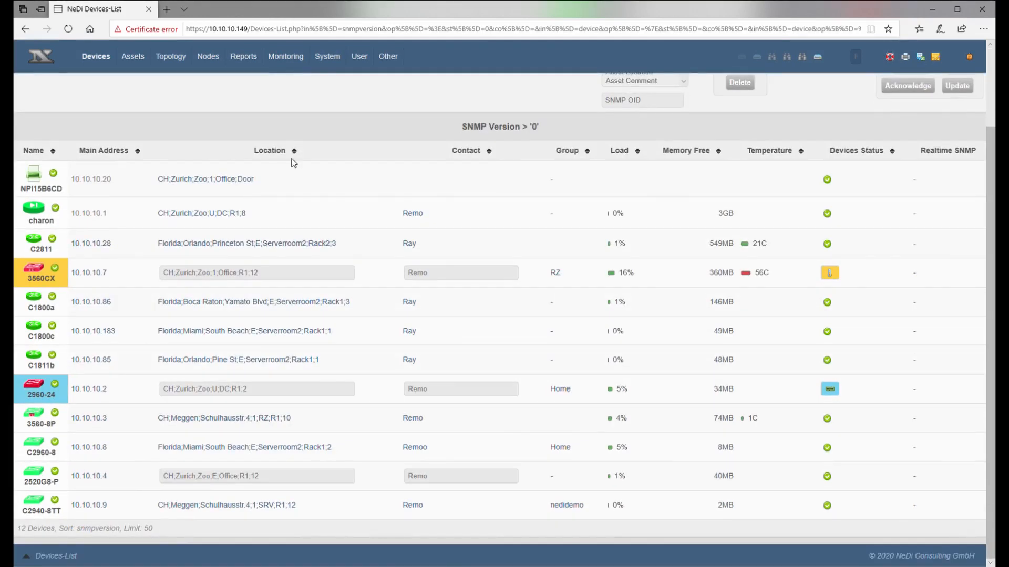
Go to the System Services overview.
left_click(326, 56)
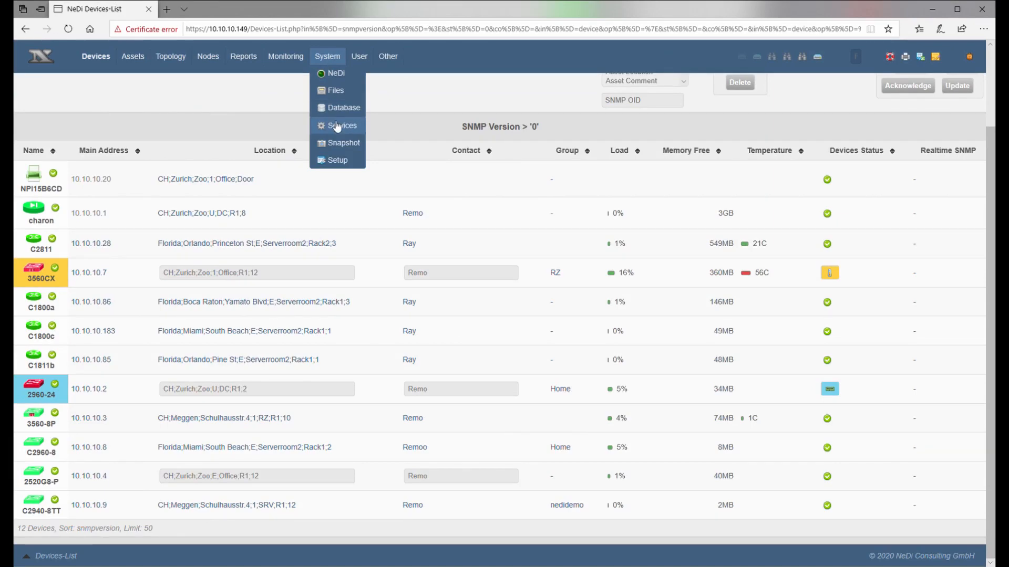
left_click(341, 125)
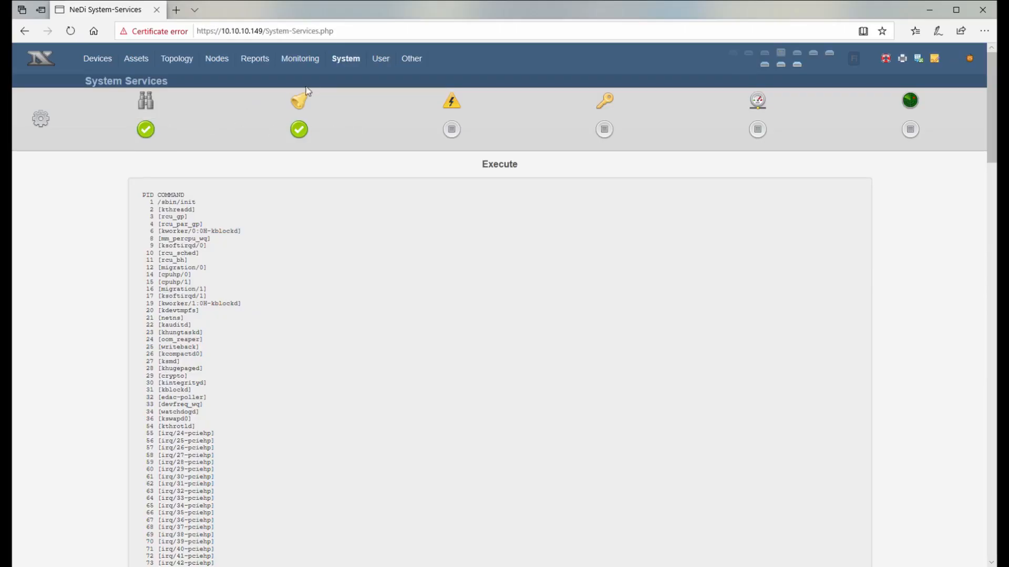
Filter Monitoring Setup to the 2520G8-P target, then bring up the Monitor Map.
left_click(299, 59)
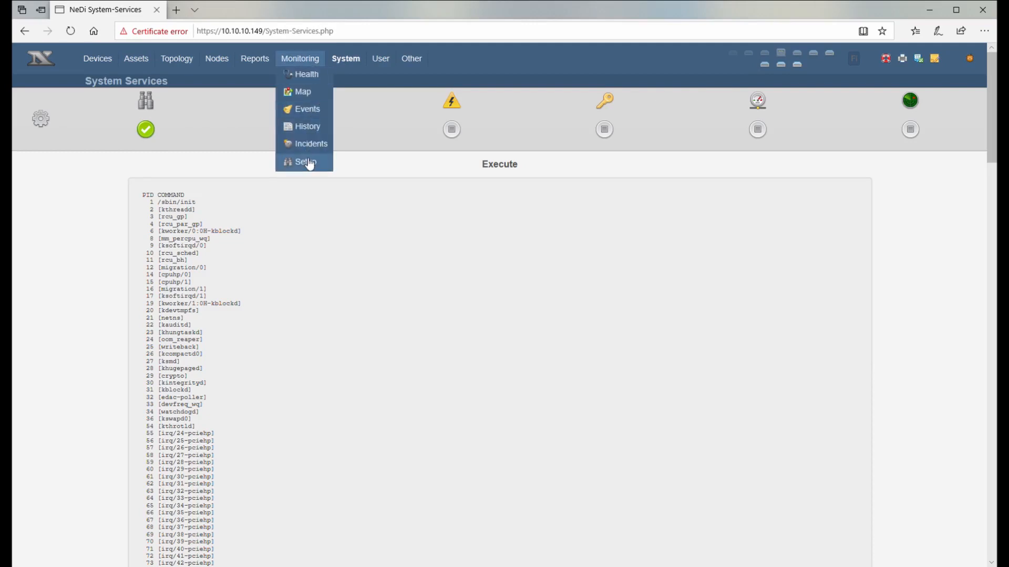
left_click(305, 161)
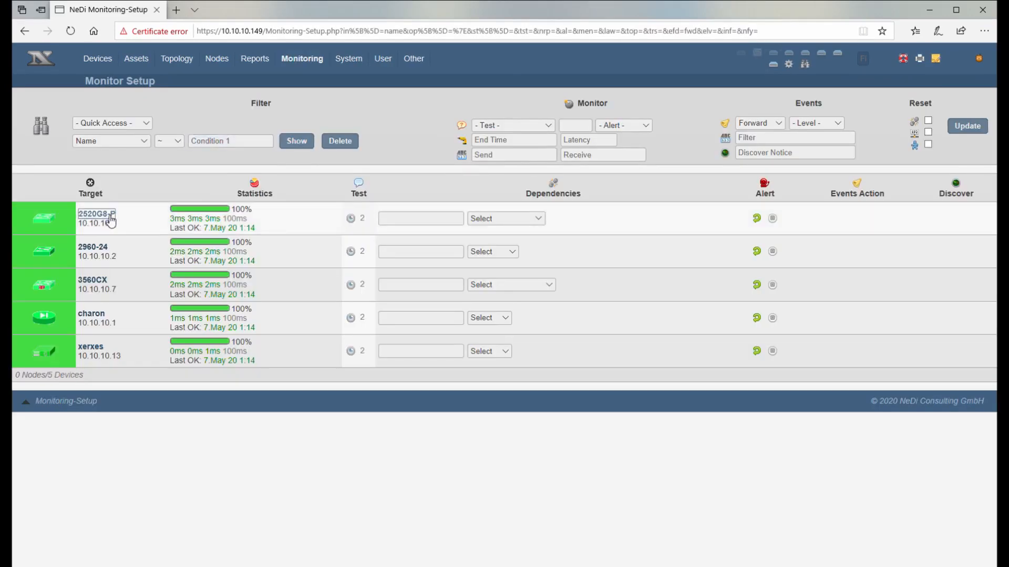
left_click(96, 213)
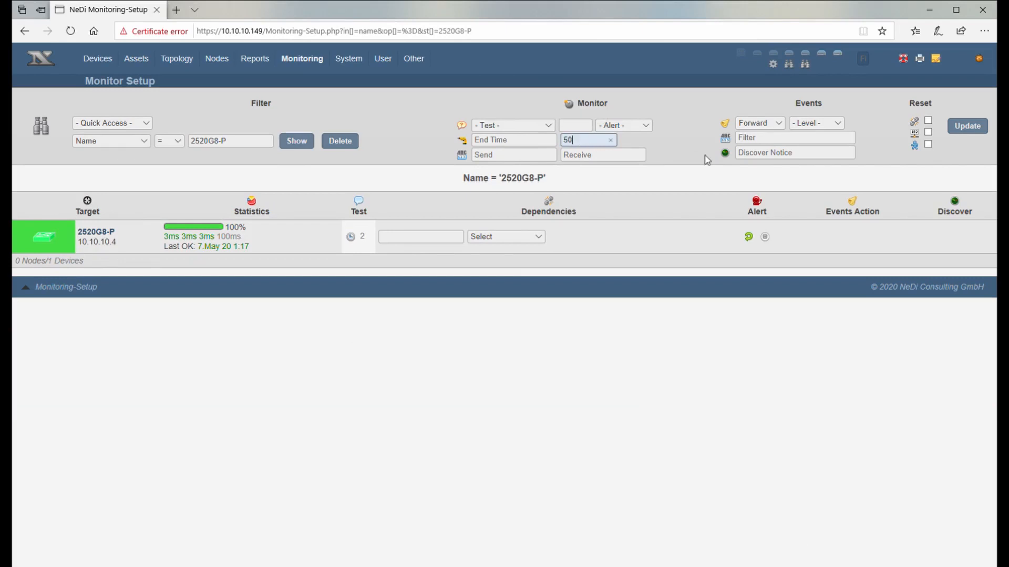
left_click(967, 125)
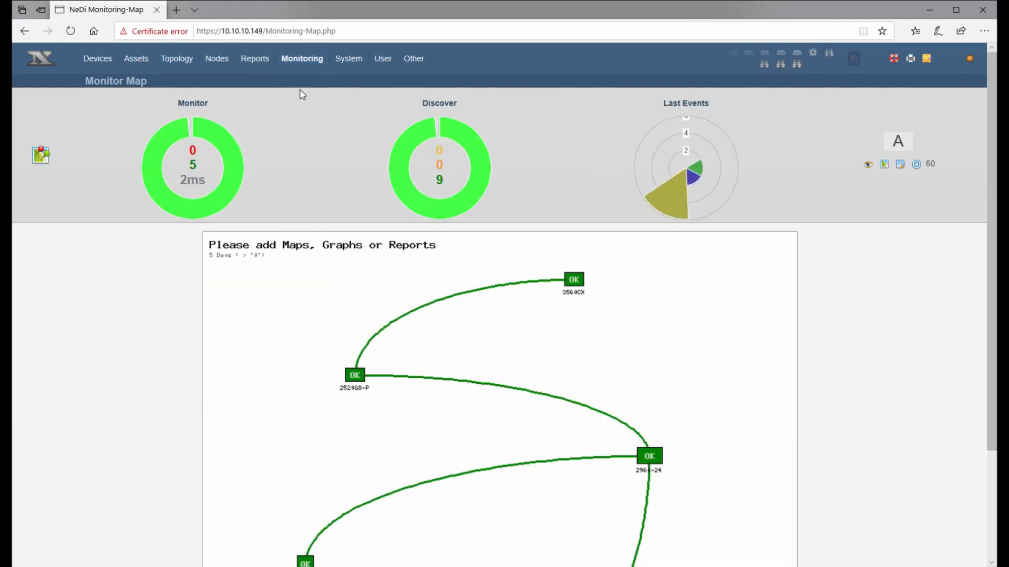
Run the System Alert devices report and assign it to monitoring map group a.
left_click(255, 59)
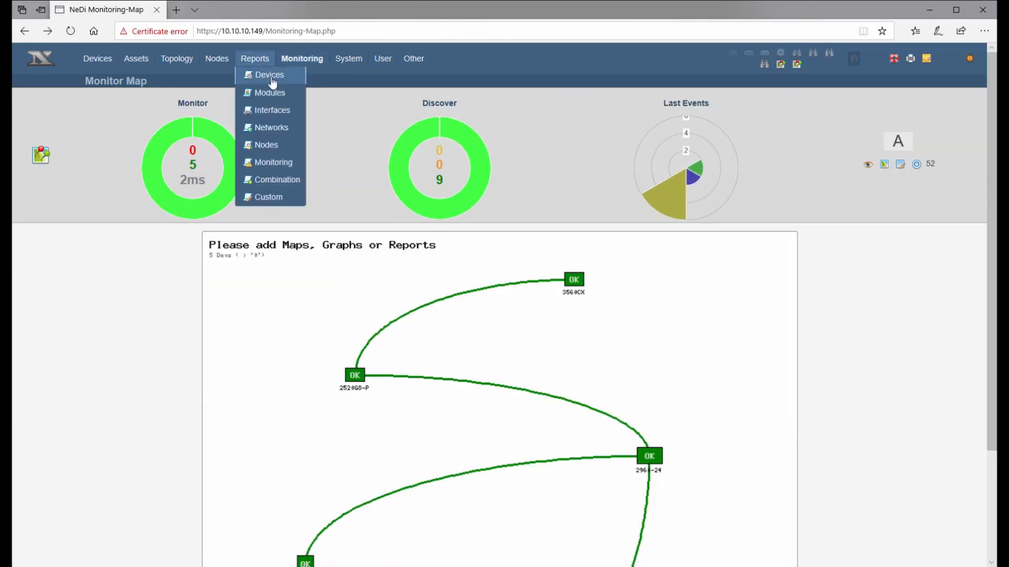
left_click(270, 75)
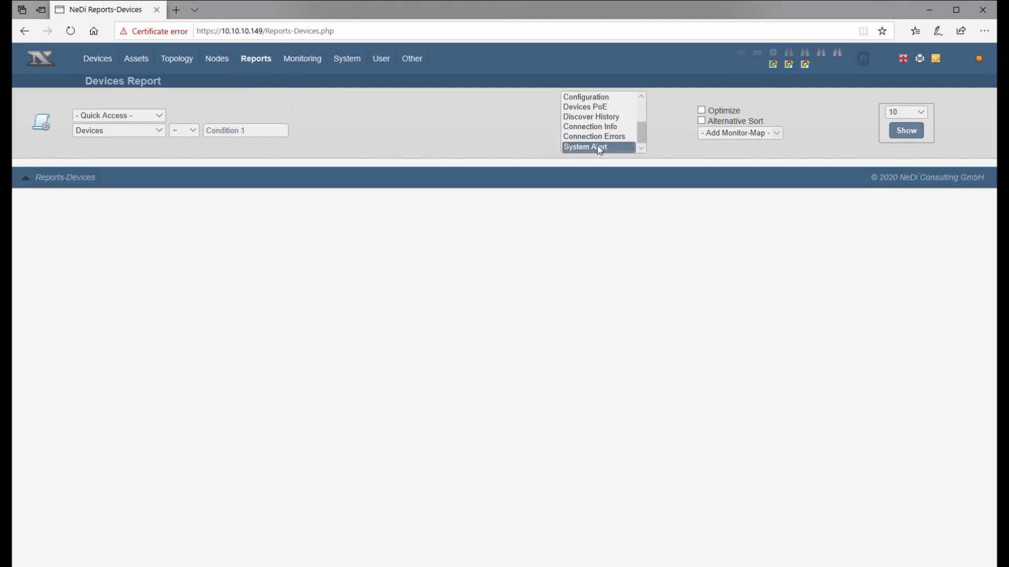
left_click(584, 147)
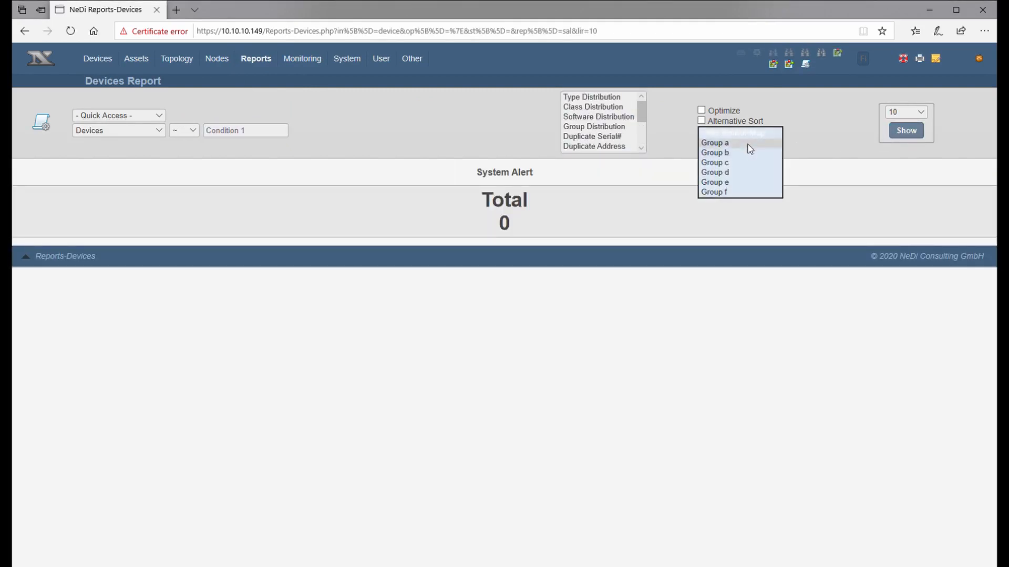
left_click(255, 58)
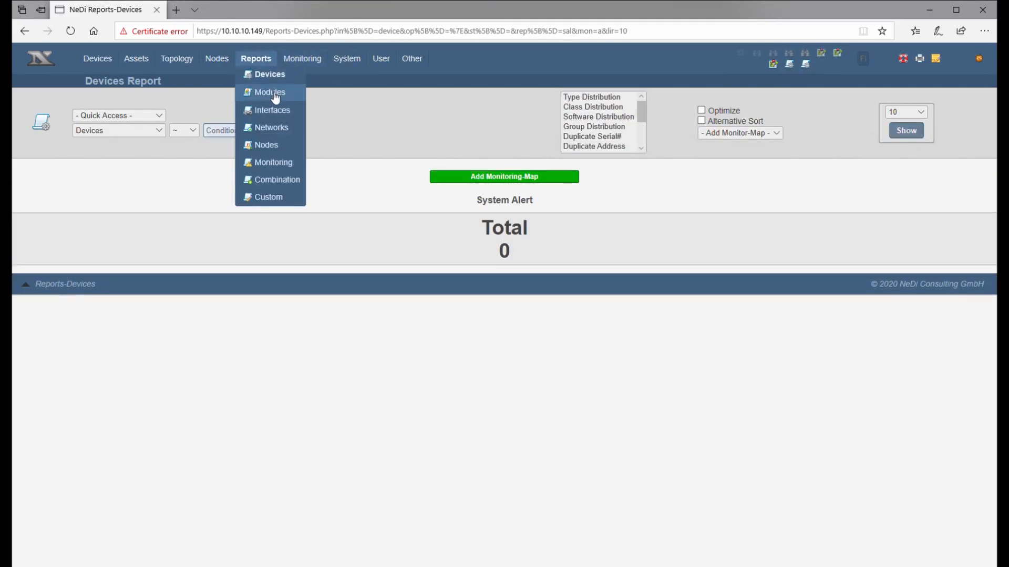
Add the All Monitor Alert report to map a and view the Monitor Map with both totals.
left_click(274, 162)
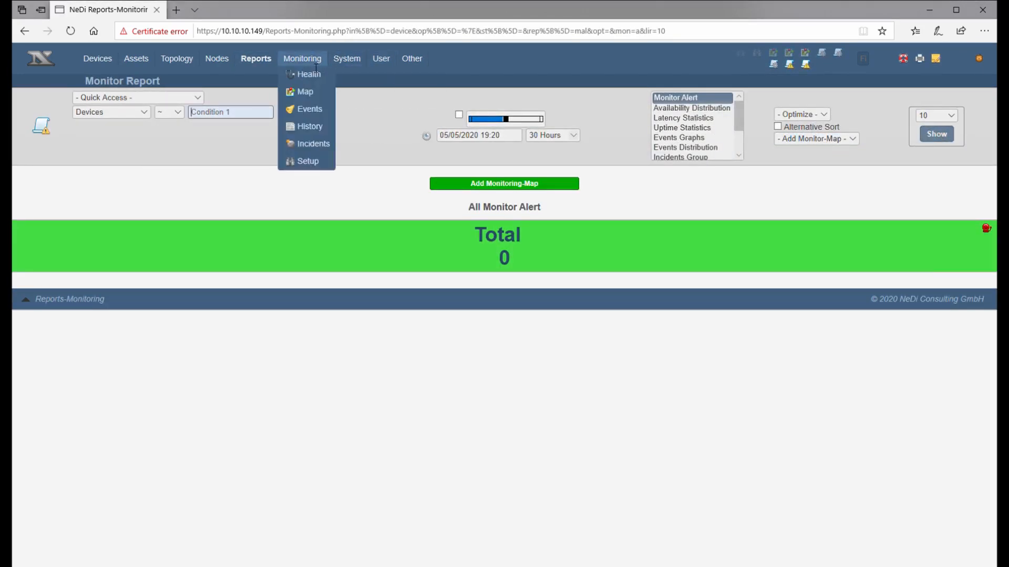
left_click(303, 91)
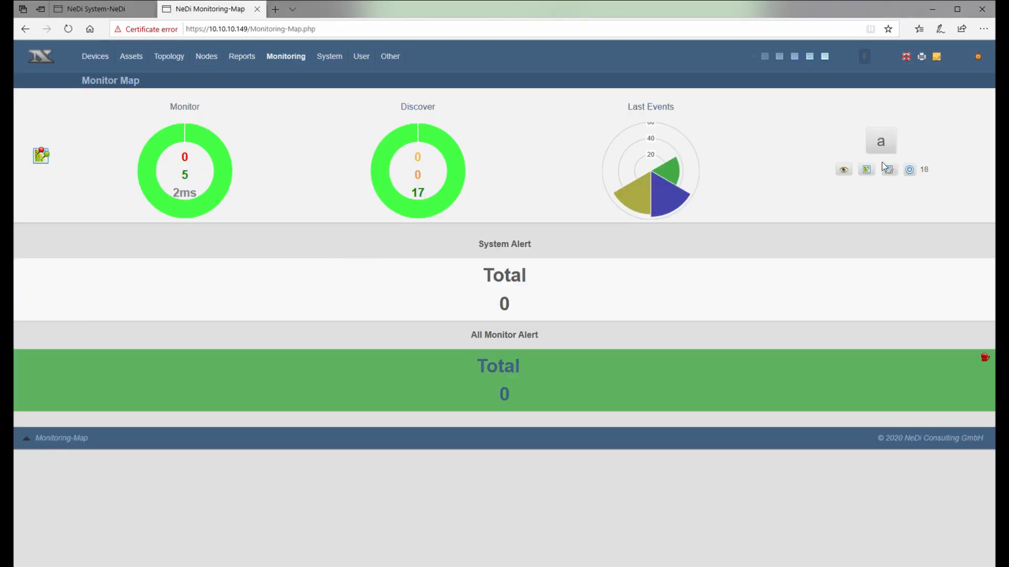
left_click(864, 169)
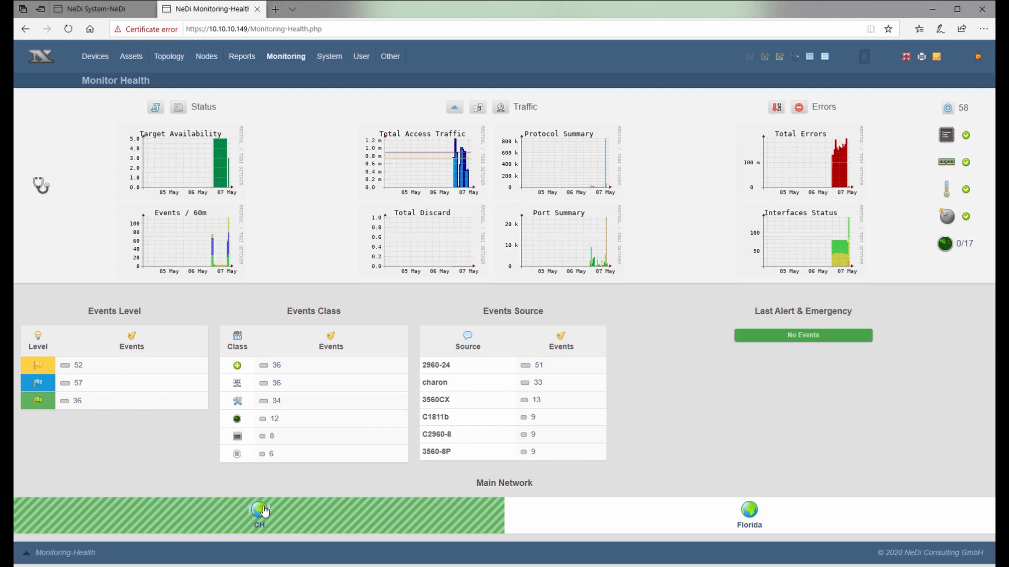
left_click(259, 515)
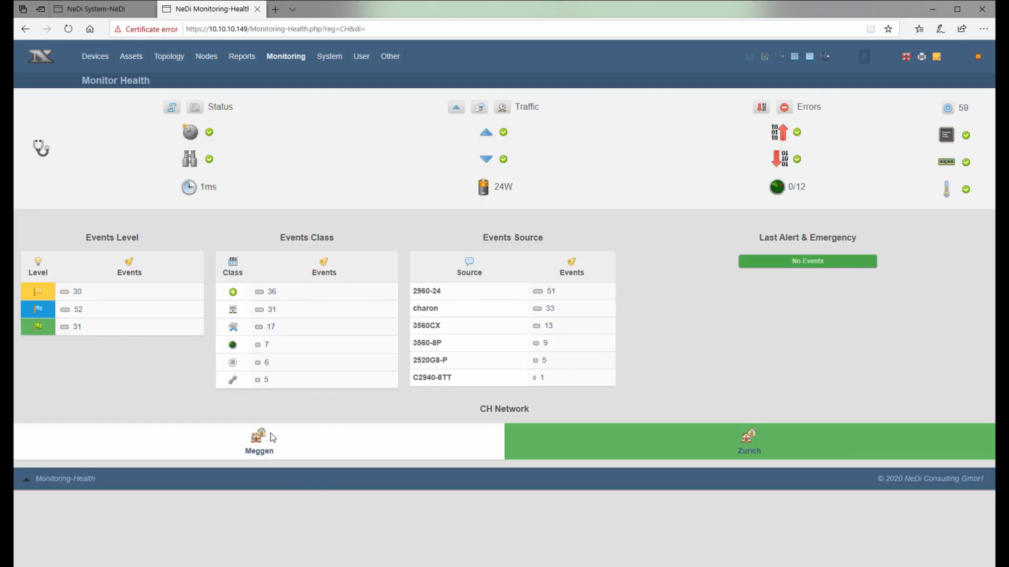
left_click(259, 441)
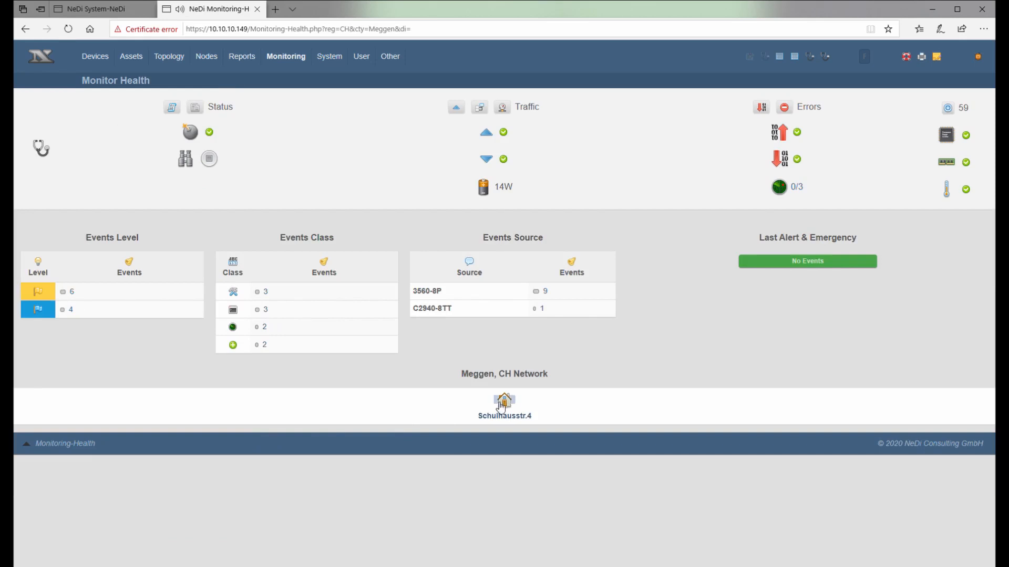
left_click(503, 400)
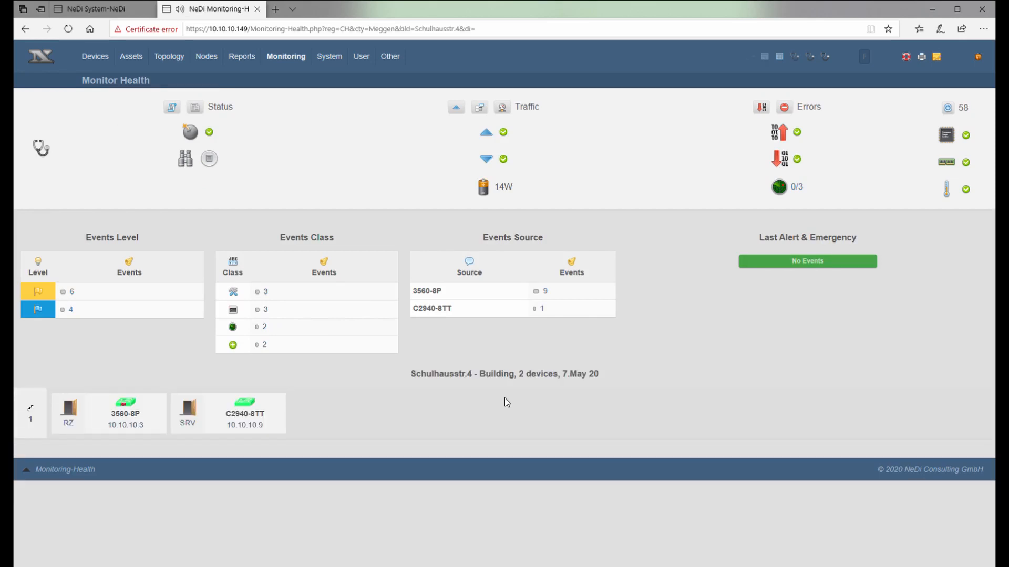
left_click(168, 55)
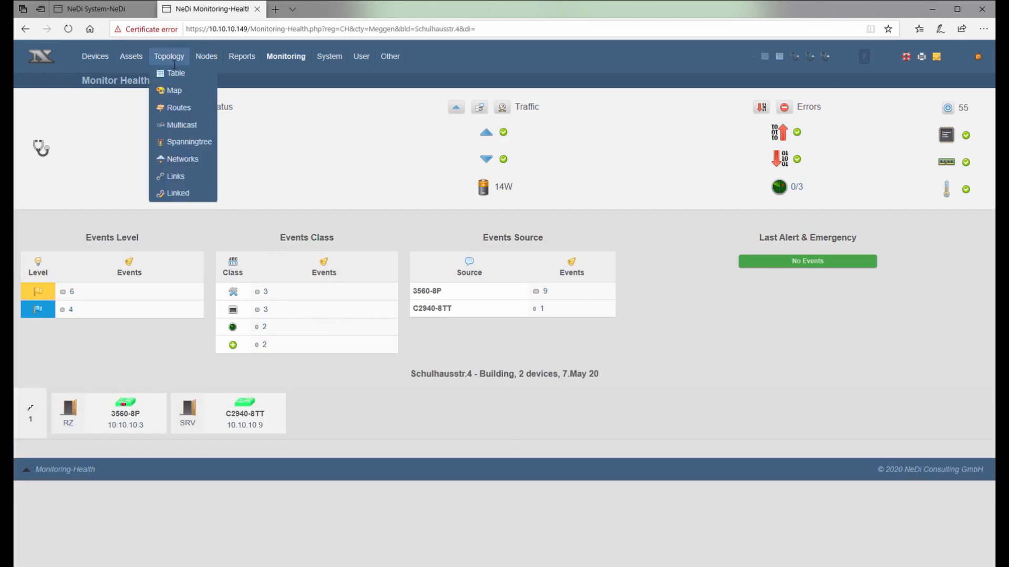
Drill the topology table down through CH and Zurich to the Zoo building with status icons.
left_click(176, 72)
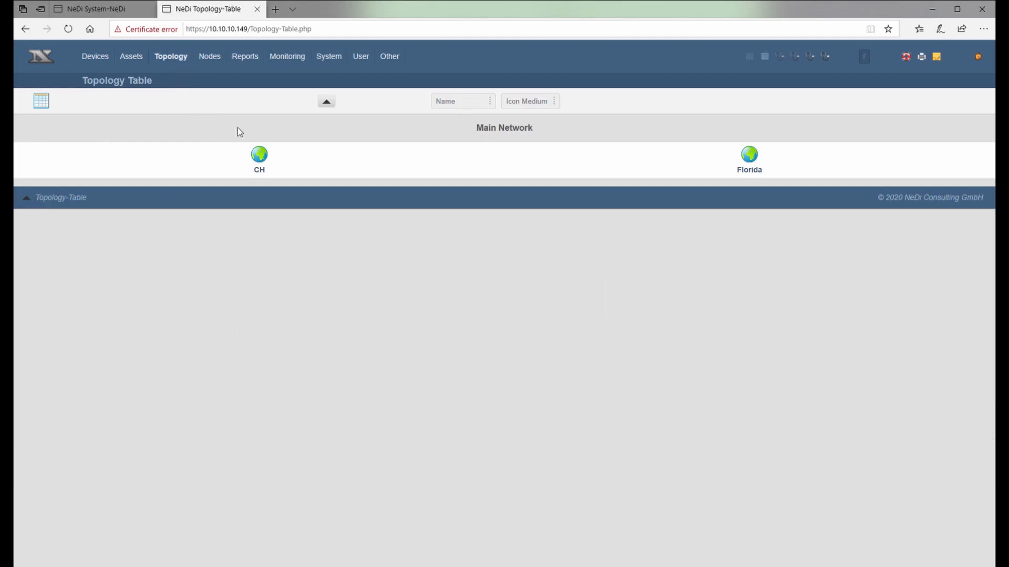
left_click(258, 156)
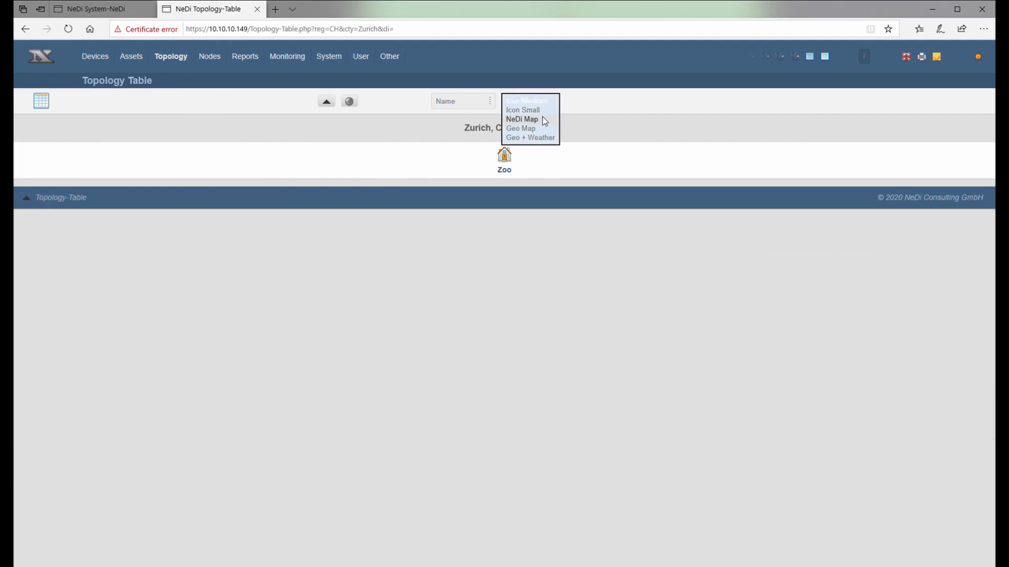
left_click(522, 119)
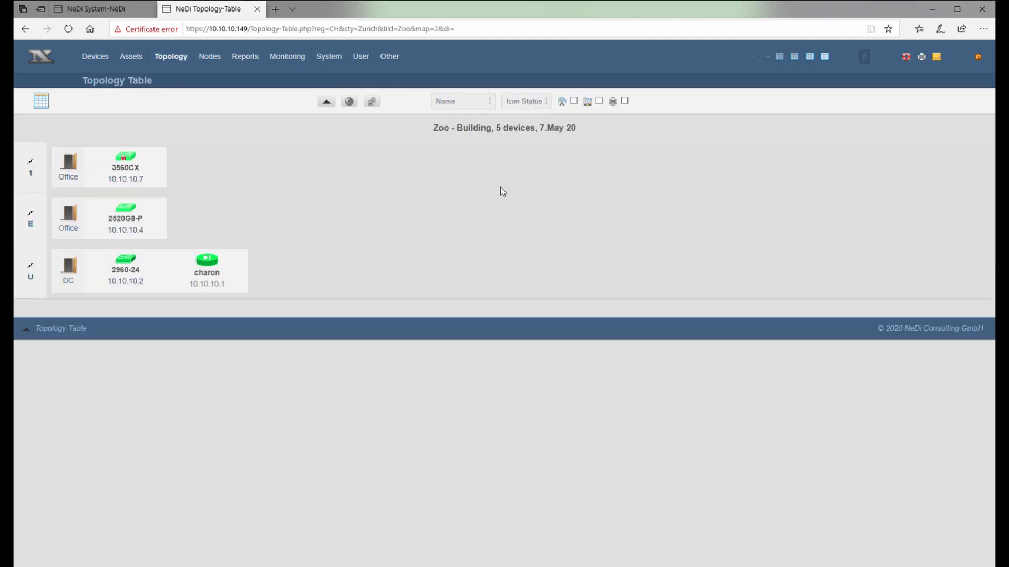
Include phones and printers in the Zoo building view, then select the 3560CX switch.
left_click(598, 101)
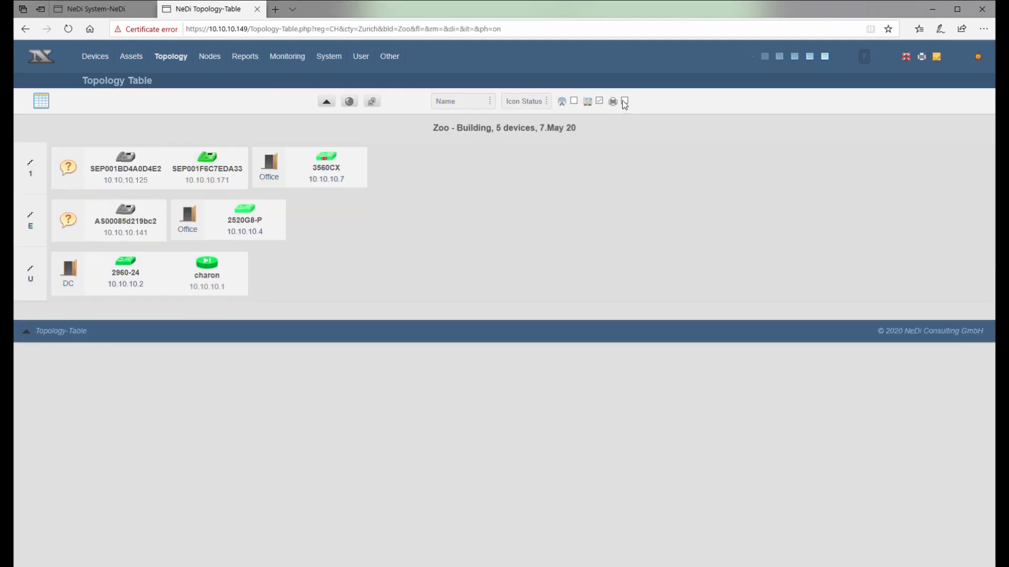
left_click(623, 100)
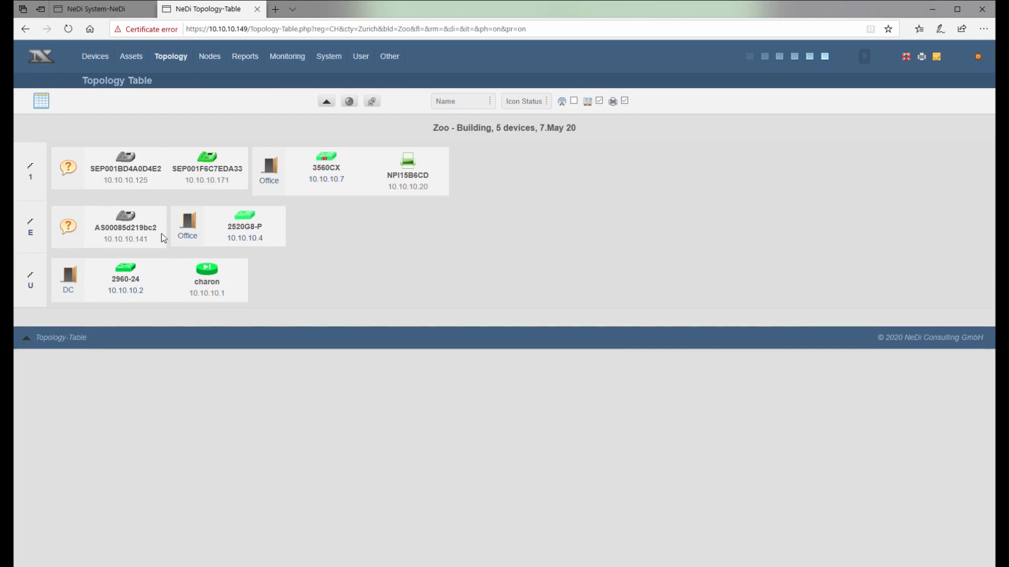
left_click(125, 268)
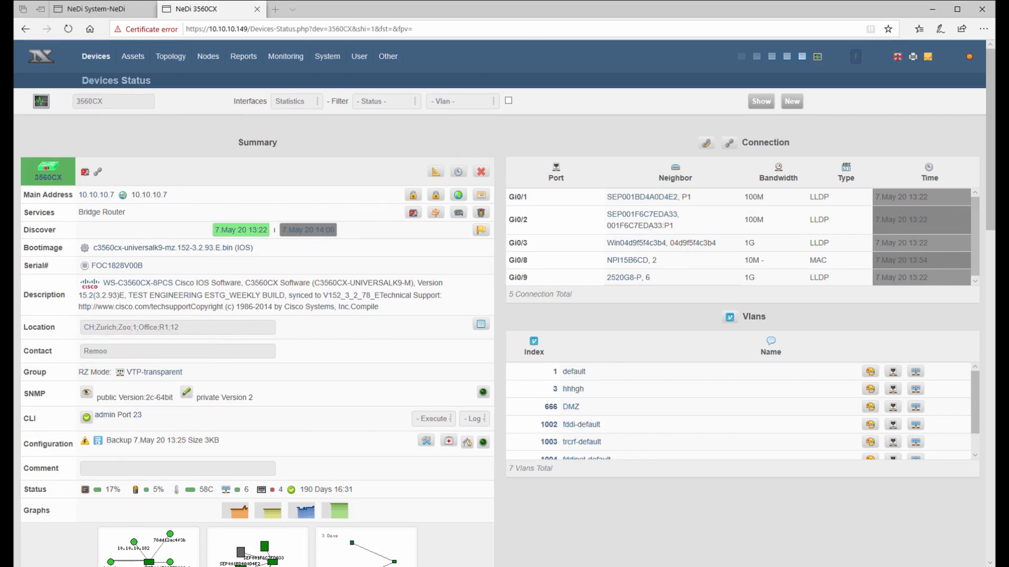
mouse_move(268, 133)
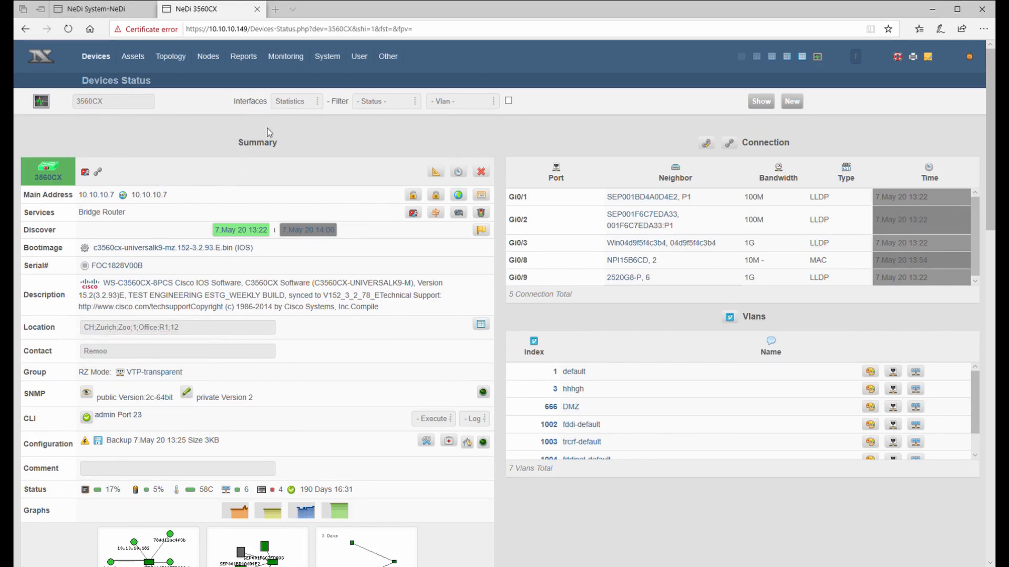
Switch the 3560CX interface list to configuration view and toggle port Gi0/5.
left_click(290, 101)
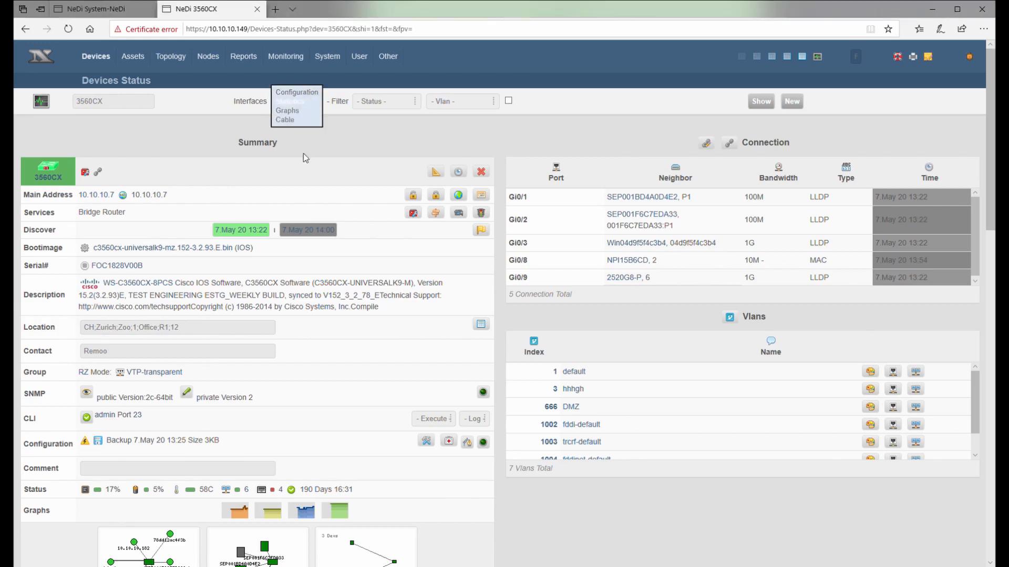
left_click(297, 91)
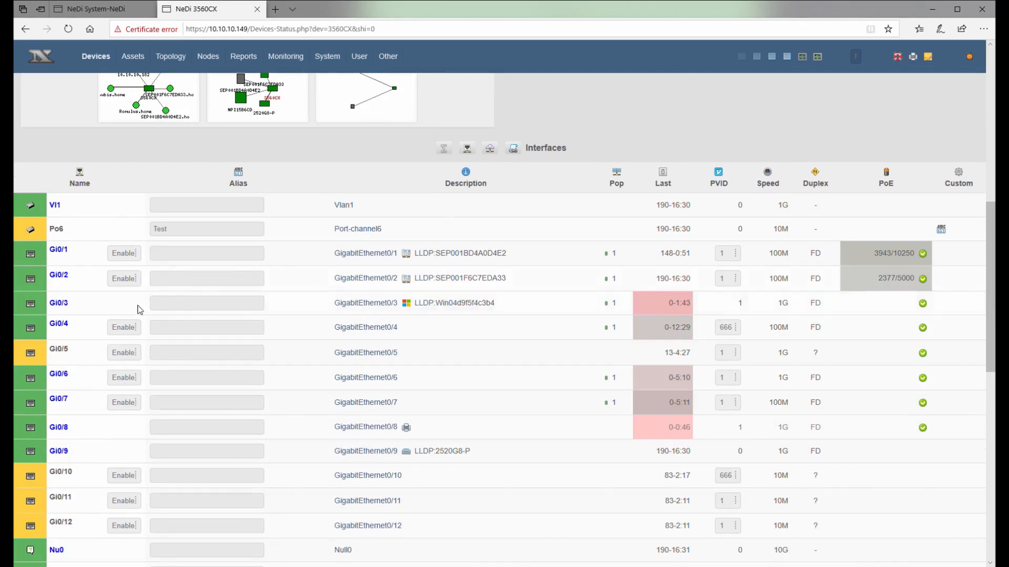
left_click(122, 353)
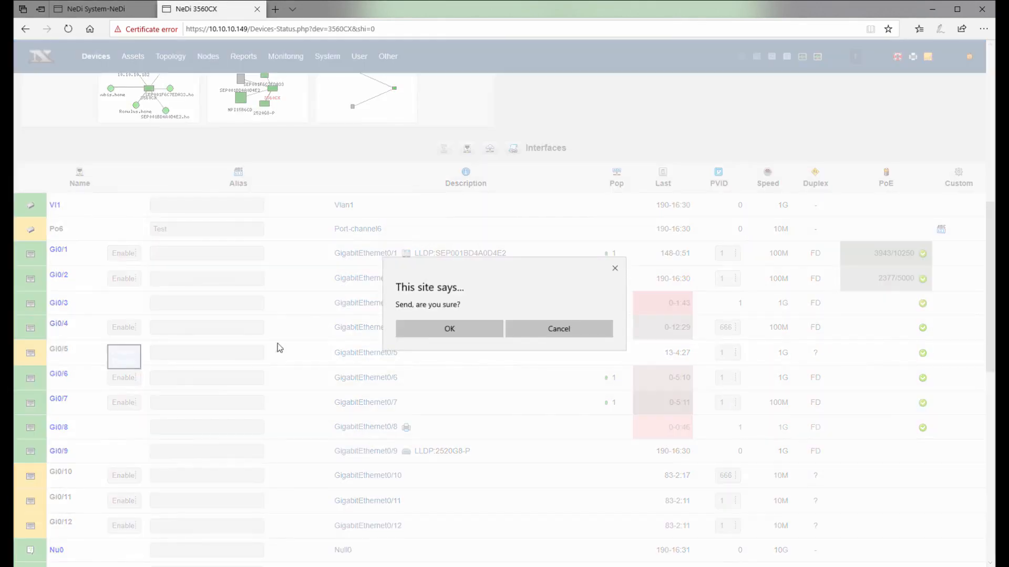
Confirm sending the Gi0/5 change to the switch and review its event log.
left_click(449, 329)
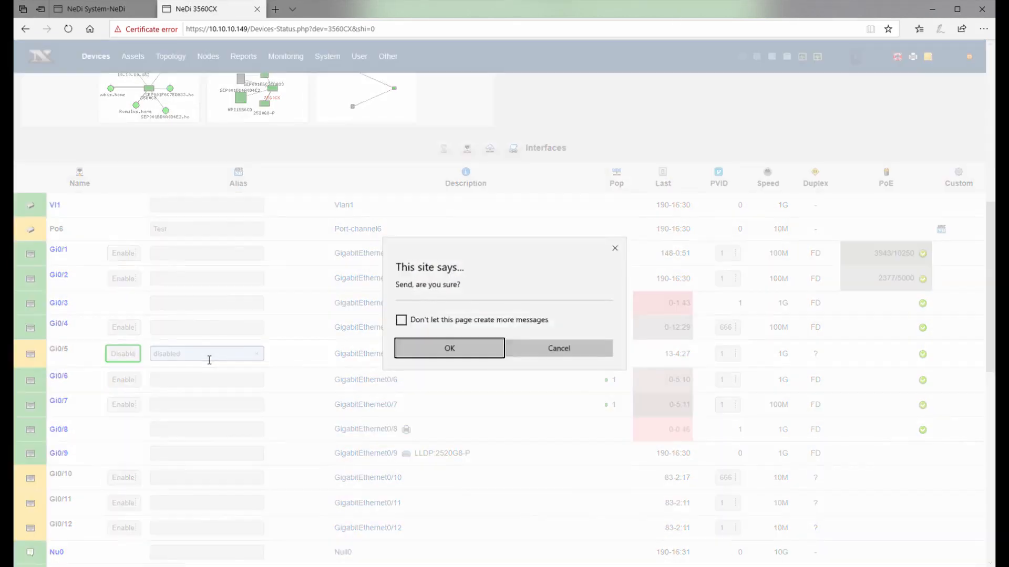
left_click(449, 348)
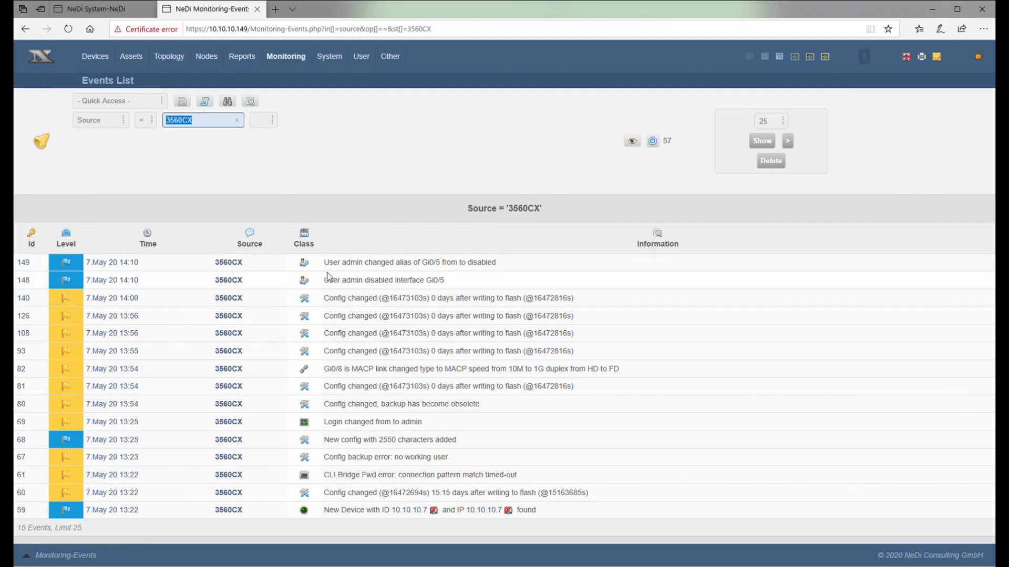
left_click(94, 56)
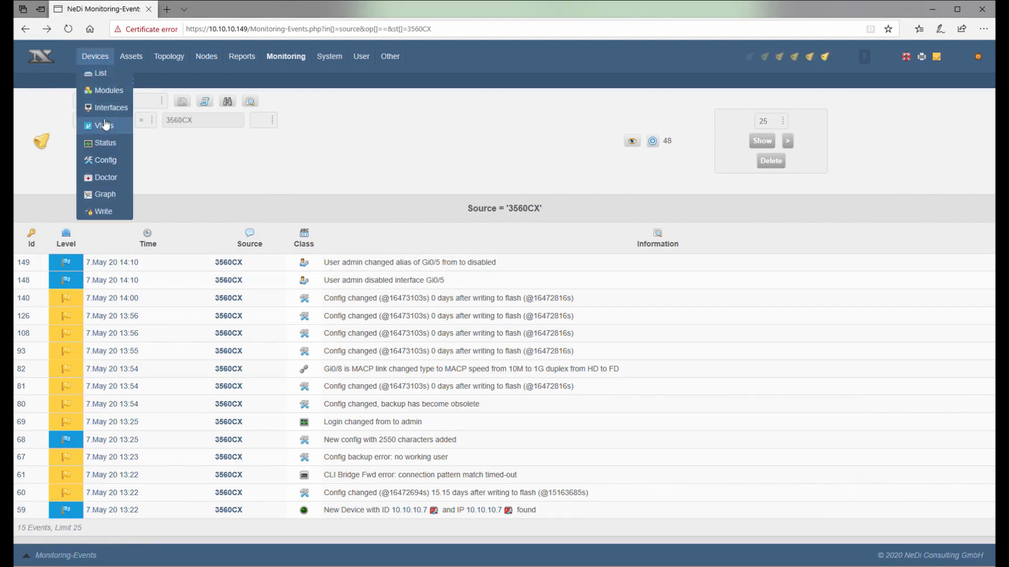
List all VLANs with their devices and narrow the list to VLAN 1.
left_click(104, 125)
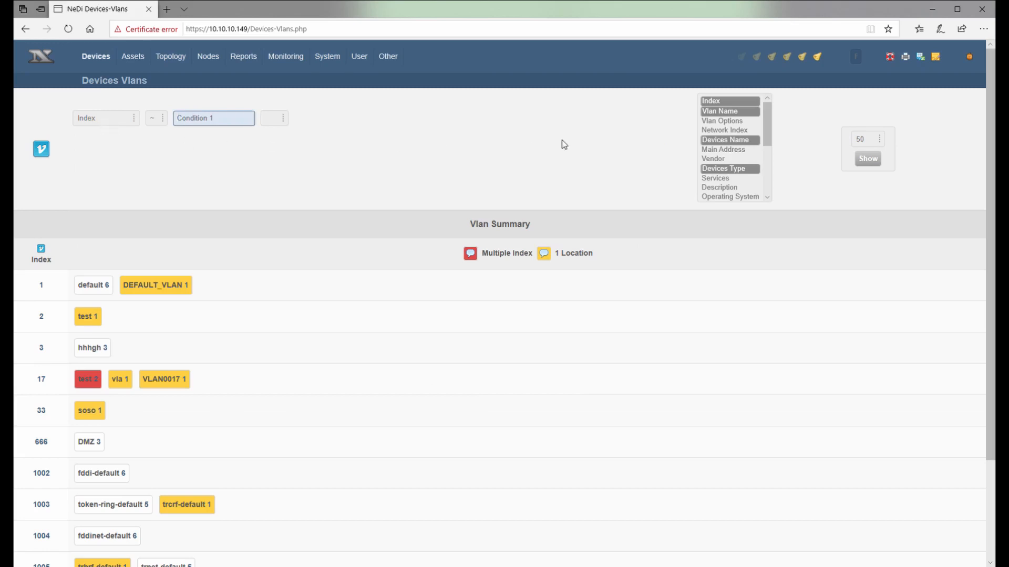
left_click(867, 159)
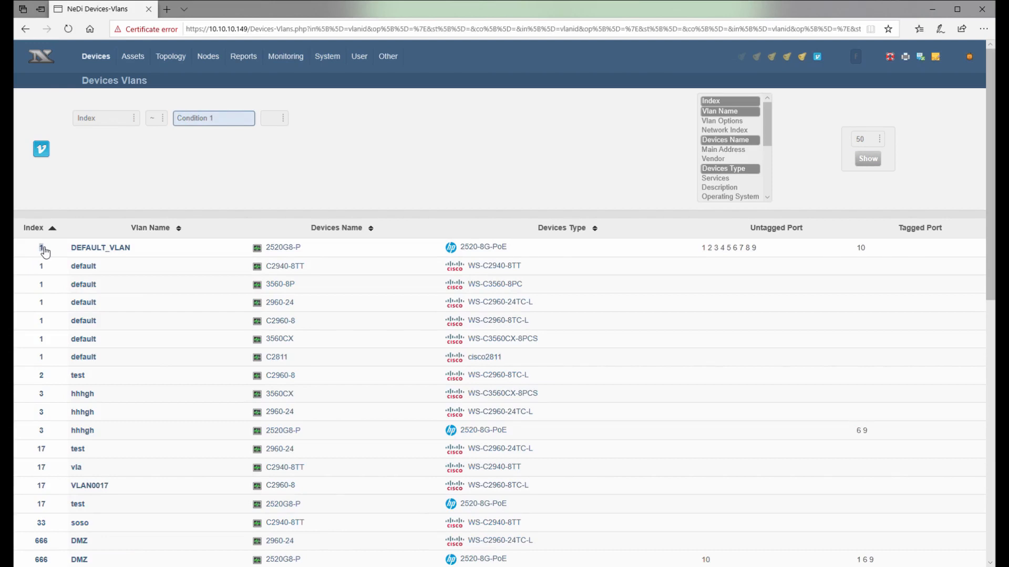
left_click(41, 247)
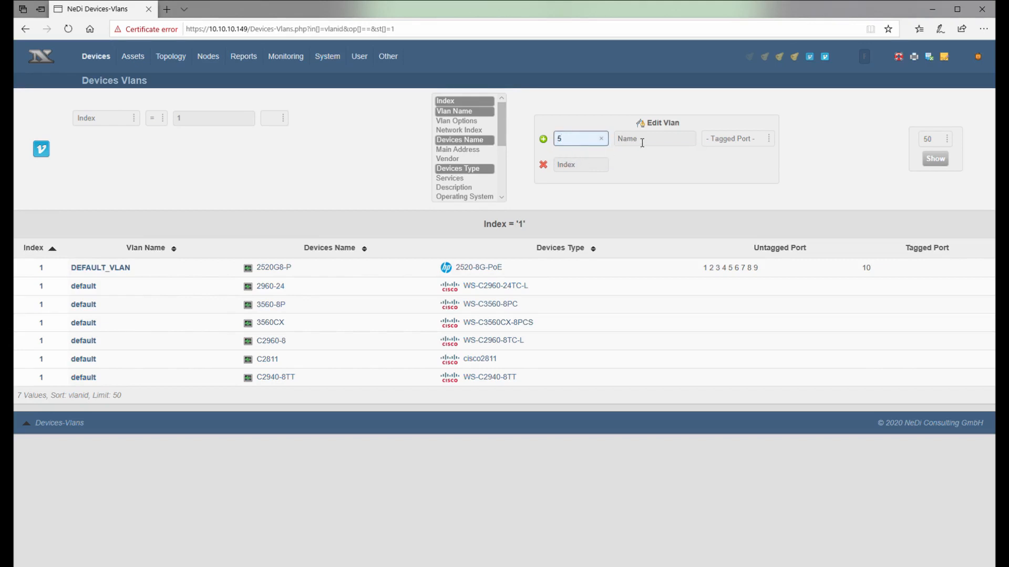
Add VLAN 5 named TEST and send the configuration to the switches.
type("TEST")
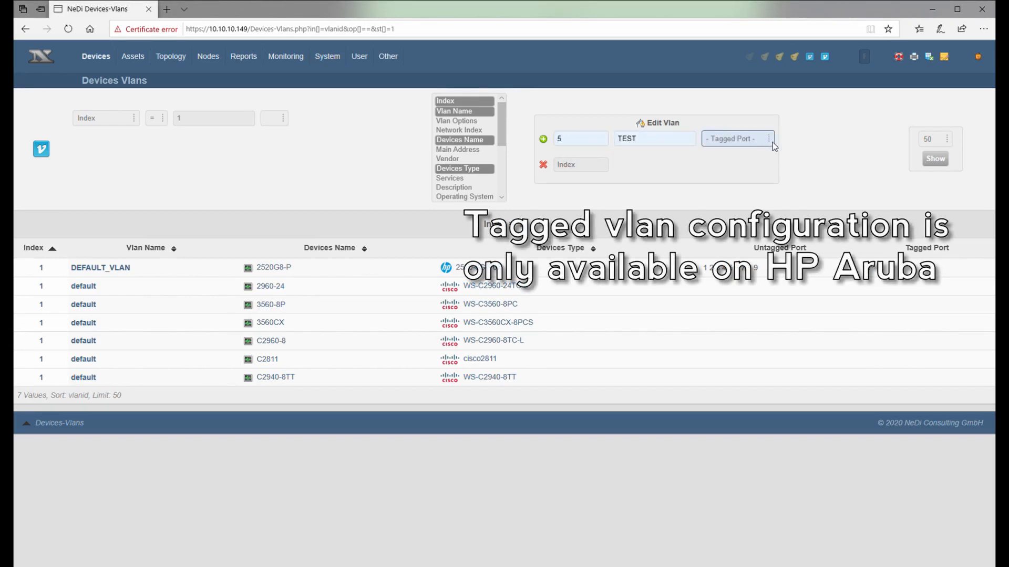
left_click(934, 158)
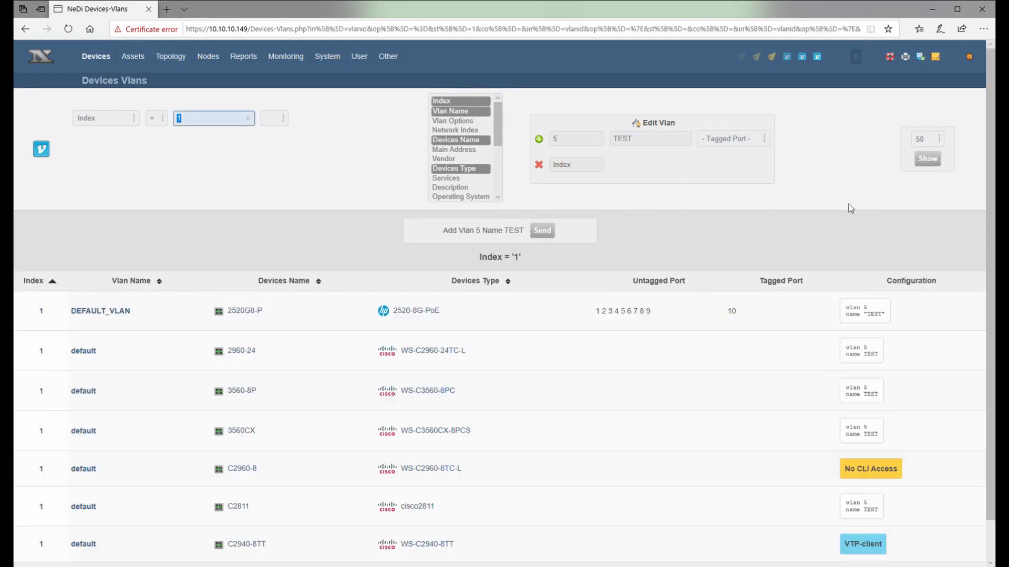
scroll("down", 3)
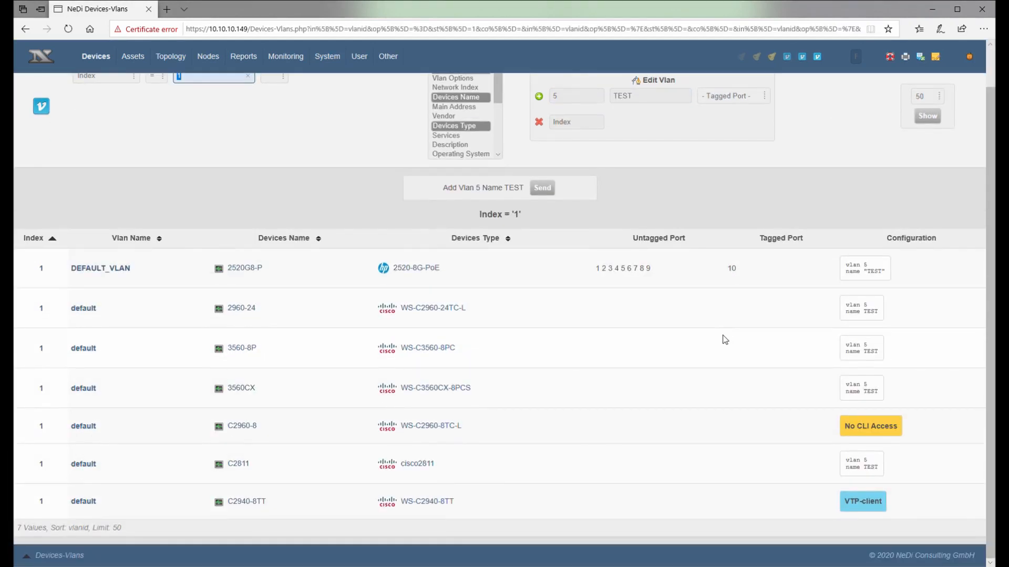
mouse_move(693, 351)
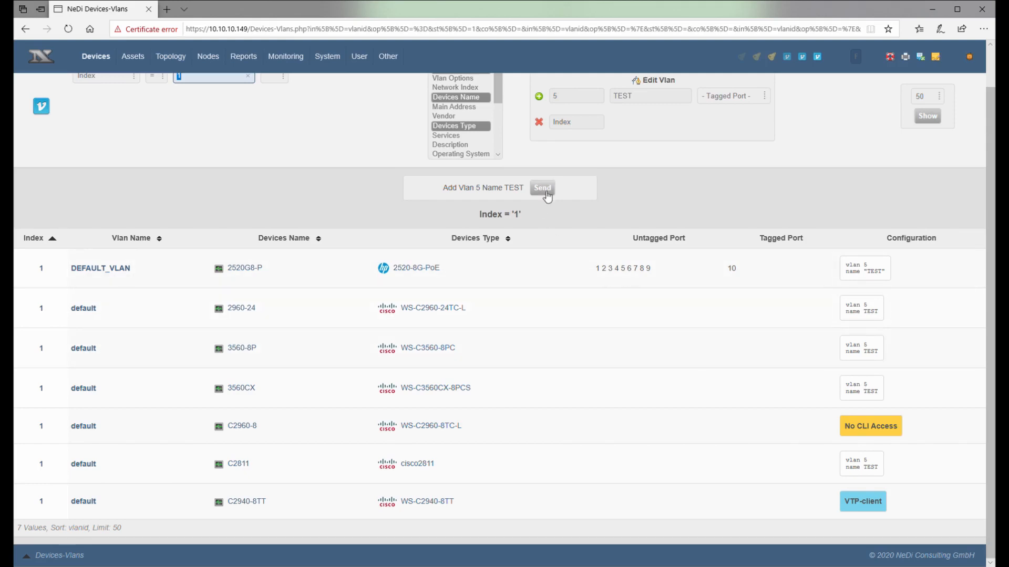
left_click(542, 188)
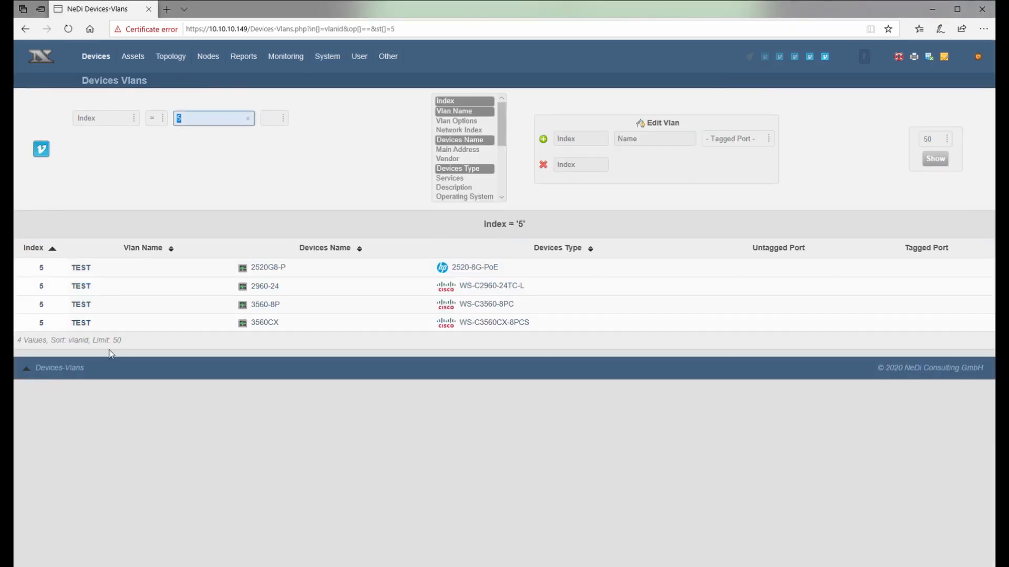
Delete VLAN 5 from its devices and send the change to the switches.
left_click(580, 165)
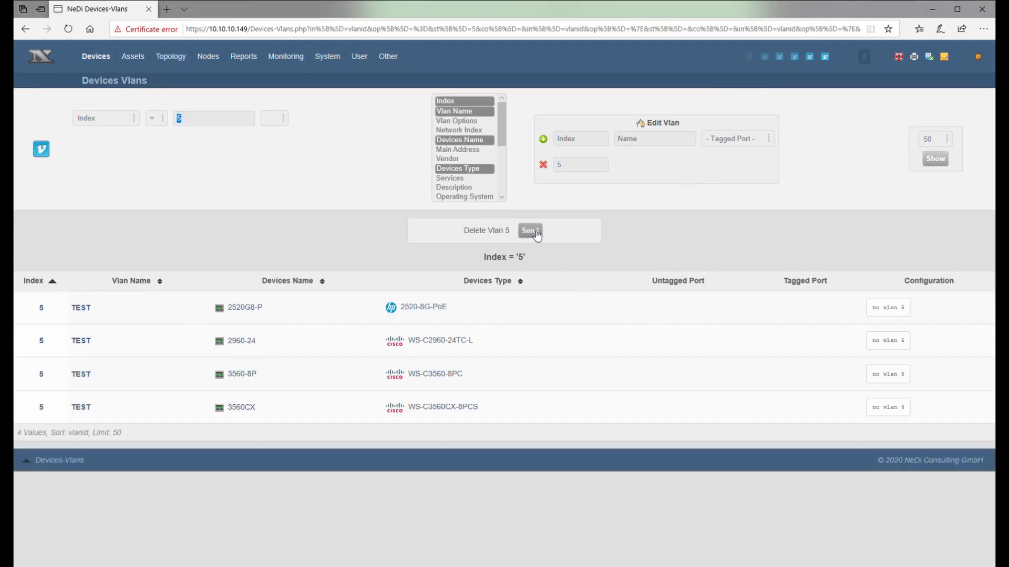
left_click(529, 231)
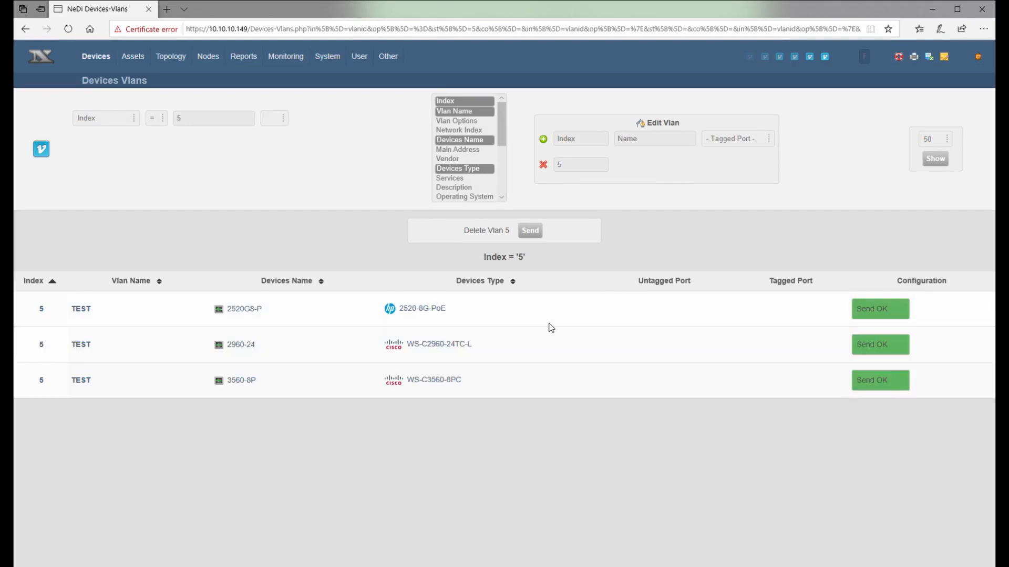
Verify the VLAN add and delete entries in the event log, then go to the Modules report.
left_click(286, 56)
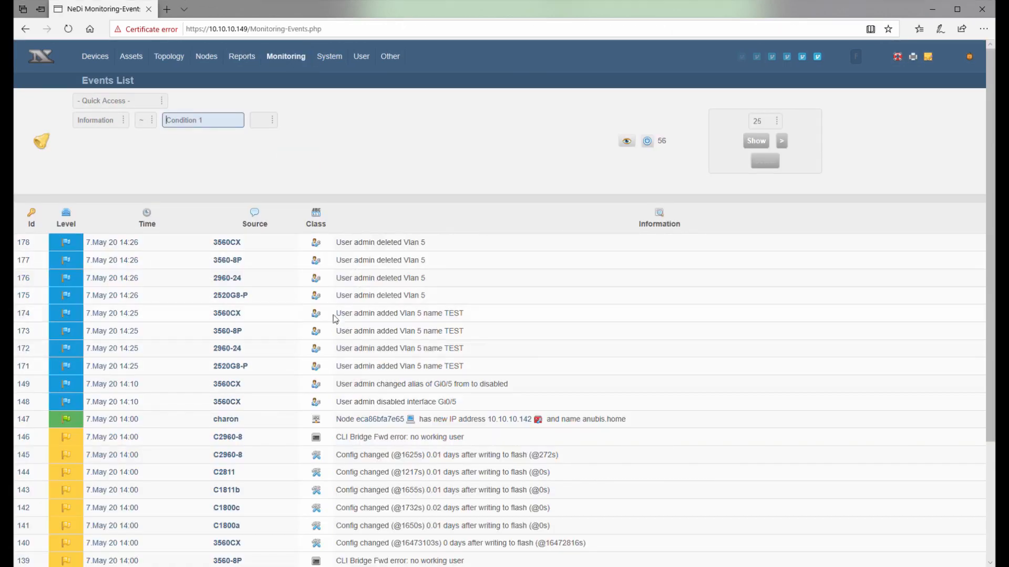
left_click(243, 55)
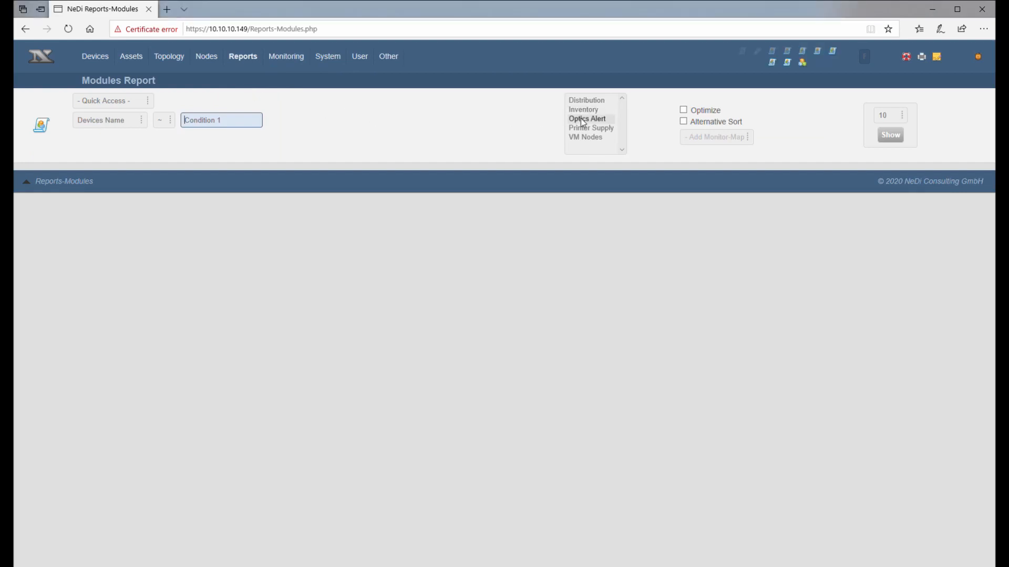
Generate the Optics Alert report with Alternative Sort, listing RX/TX dBm levels per interface.
left_click(586, 119)
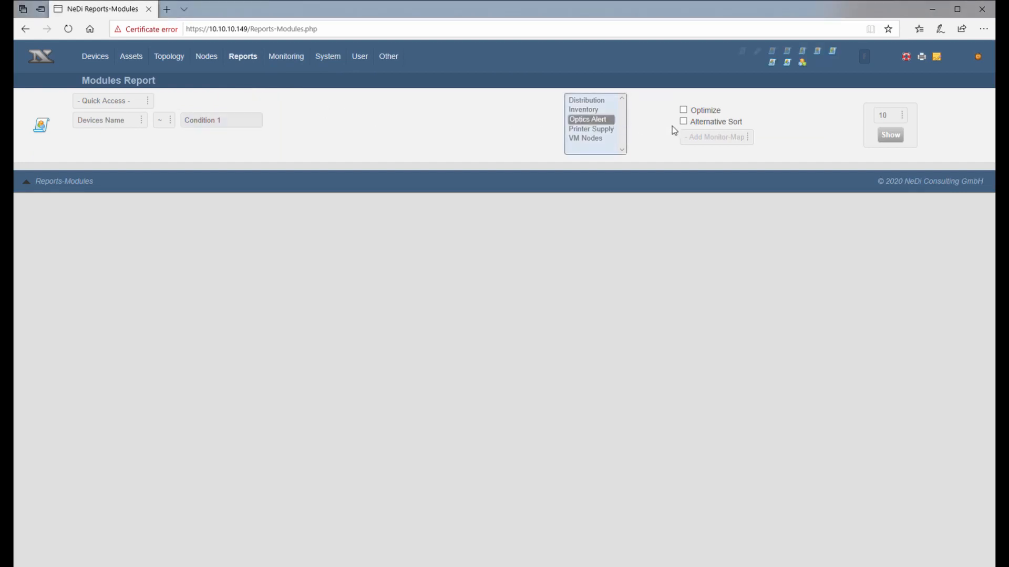
left_click(683, 122)
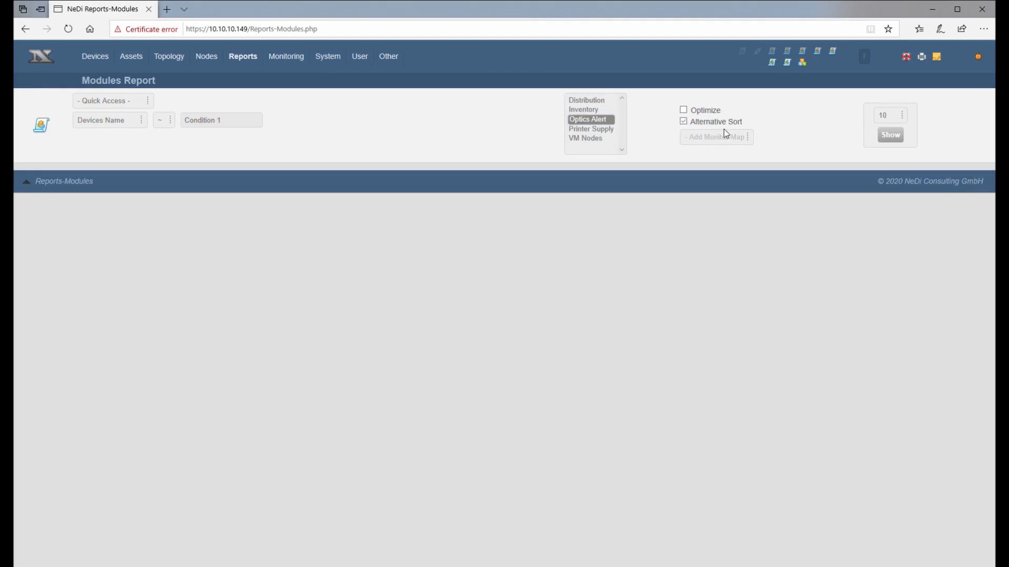
left_click(882, 136)
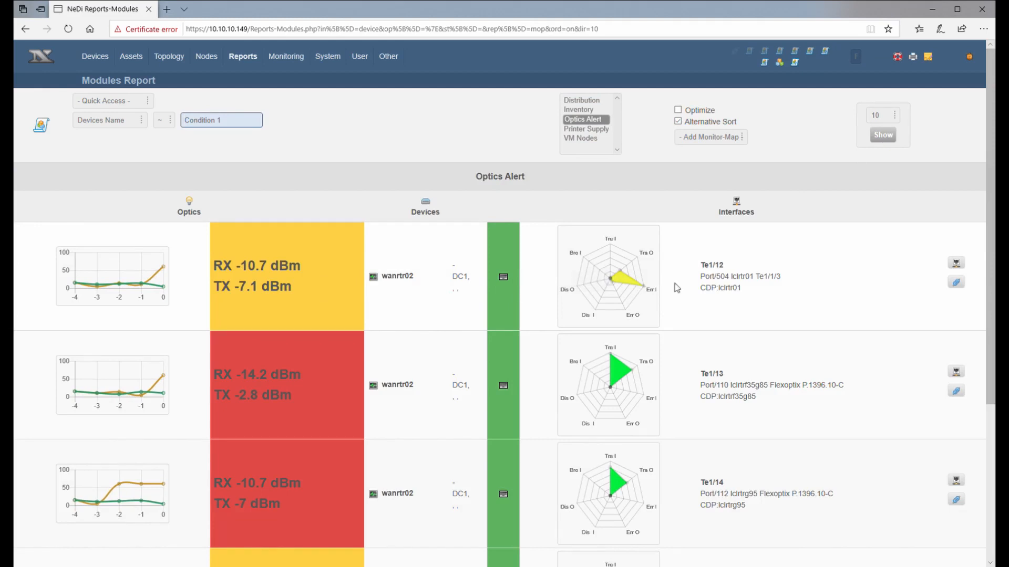
mouse_move(948, 285)
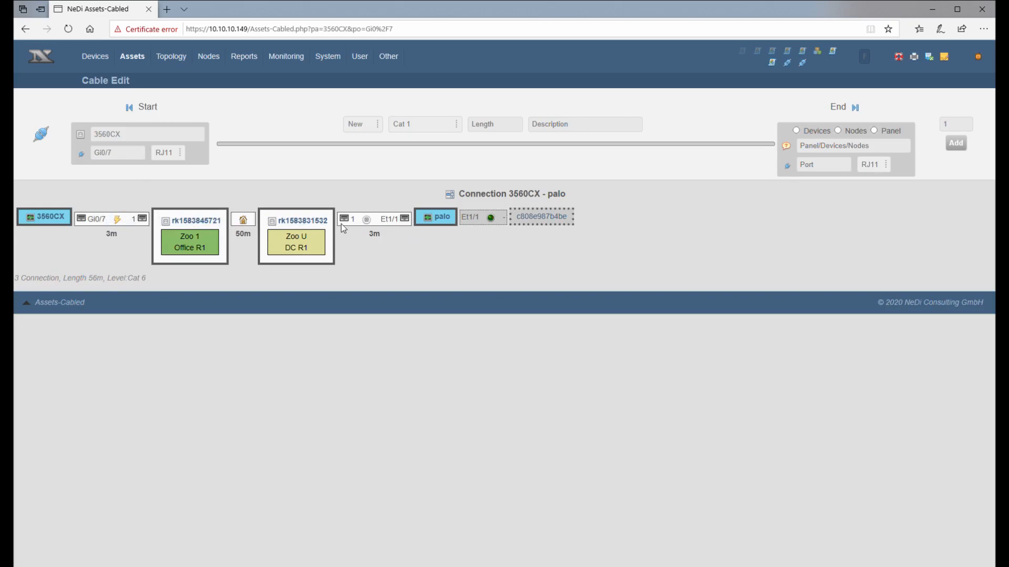
mouse_move(344, 235)
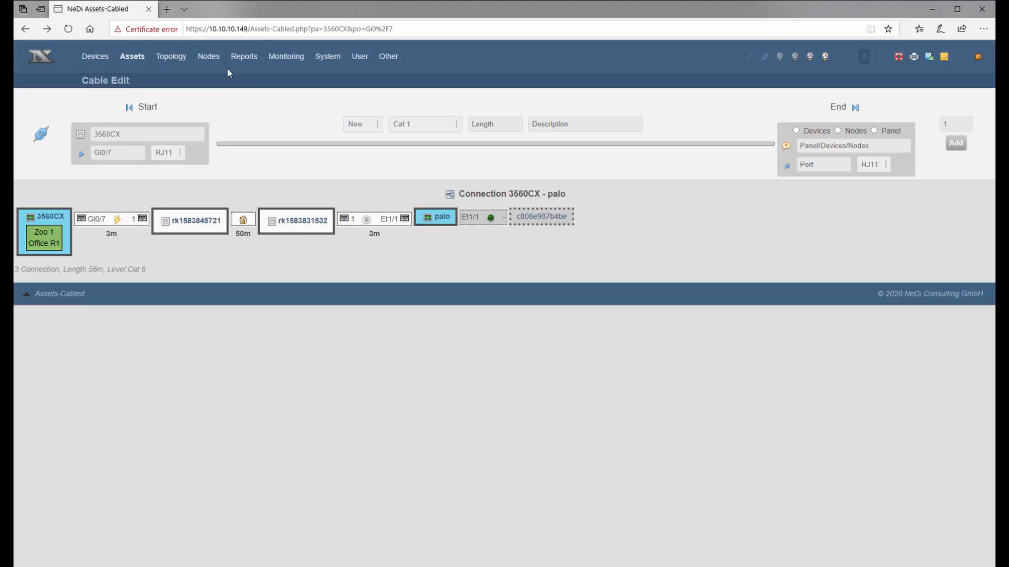
Show NetFlow traffic totals per device and interface in Nodes Traffic.
left_click(207, 55)
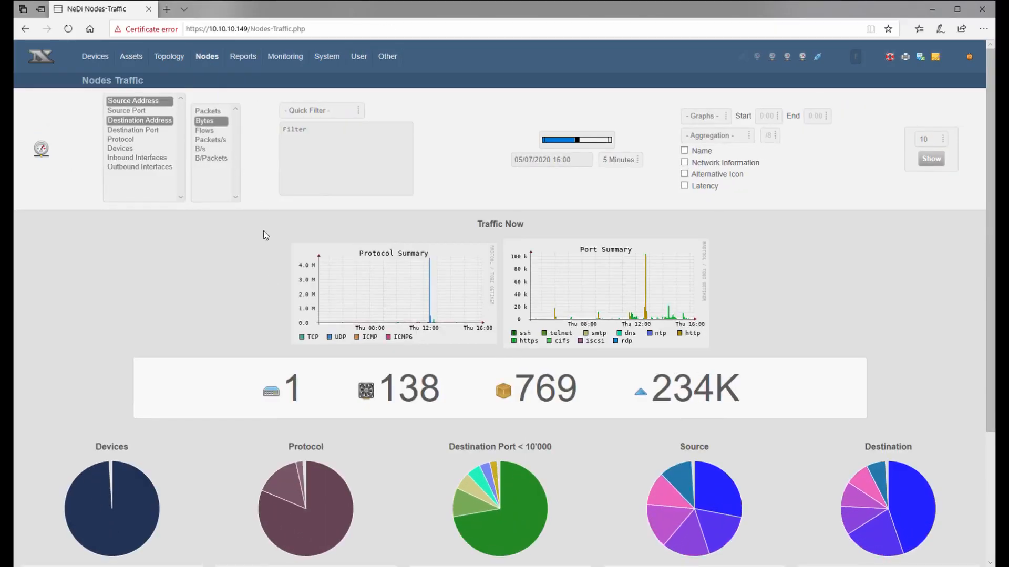
mouse_move(272, 290)
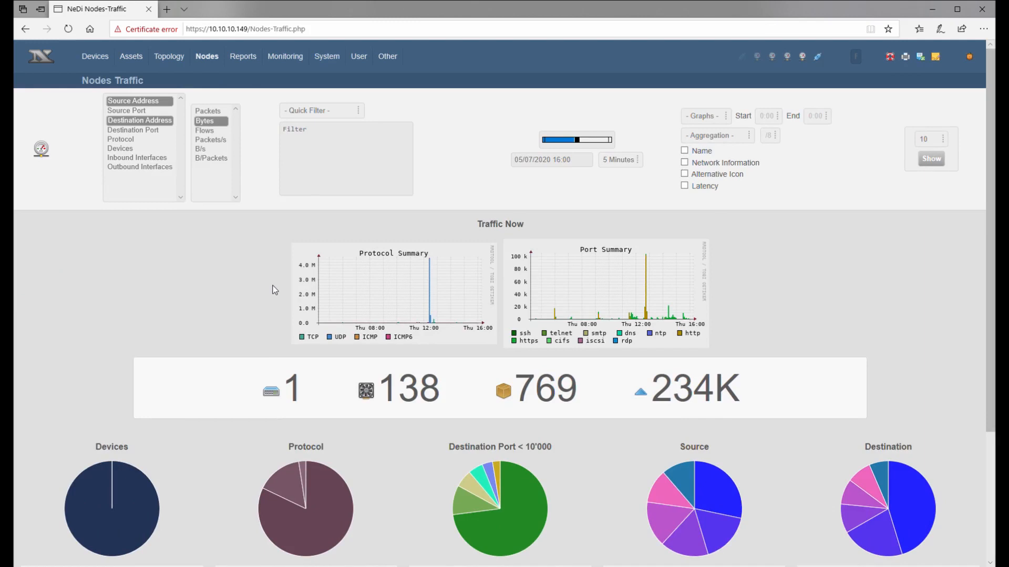
mouse_move(120, 148)
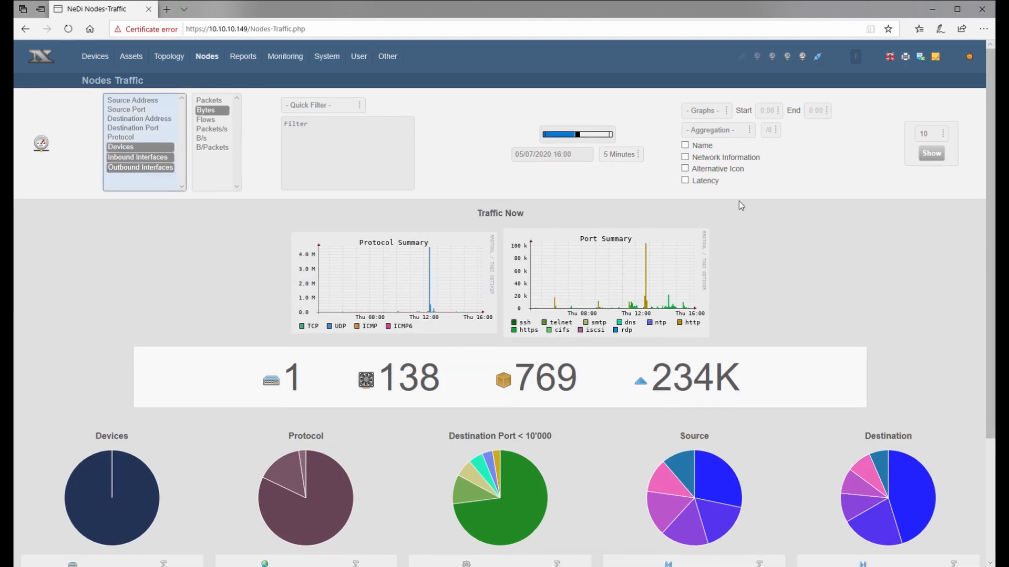
left_click(930, 153)
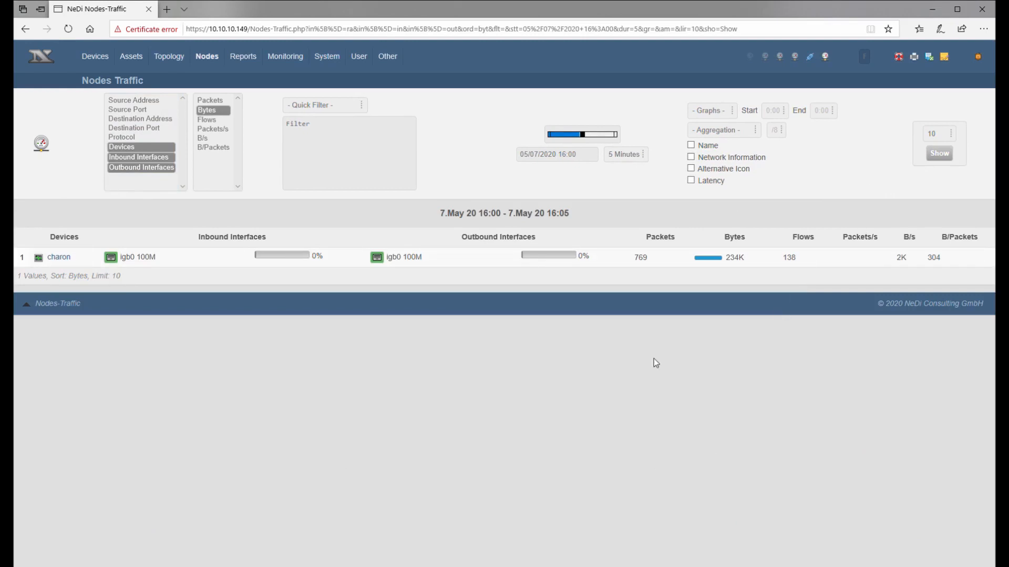
mouse_move(482, 272)
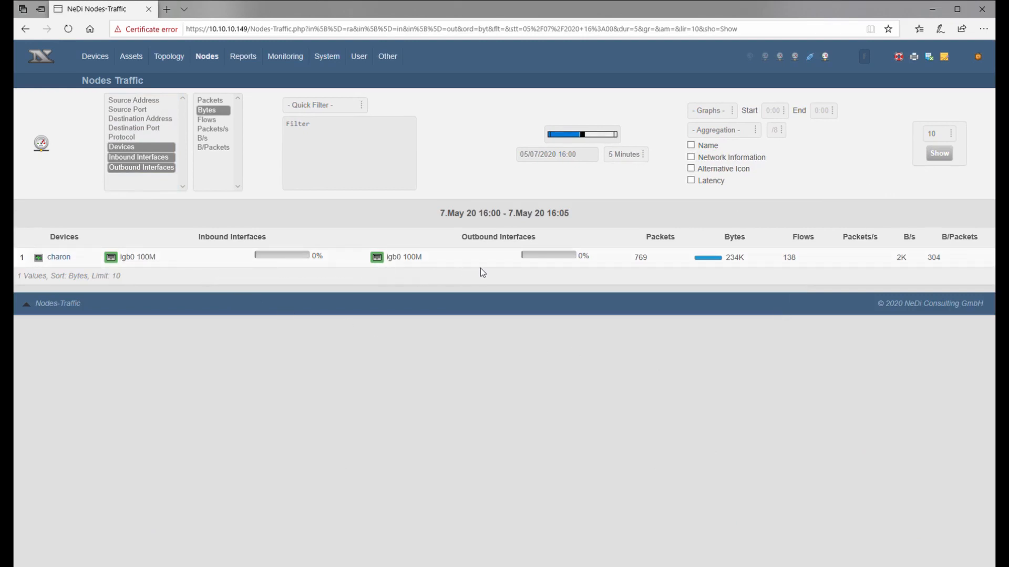
left_click(936, 159)
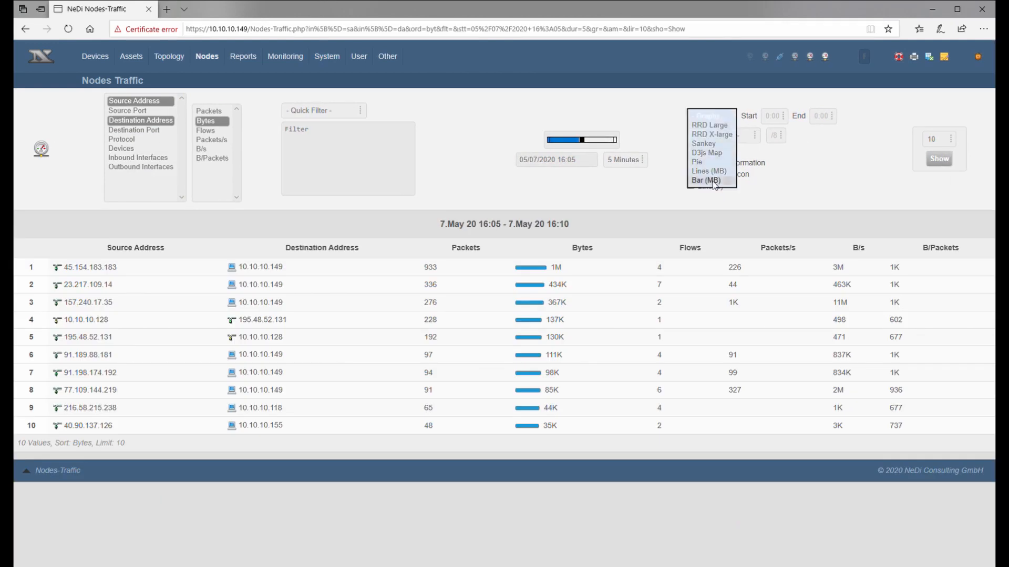
Chart the traffic as stacked bars (MB) over 5 hours with network names resolved.
left_click(706, 180)
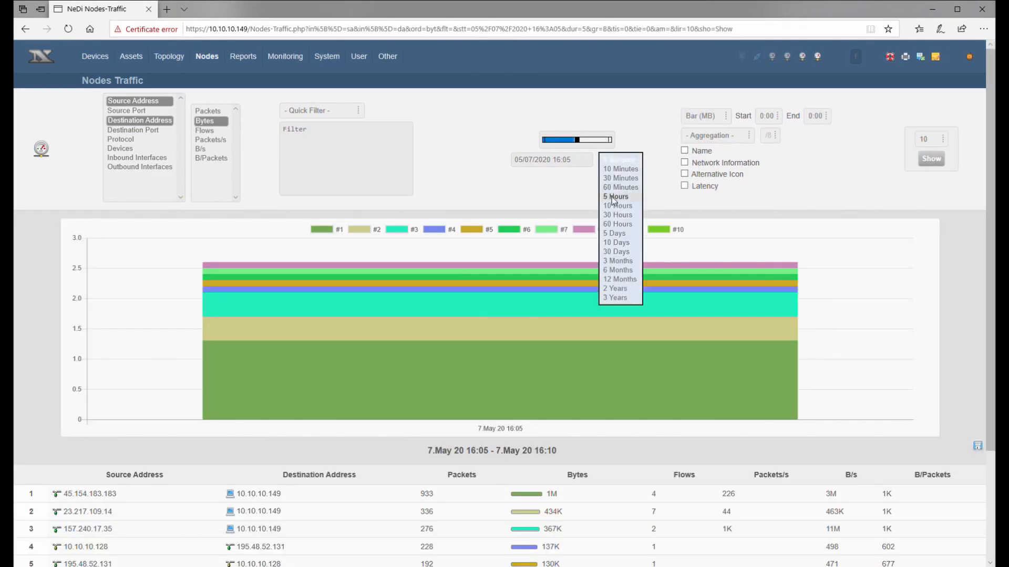
left_click(615, 197)
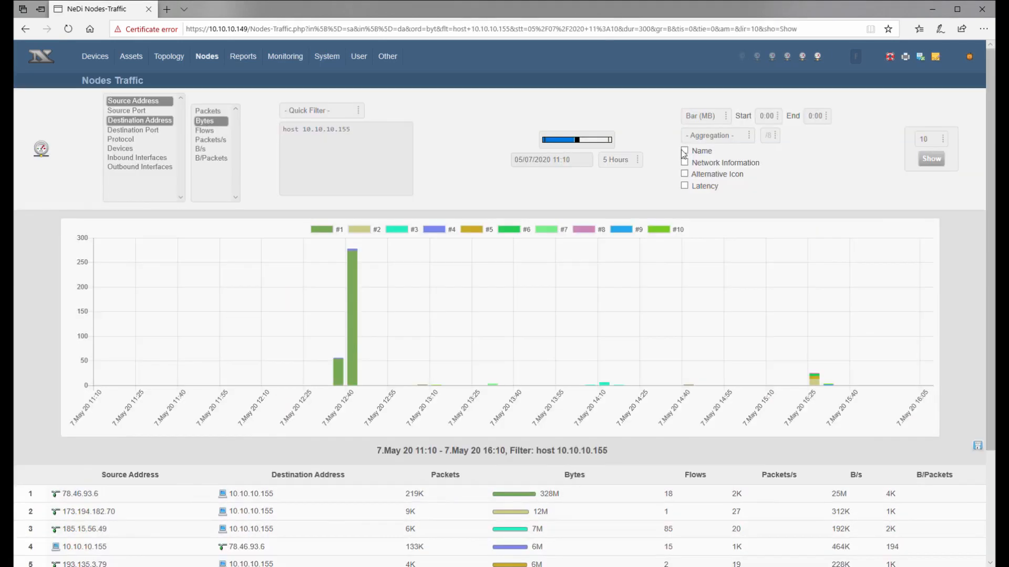
left_click(685, 150)
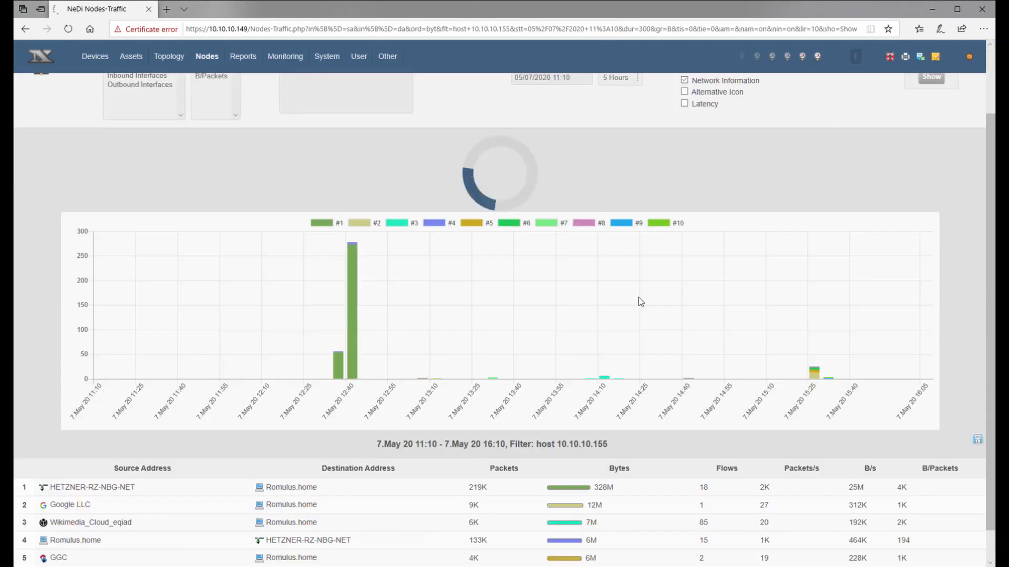